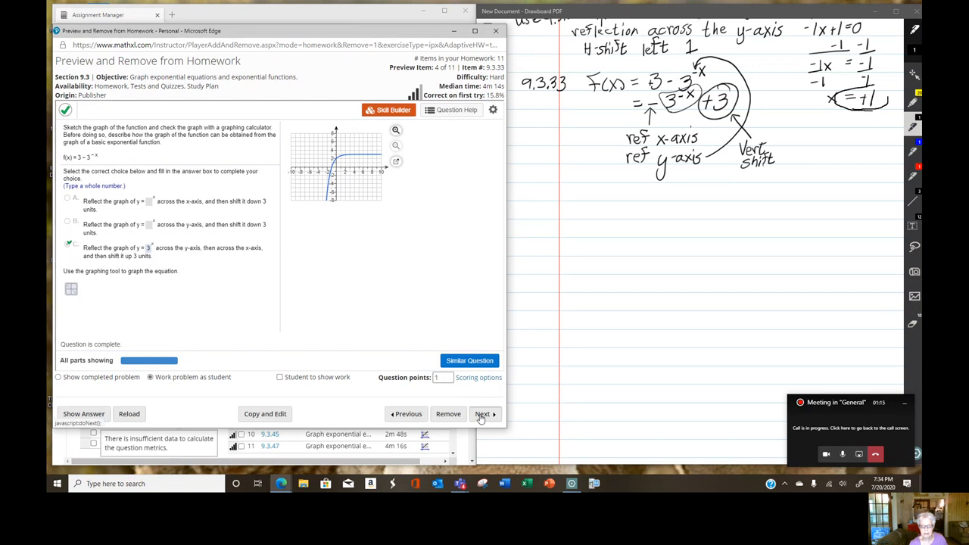
- Advance from finished exercise 9.3.33 to the next problem, 9.3.35
{"action": "left_click", "coordinate": [485, 414]}
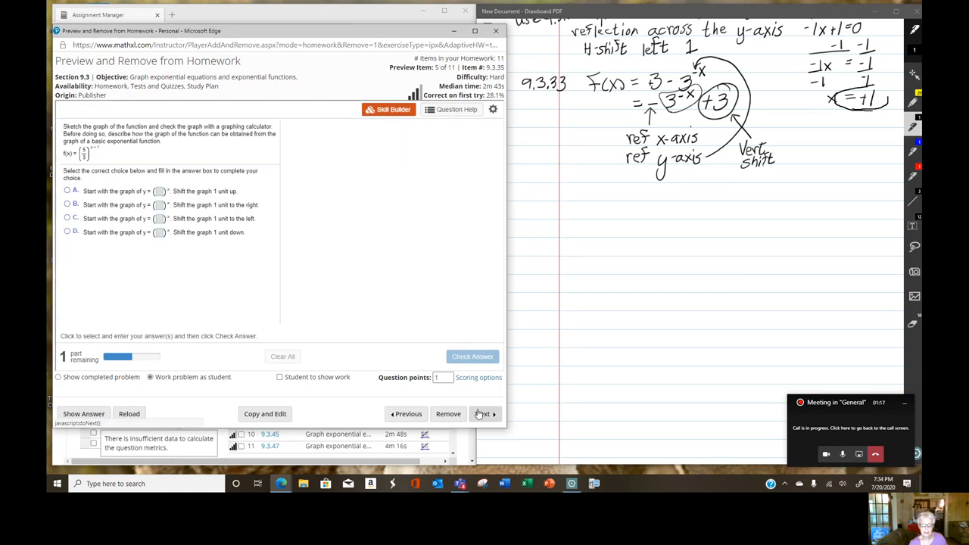
{"action": "left_click", "coordinate": [484, 413]}
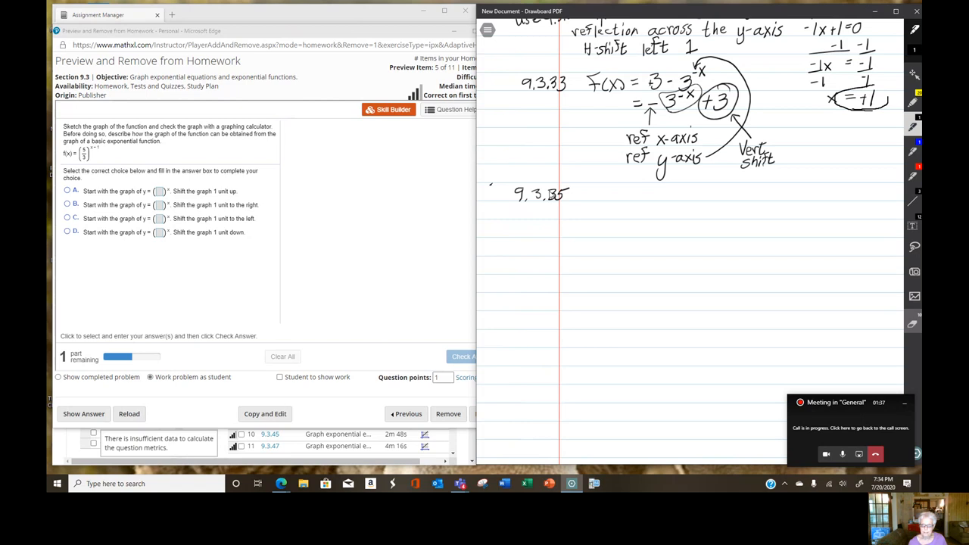
{"action": "mouse_move", "coordinate": [585, 206]}
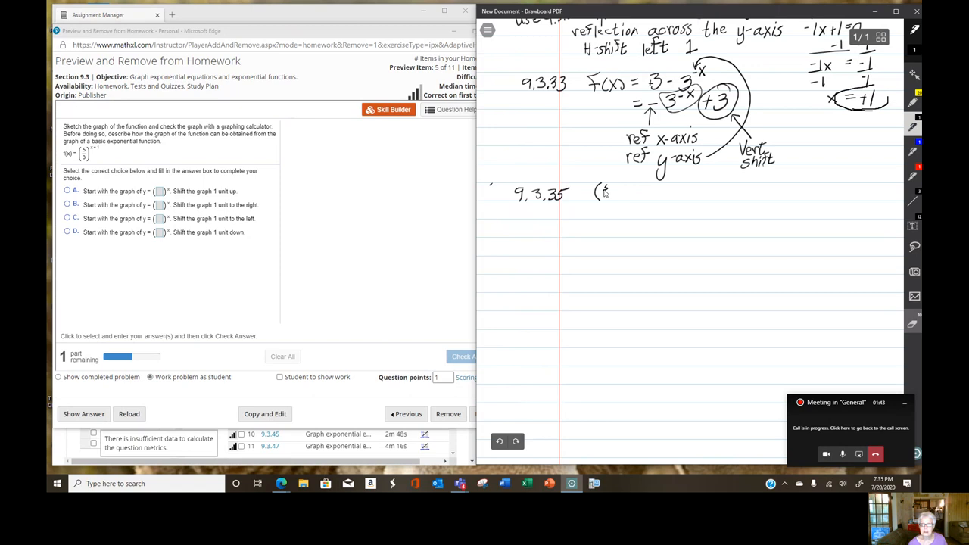
- Handwrite the parenthesized fractional base of the 9.3.35 function in the notes
{"action": "left_click_drag", "start_coordinate": [603, 188], "coordinate": [606, 199]}
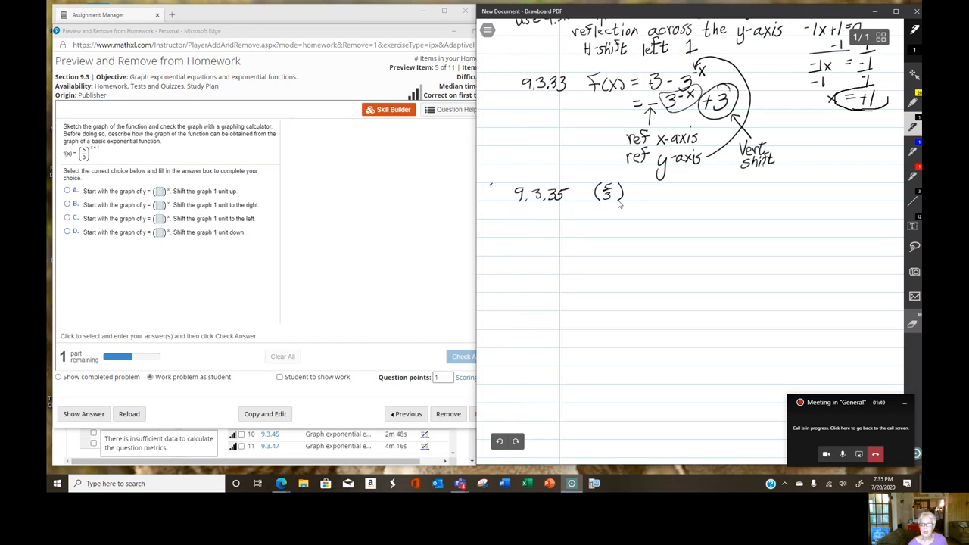
{"action": "mouse_move", "coordinate": [574, 205]}
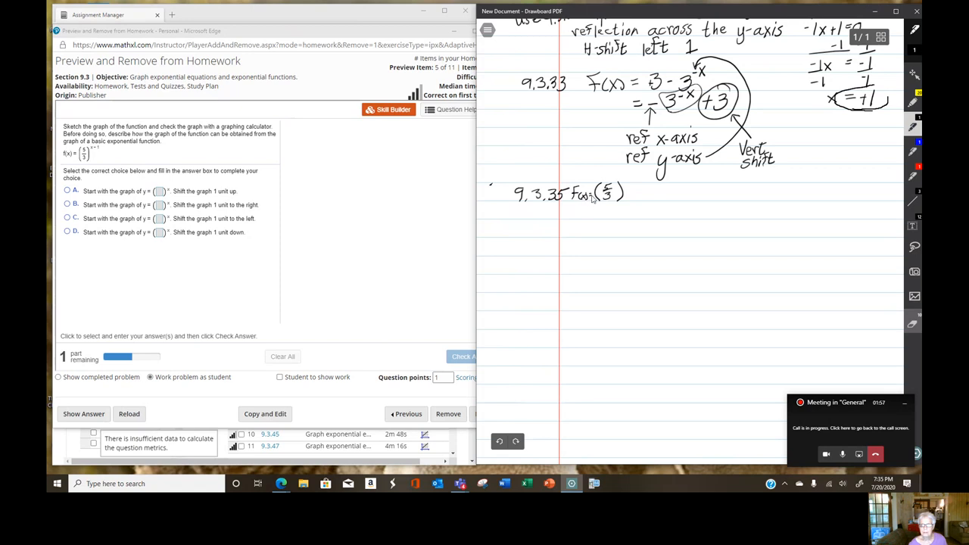
{"action": "mouse_move", "coordinate": [627, 183]}
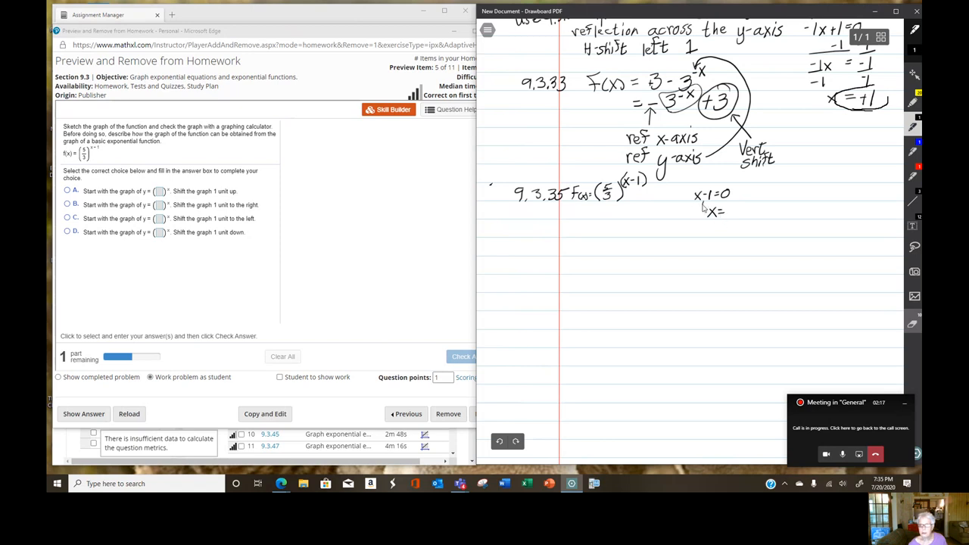
{"action": "mouse_move", "coordinate": [734, 200]}
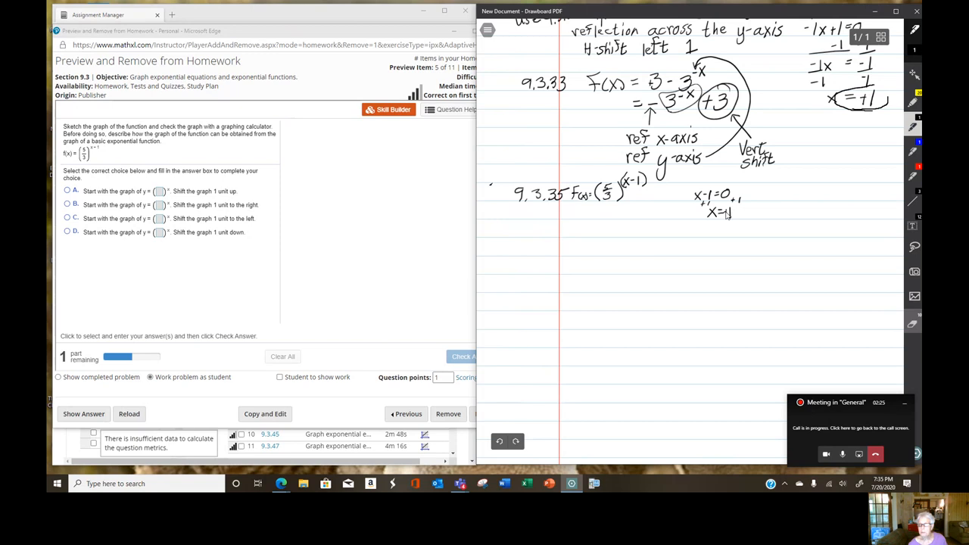
{"action": "mouse_move", "coordinate": [639, 188]}
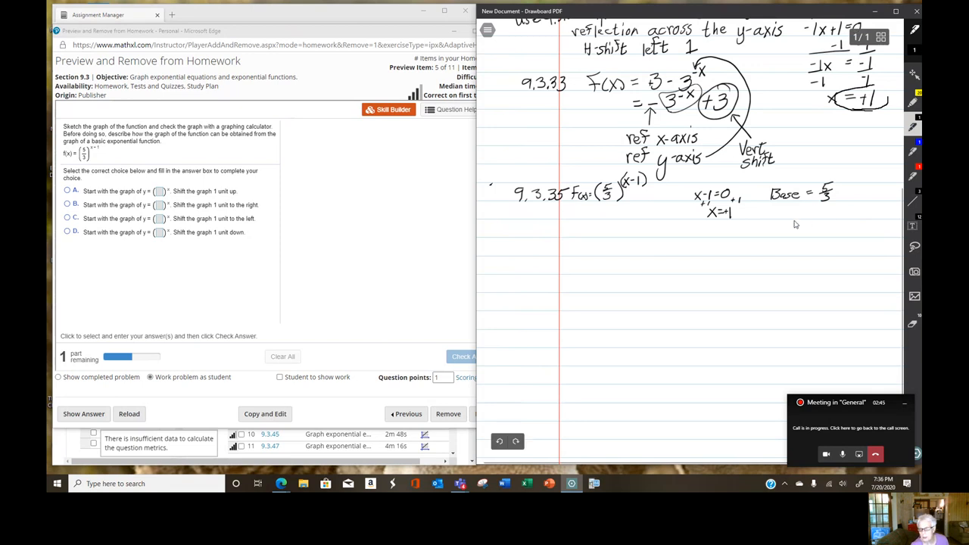
{"action": "mouse_move", "coordinate": [651, 205]}
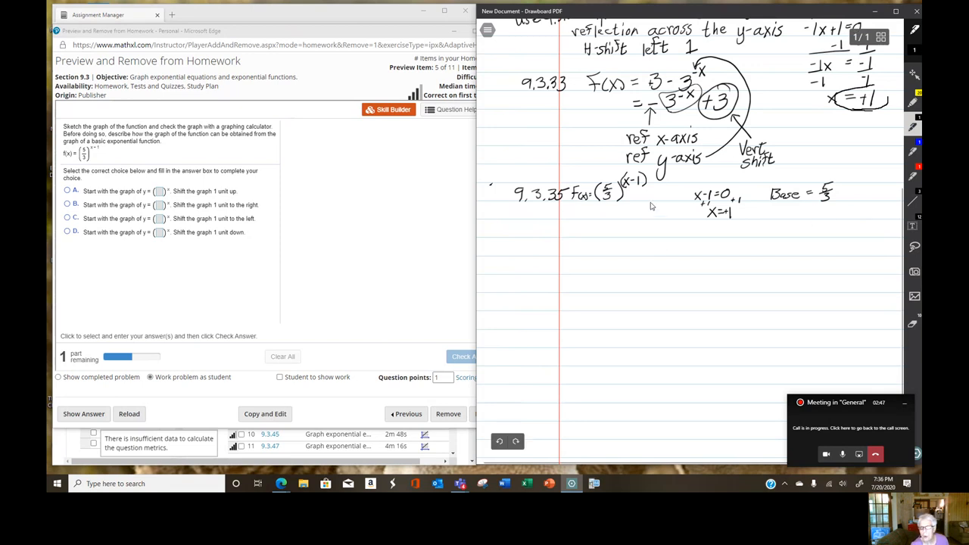
{"action": "mouse_move", "coordinate": [648, 209]}
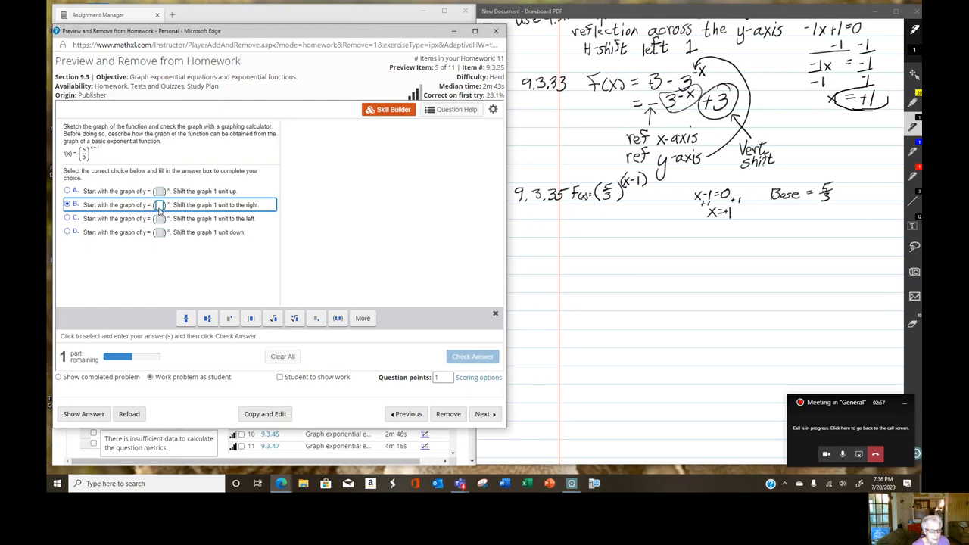
{"action": "mouse_move", "coordinate": [188, 318]}
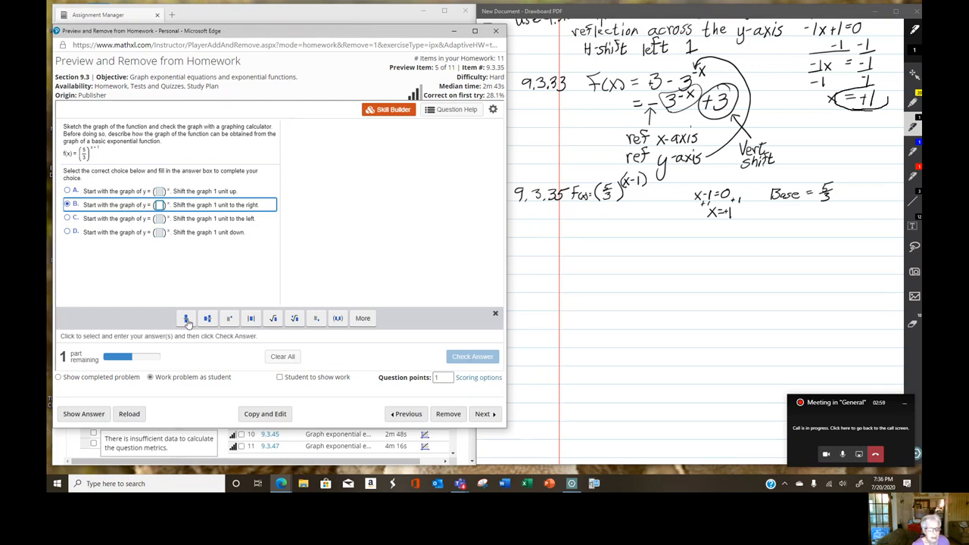
{"action": "mouse_move", "coordinate": [188, 318]}
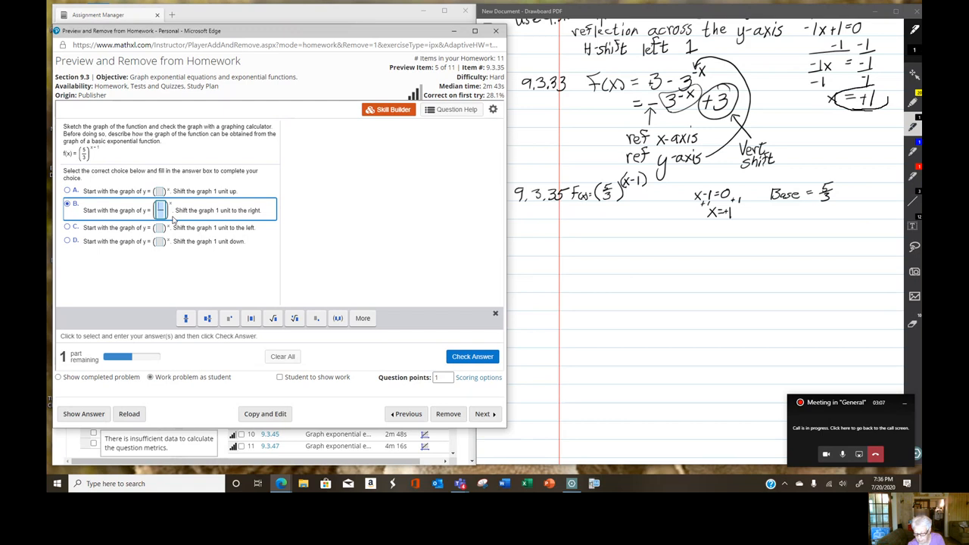
- Enter the base fraction with 5 for the shift-right-1 description and have it checked correct
{"action": "type", "text": "5"}
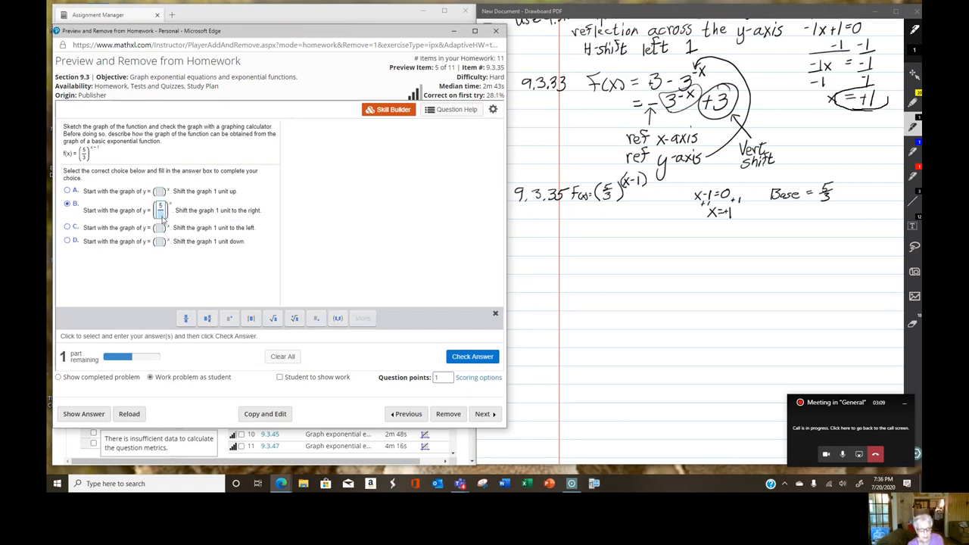
{"action": "left_click", "coordinate": [161, 209]}
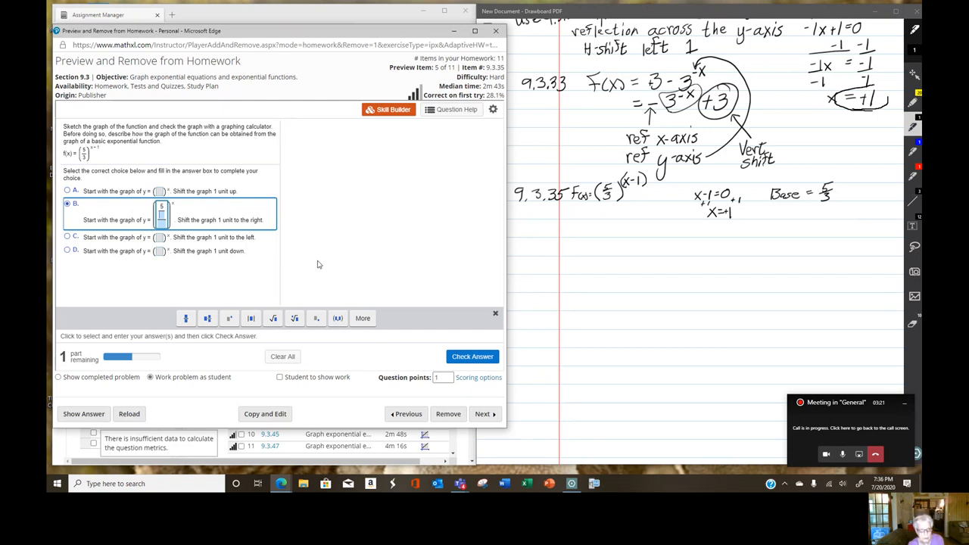
{"action": "mouse_move", "coordinate": [266, 250]}
{"action": "type", "text": "3"}
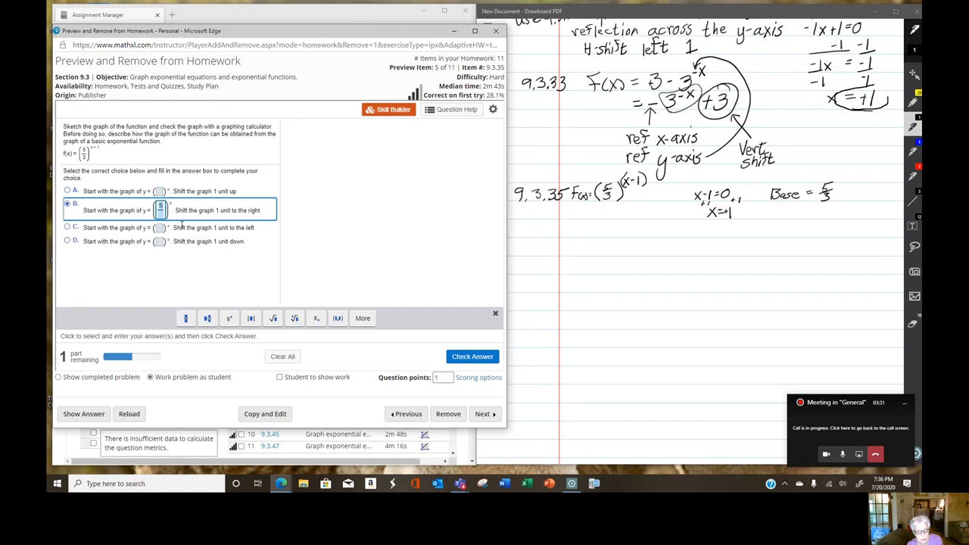
{"action": "left_click", "coordinate": [161, 209]}
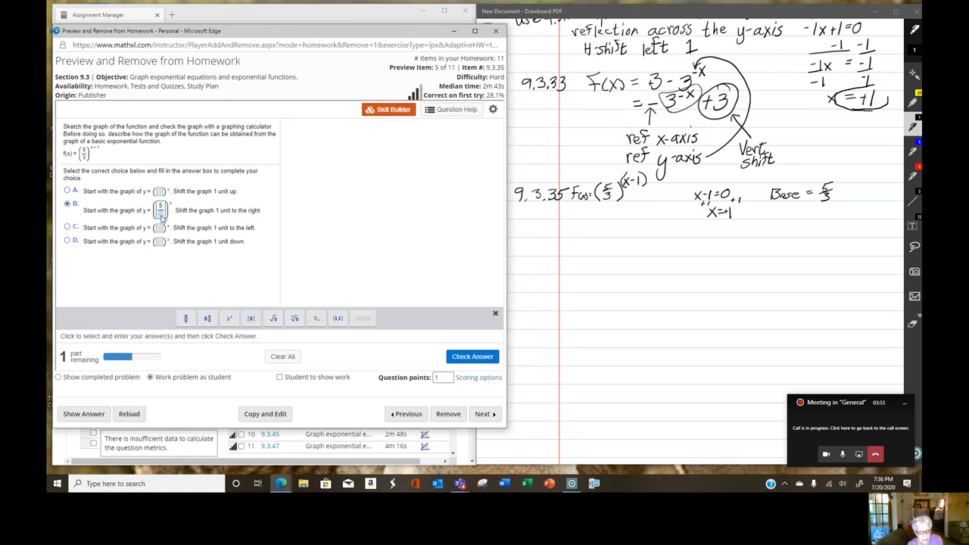
{"action": "left_click", "coordinate": [160, 209]}
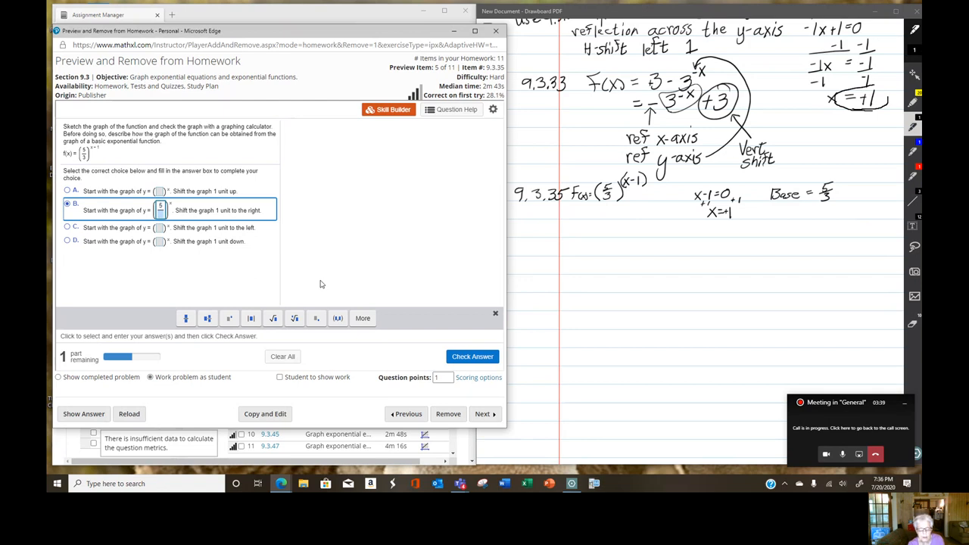
{"action": "mouse_move", "coordinate": [231, 291]}
{"action": "type", "text": "3"}
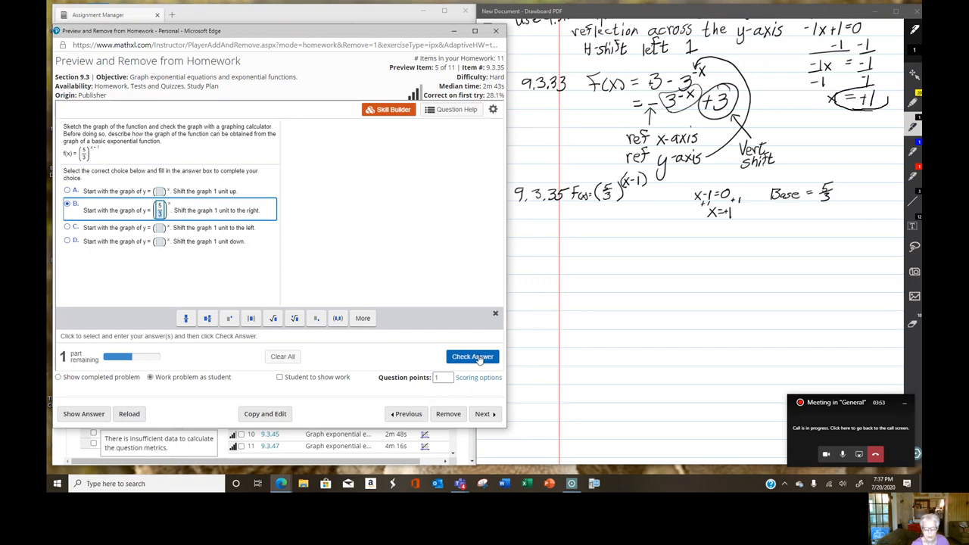
{"action": "left_click", "coordinate": [472, 357]}
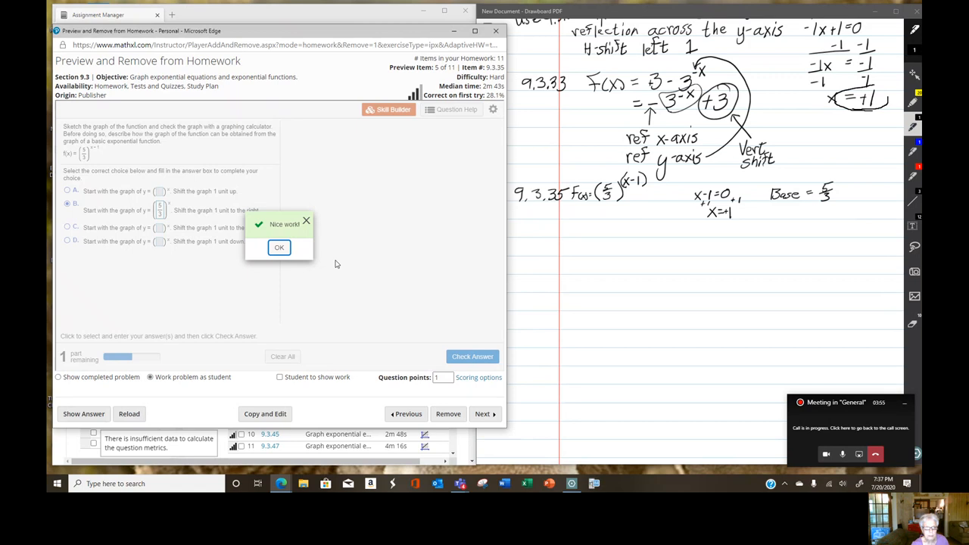
{"action": "left_click", "coordinate": [279, 249]}
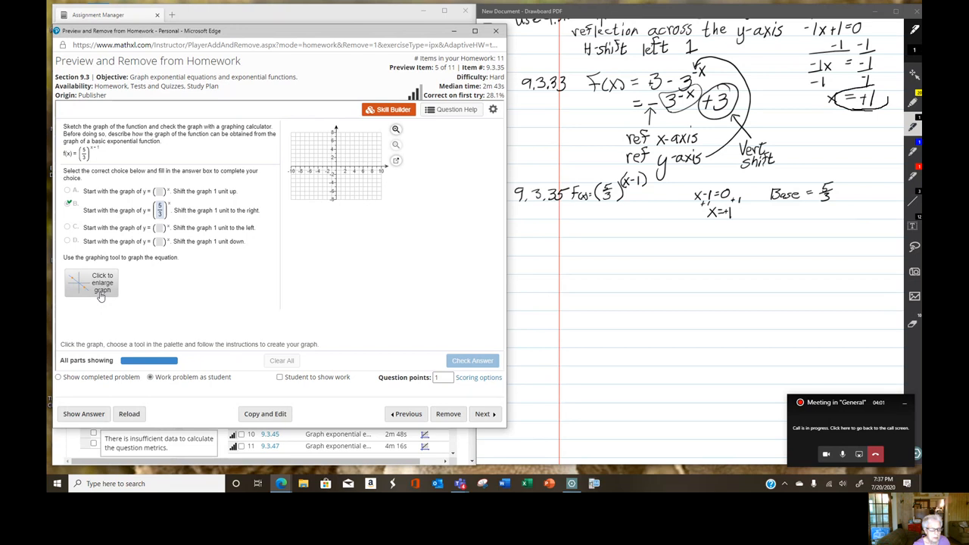
- Place an exponential curve on the enlarged grid with shift value 1 and base entry 5
{"action": "left_click", "coordinate": [102, 283]}
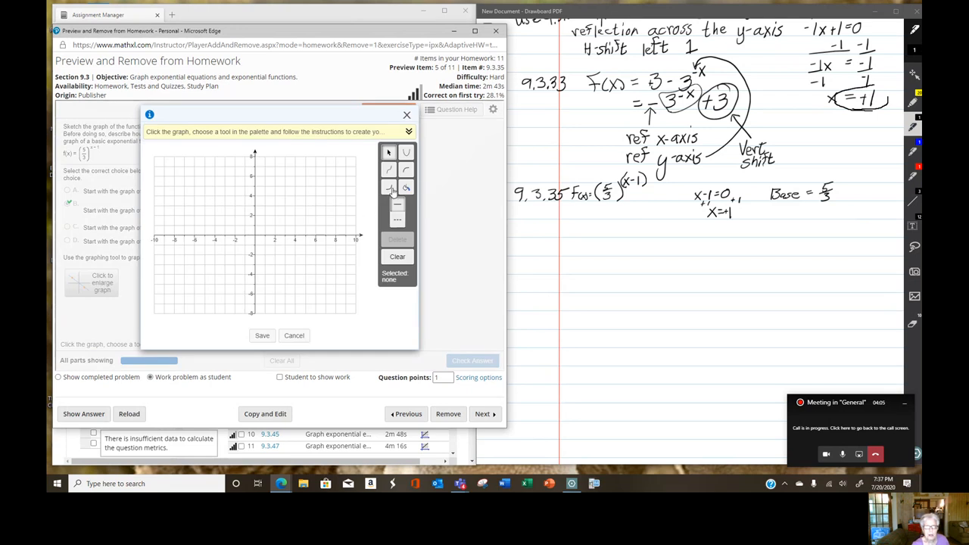
{"action": "mouse_move", "coordinate": [391, 188]}
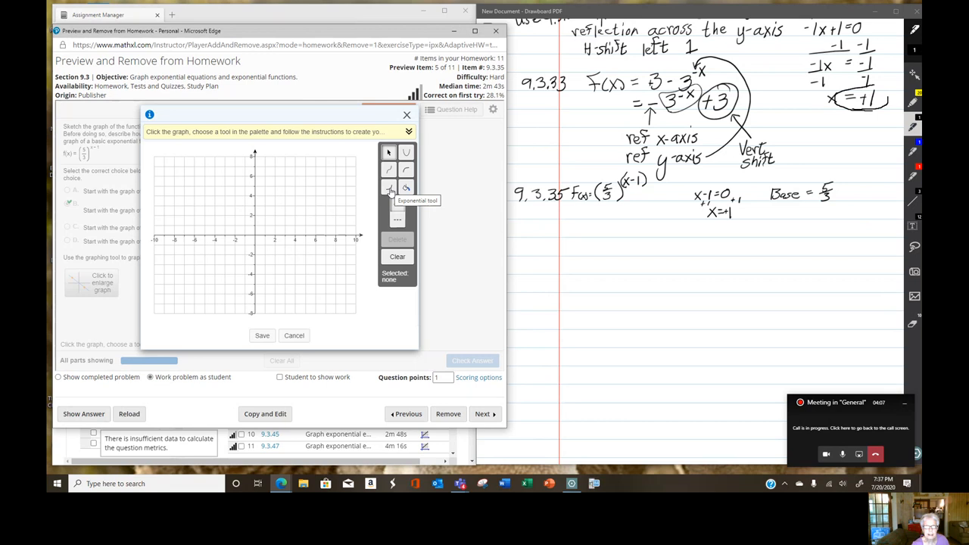
{"action": "left_click", "coordinate": [387, 187]}
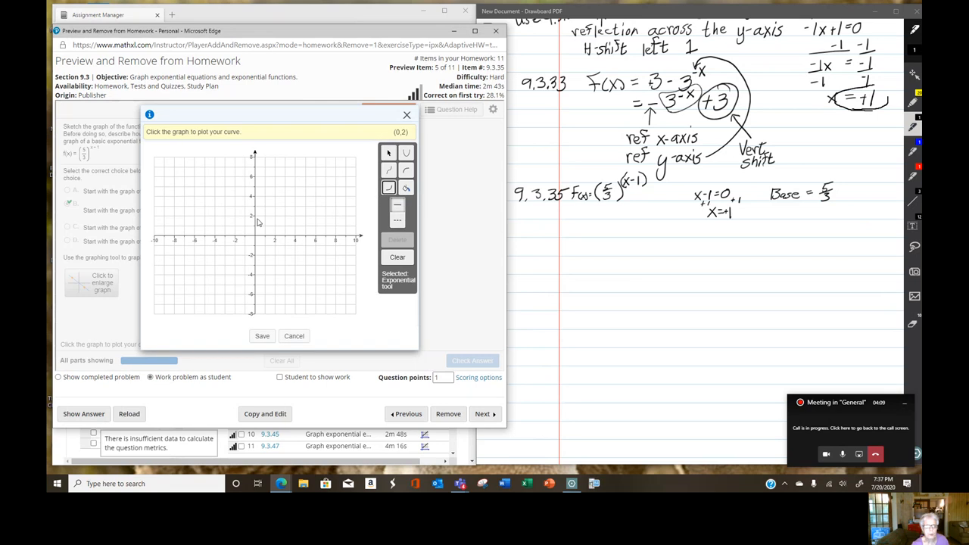
{"action": "left_click", "coordinate": [255, 227]}
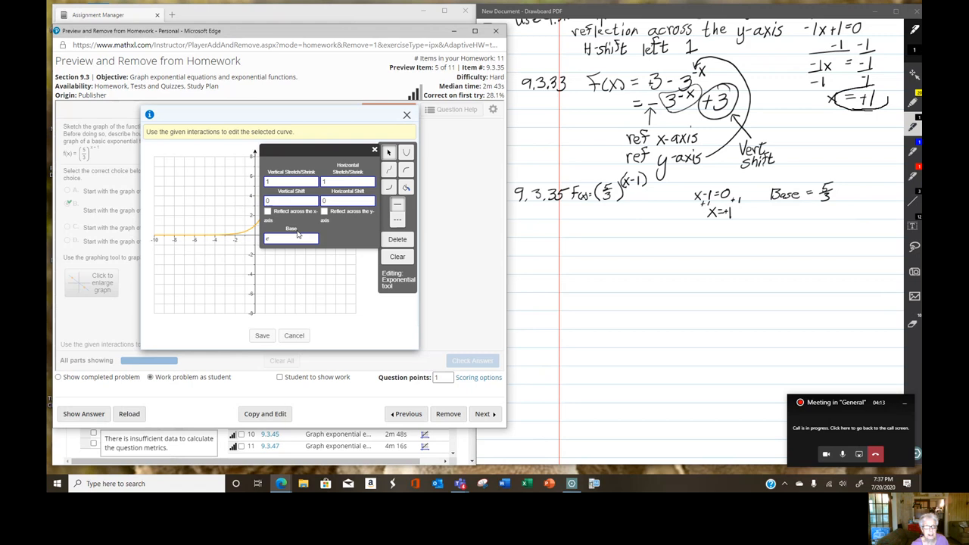
{"action": "mouse_move", "coordinate": [286, 220]}
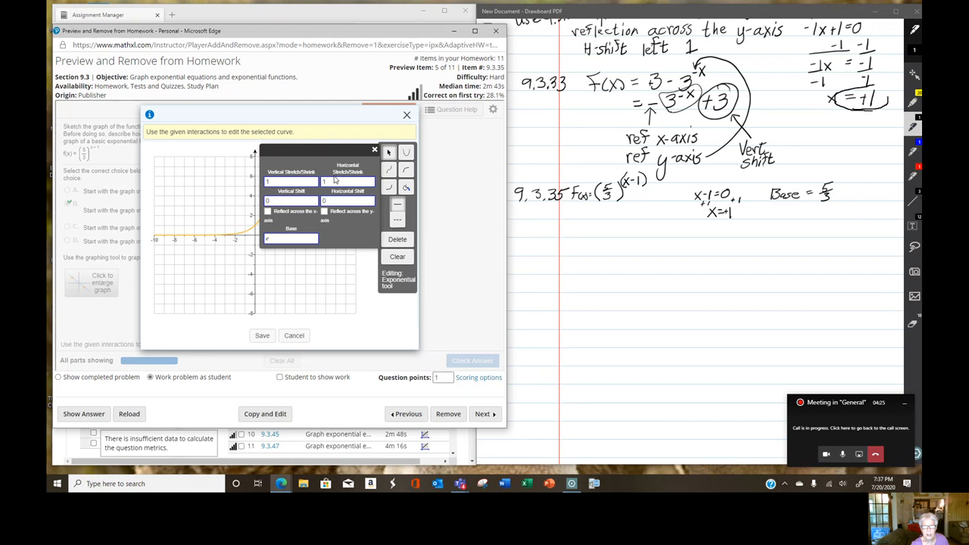
{"action": "mouse_move", "coordinate": [312, 200]}
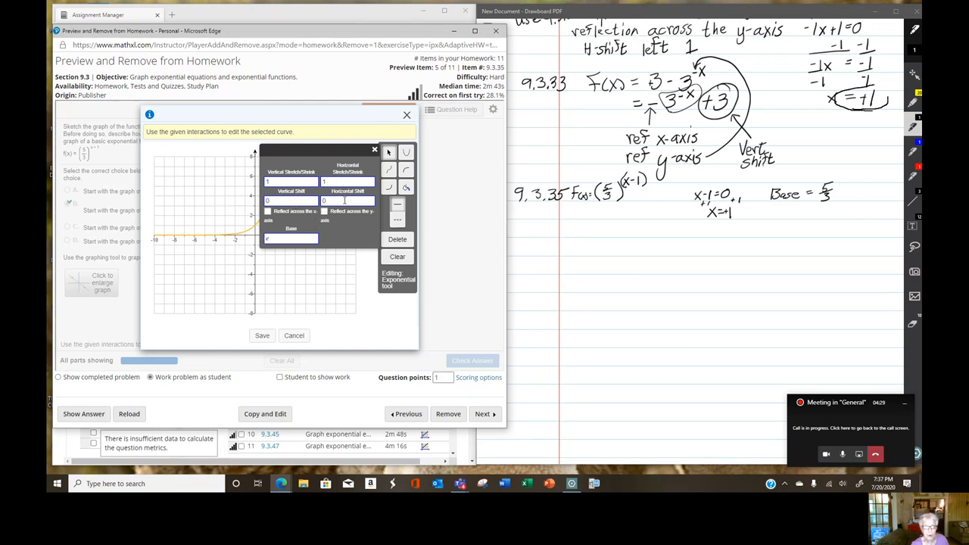
{"action": "mouse_move", "coordinate": [341, 199]}
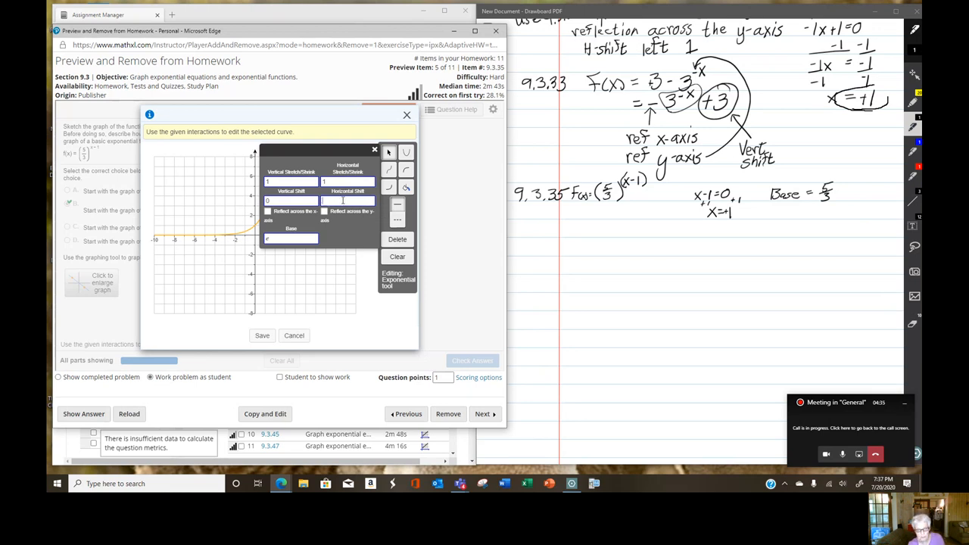
{"action": "type", "text": "1"}
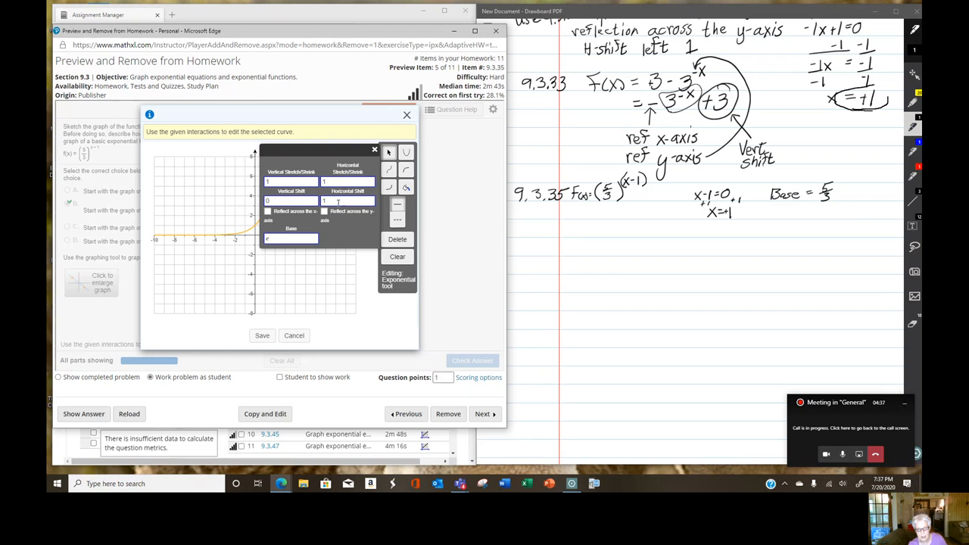
{"action": "left_click", "coordinate": [291, 239]}
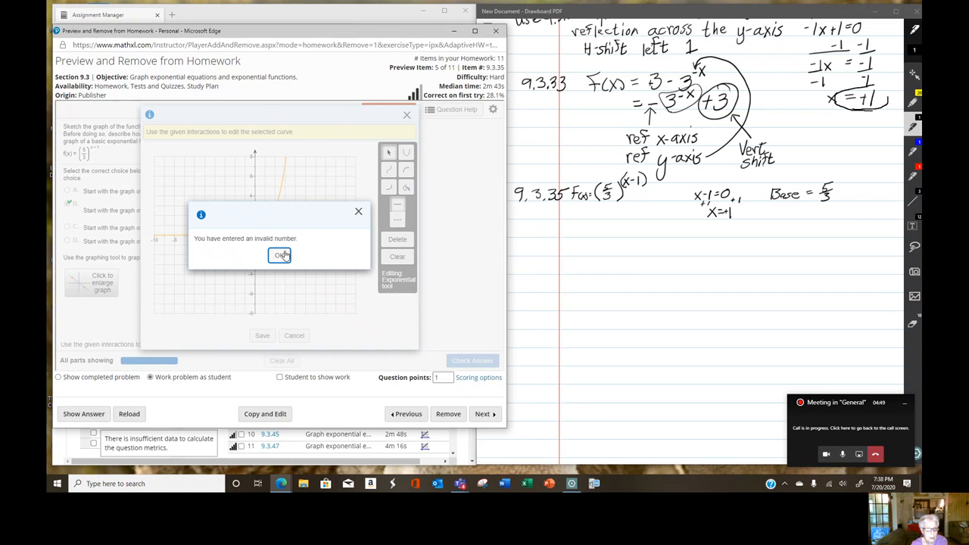
{"action": "left_click", "coordinate": [279, 254]}
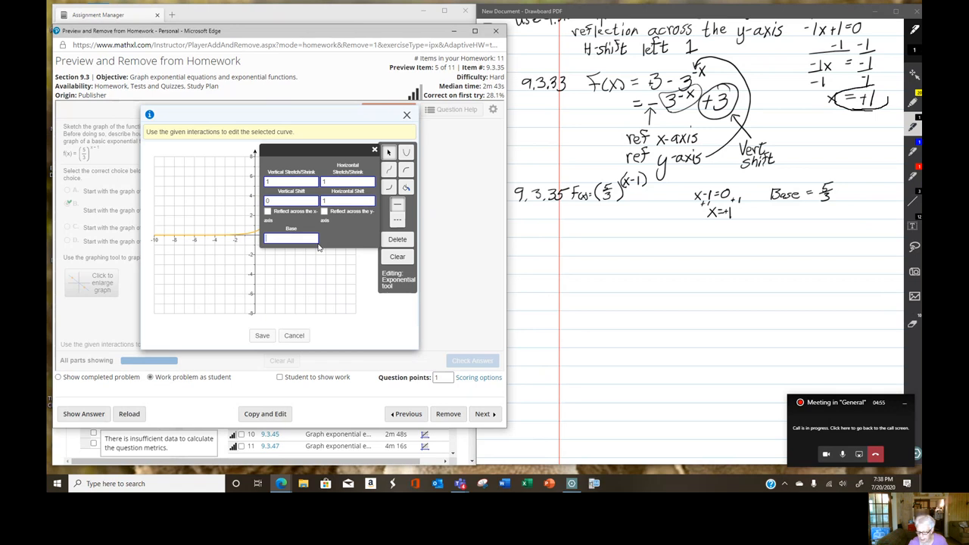
{"action": "type", "text": "5/3"}
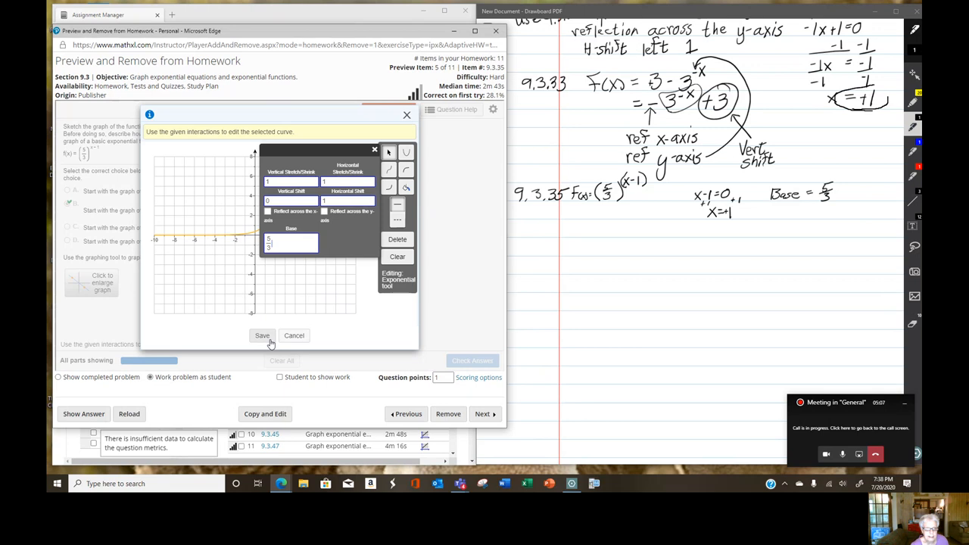
- Save the graphed curve and have the 9.3.35 answer checked correct
{"action": "left_click", "coordinate": [262, 337]}
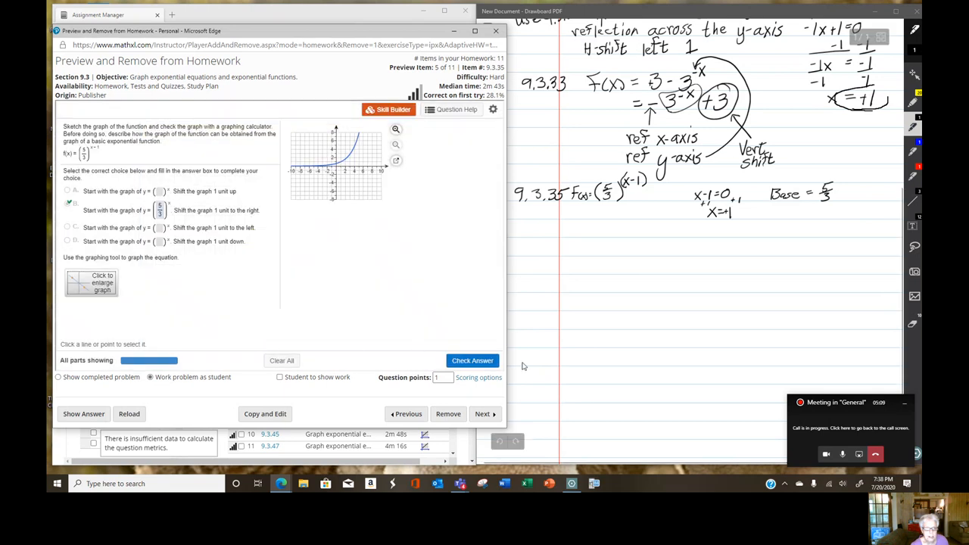
{"action": "left_click", "coordinate": [473, 361]}
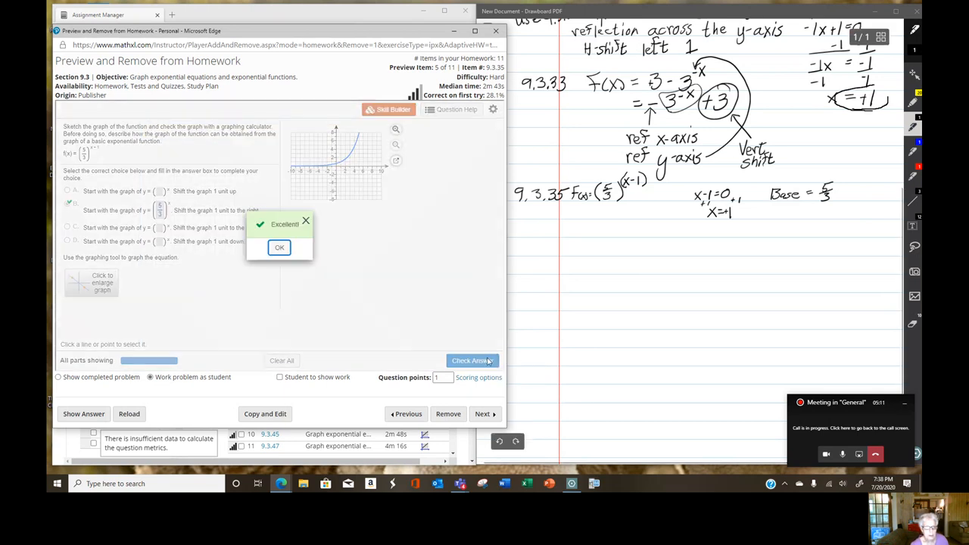
{"action": "left_click", "coordinate": [279, 248]}
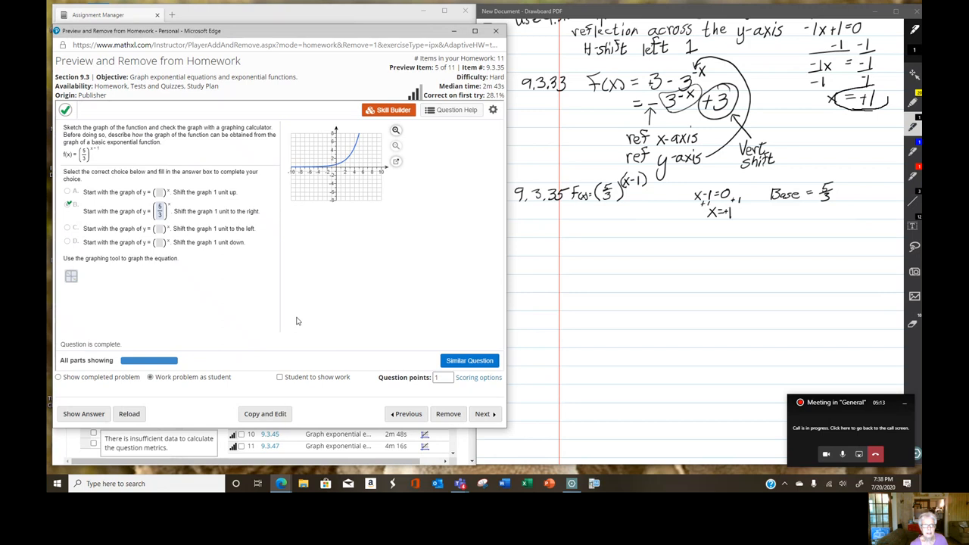
{"action": "mouse_move", "coordinate": [345, 260]}
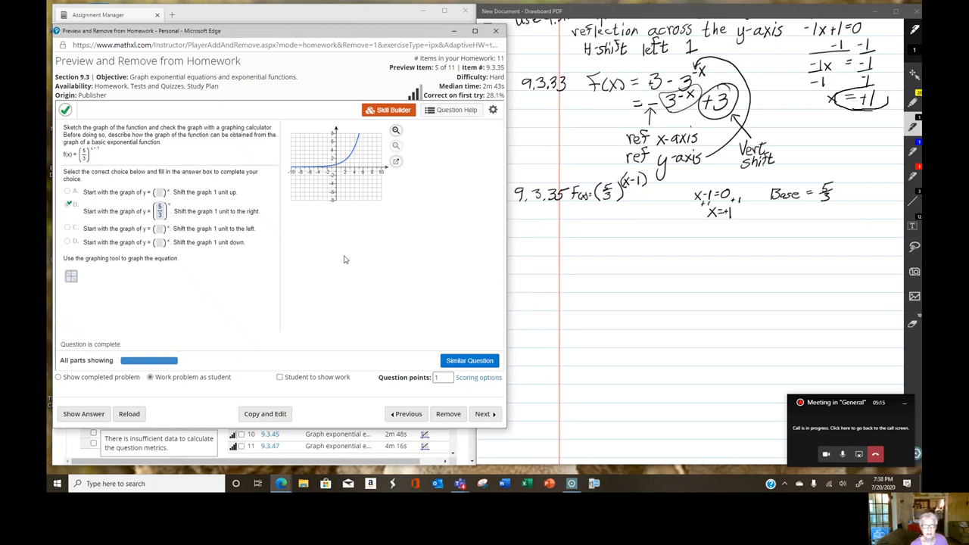
{"action": "mouse_move", "coordinate": [430, 184]}
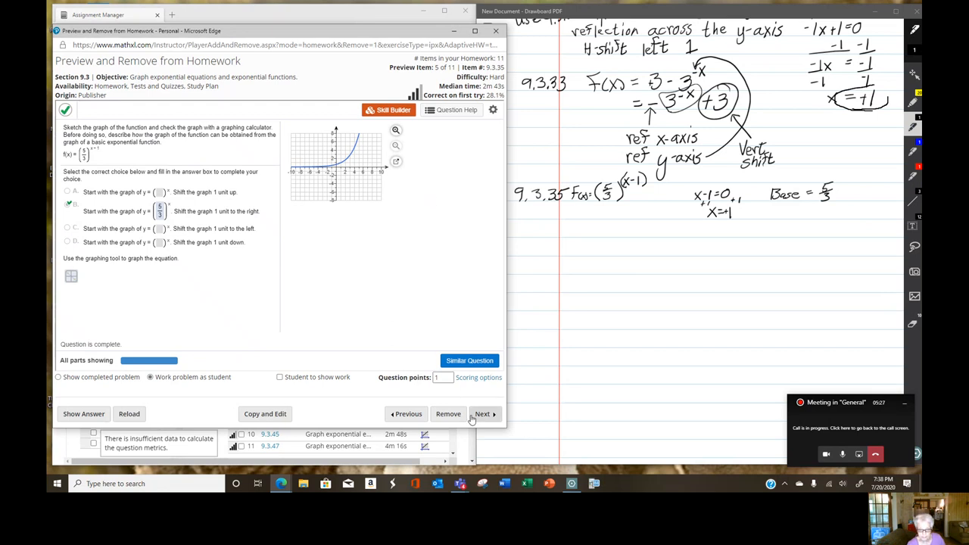
- Move to 9.3.37 and handwrite x + 4 = 0 with the horizontal-shift-to-left note
{"action": "left_click", "coordinate": [483, 413]}
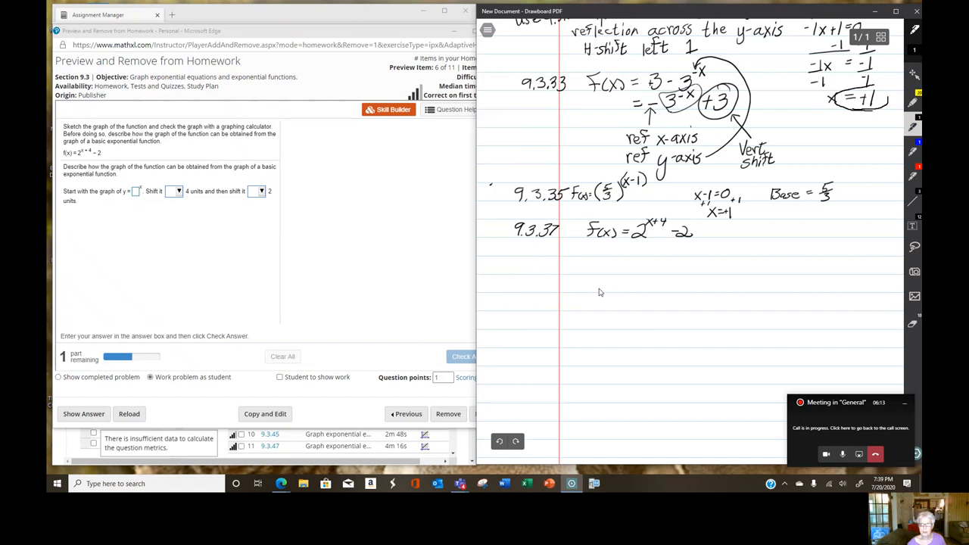
{"action": "mouse_move", "coordinate": [730, 245]}
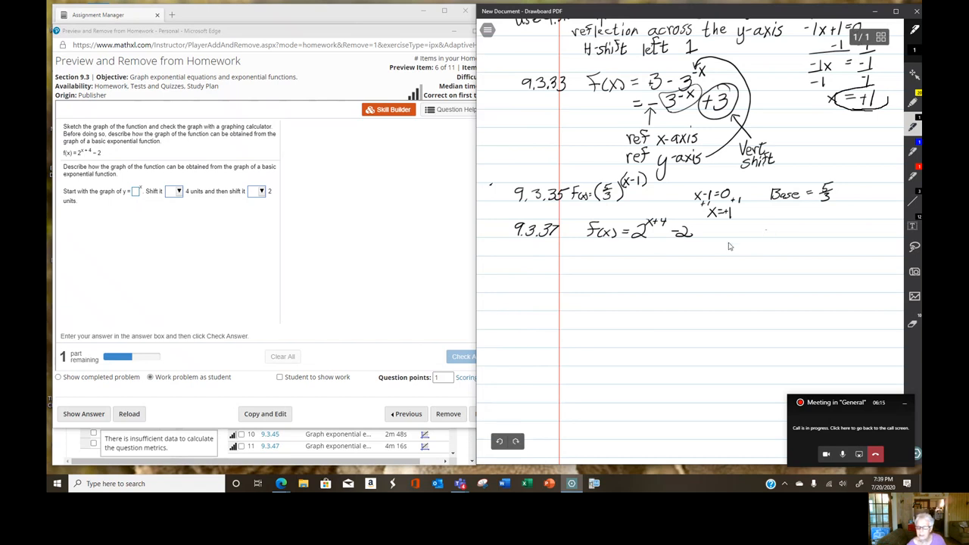
{"action": "mouse_move", "coordinate": [603, 255]}
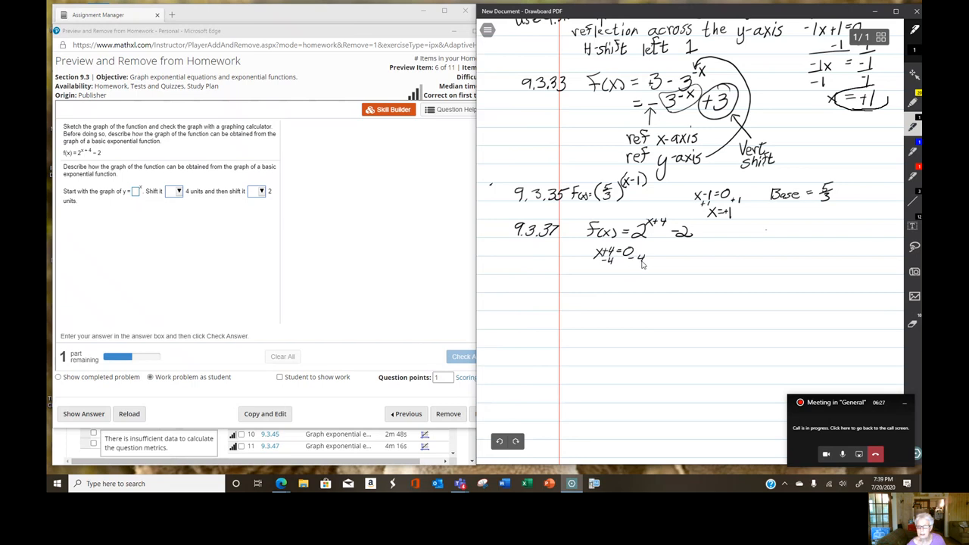
{"action": "left_click_drag", "start_coordinate": [592, 267], "coordinate": [642, 265]}
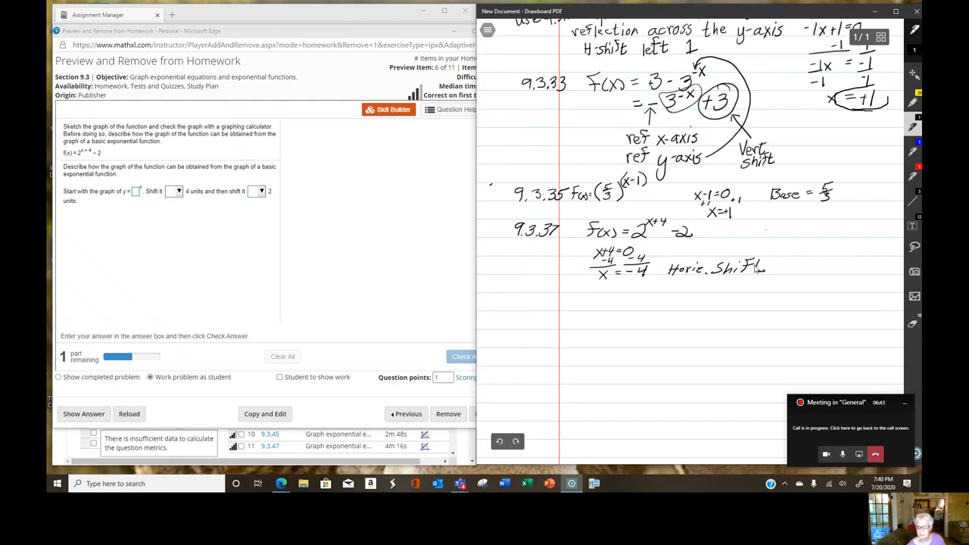
{"action": "mouse_move", "coordinate": [752, 284]}
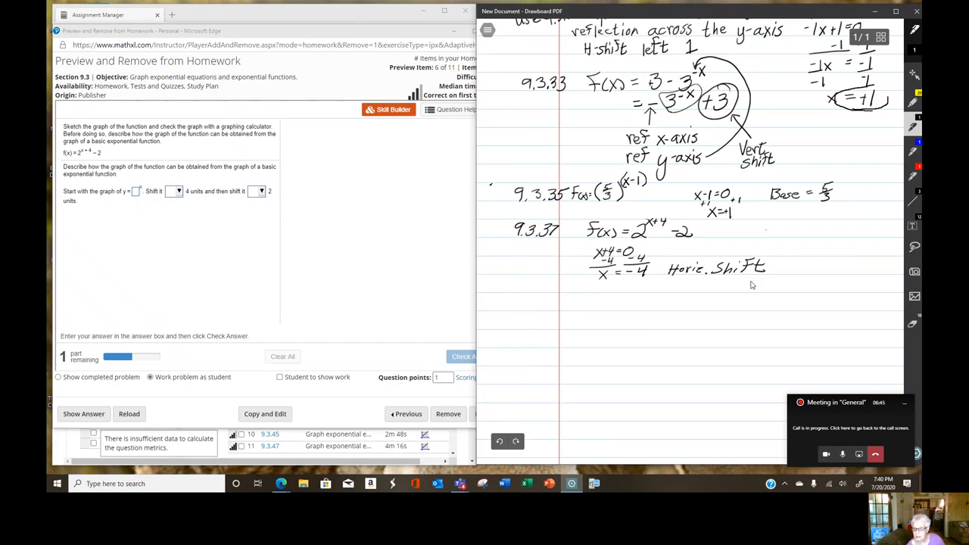
{"action": "left_click", "coordinate": [776, 270]}
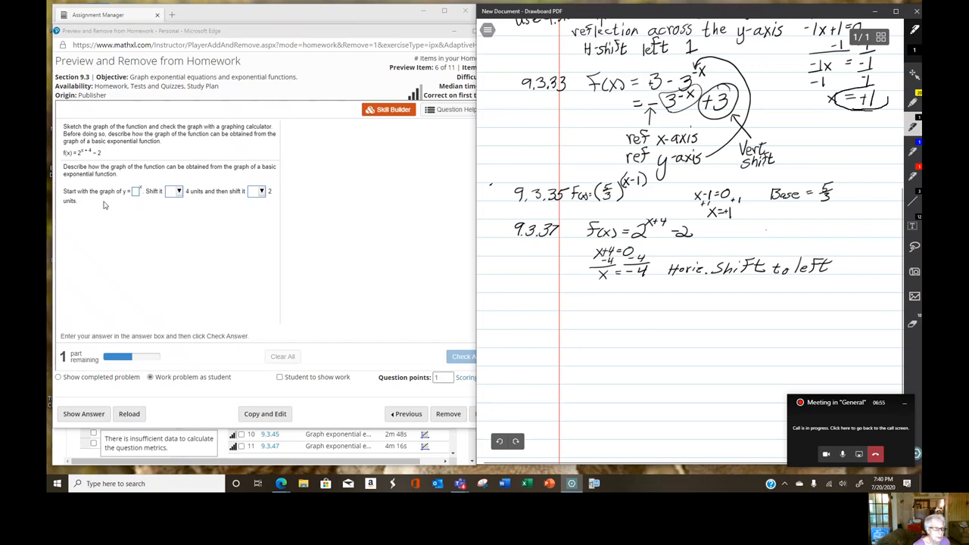
- Answer with base 2, shift left then down, and have the description checked correct
{"action": "left_click", "coordinate": [135, 191]}
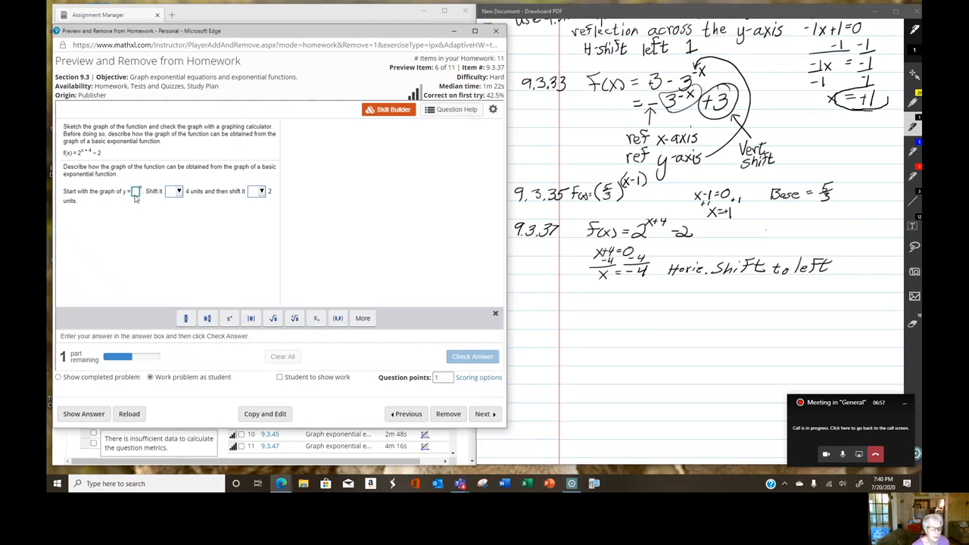
{"action": "type", "text": "2"}
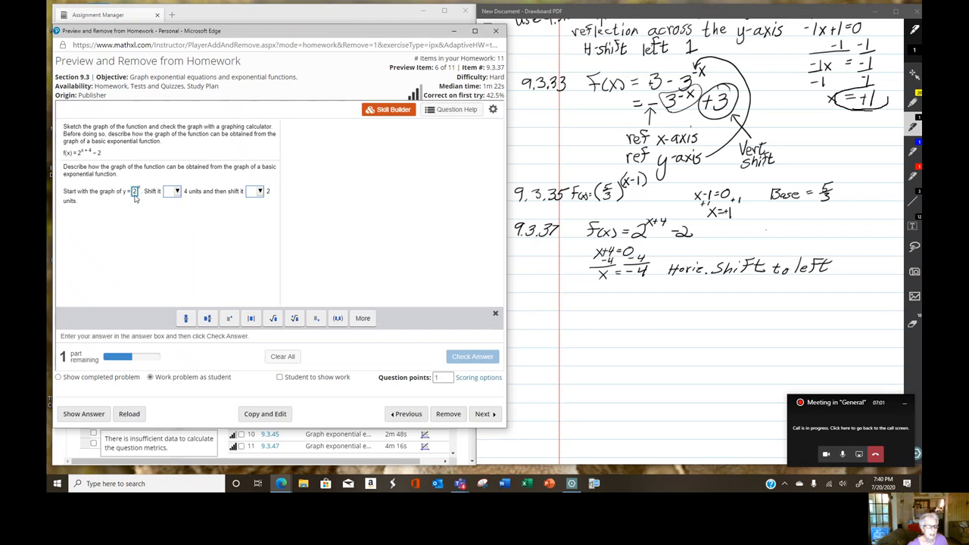
{"action": "mouse_move", "coordinate": [161, 206]}
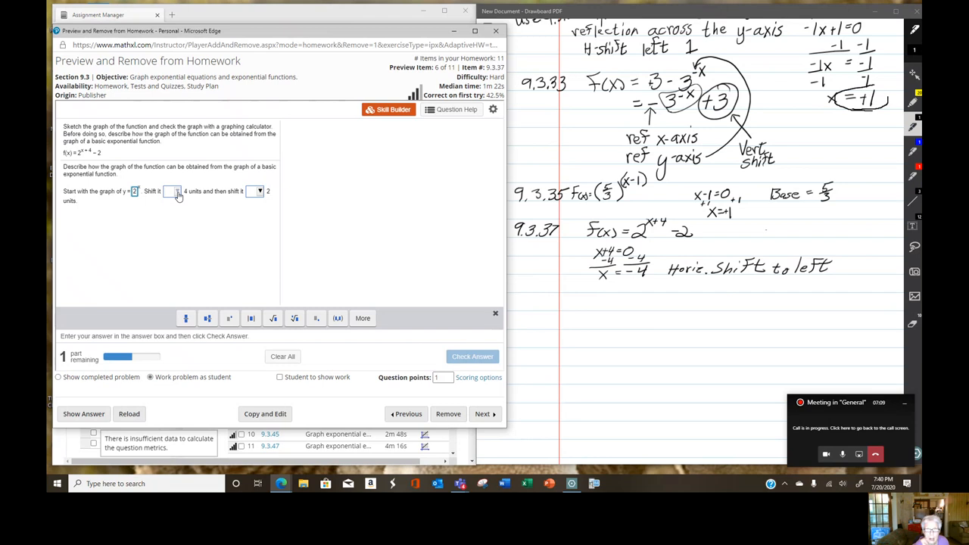
{"action": "left_click", "coordinate": [176, 191]}
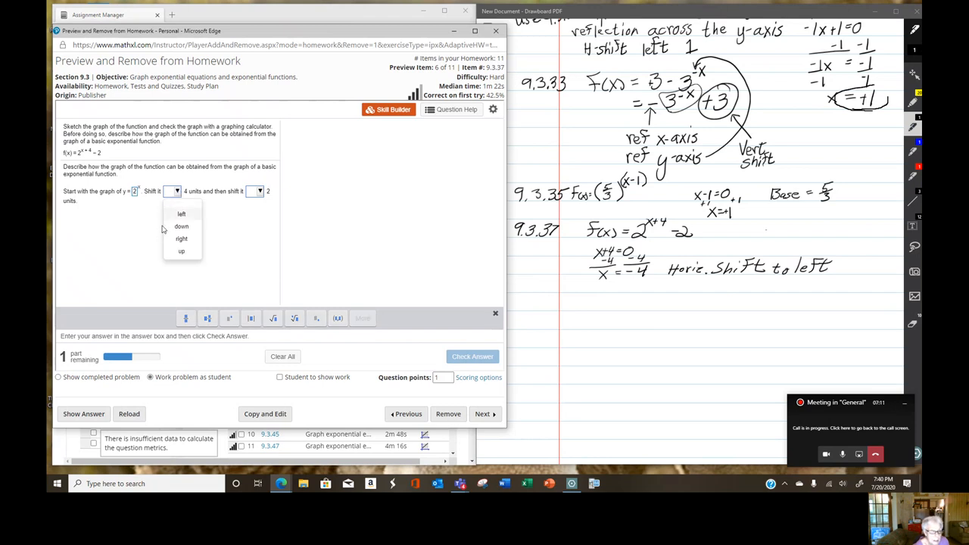
{"action": "left_click", "coordinate": [182, 213]}
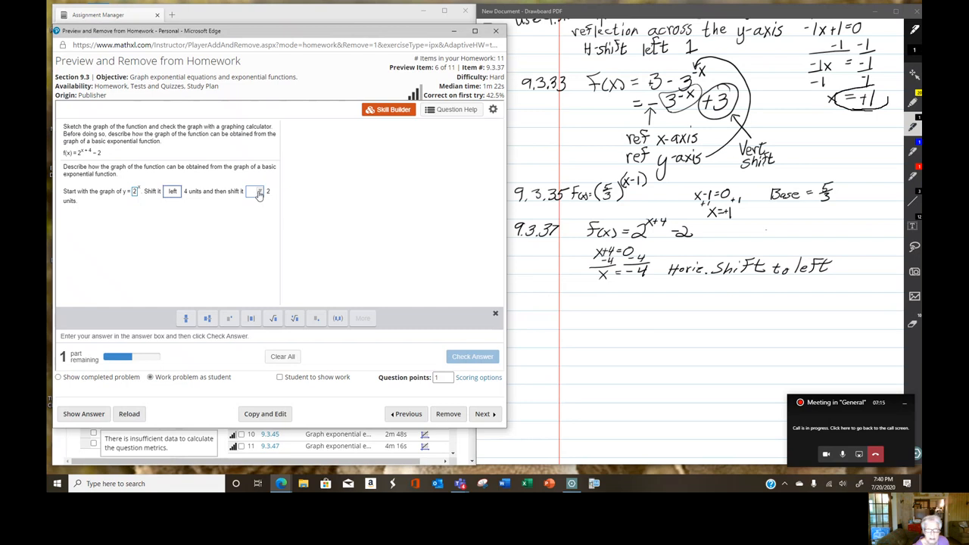
{"action": "left_click", "coordinate": [255, 191]}
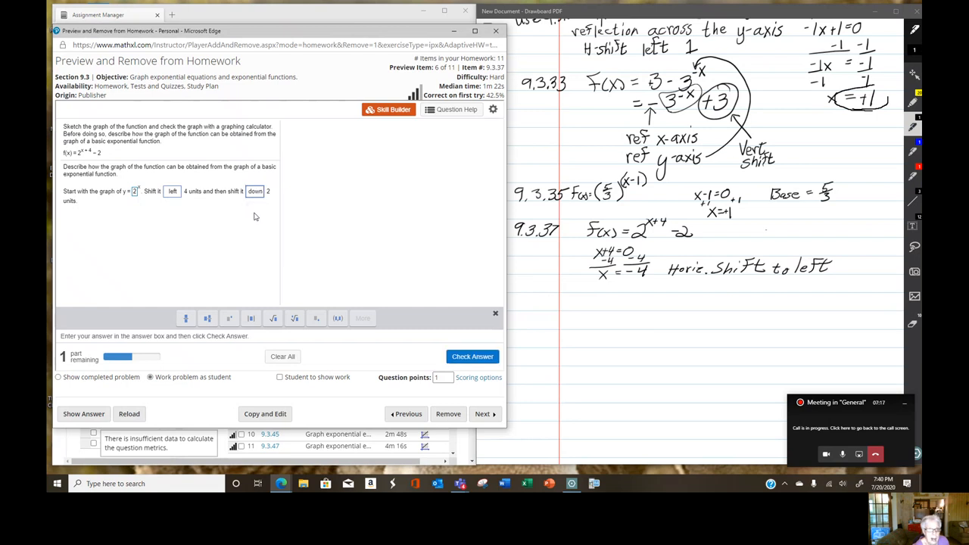
{"action": "mouse_move", "coordinate": [182, 276]}
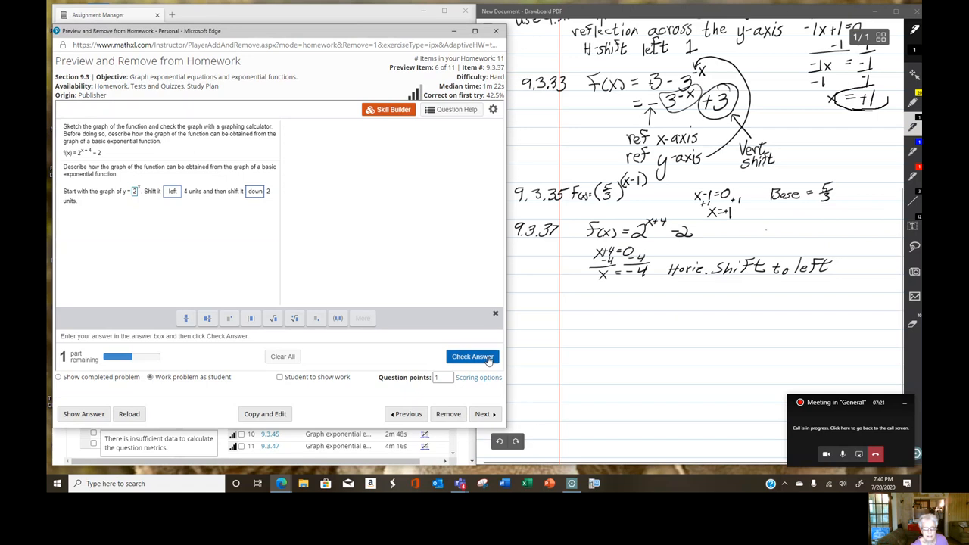
{"action": "left_click", "coordinate": [472, 357]}
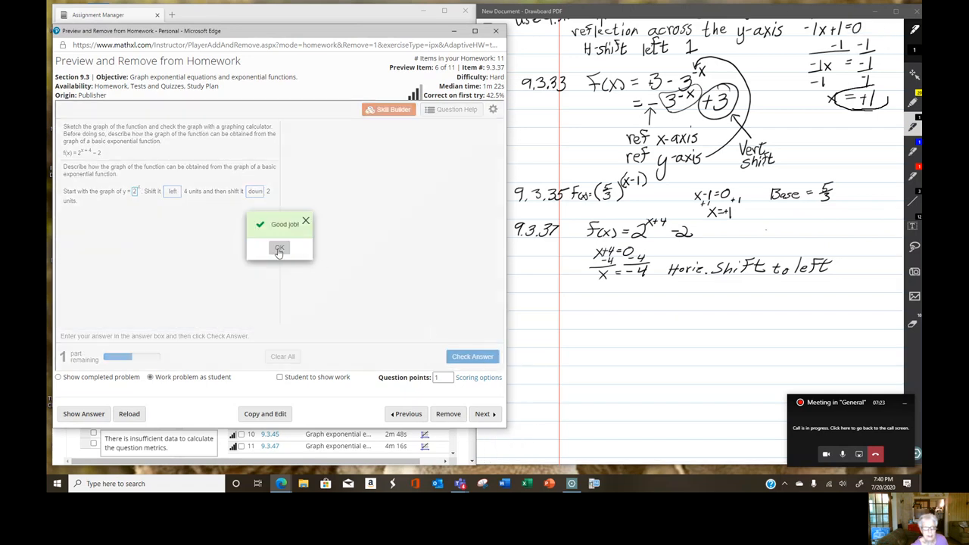
{"action": "left_click", "coordinate": [279, 249]}
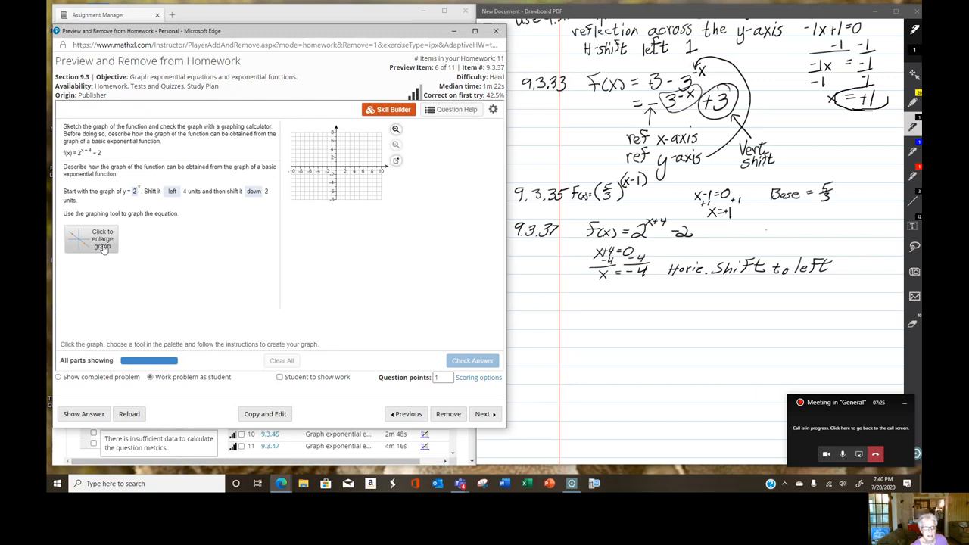
- Graph the base-2 exponential shifted 4 left and 2 down, save it and have it checked correct
{"action": "left_click", "coordinate": [103, 239]}
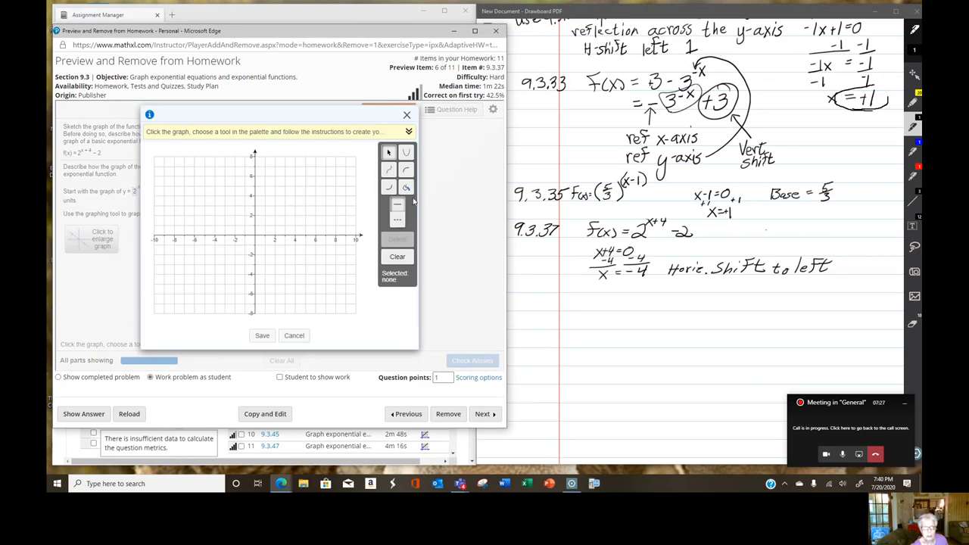
{"action": "left_click", "coordinate": [388, 188]}
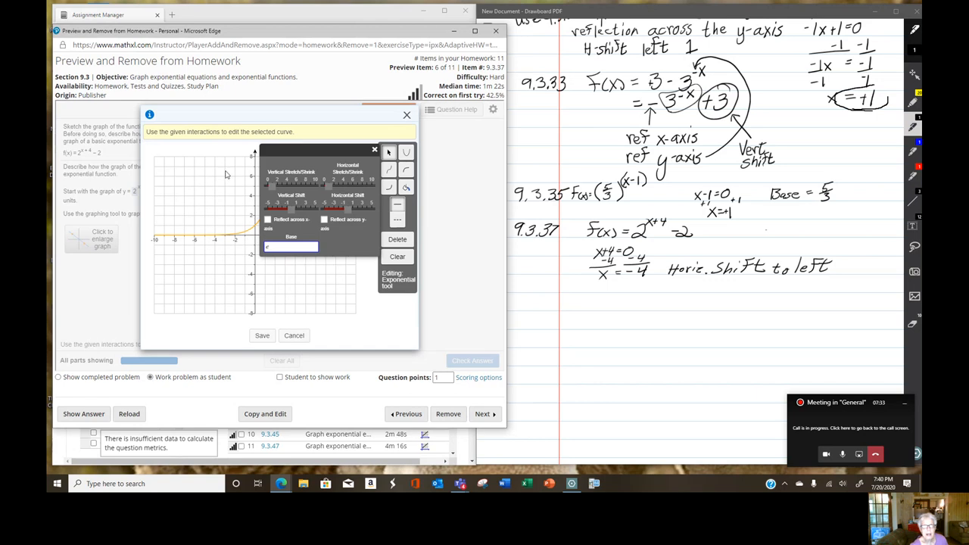
{"action": "mouse_move", "coordinate": [339, 269]}
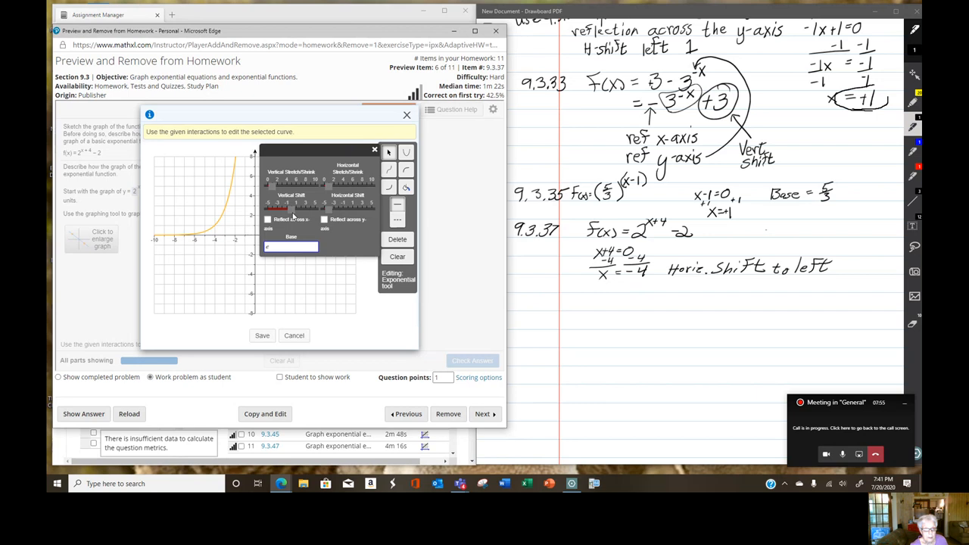
{"action": "mouse_move", "coordinate": [268, 218]}
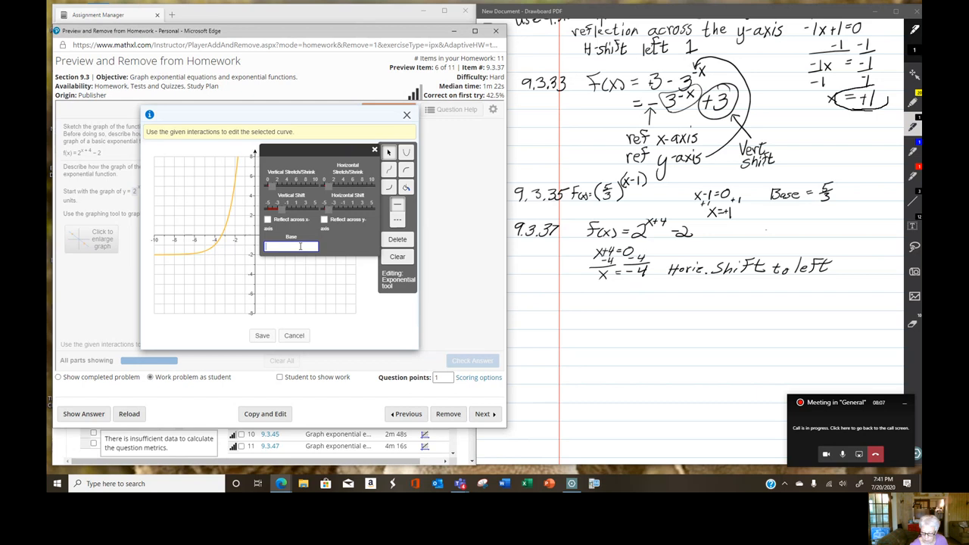
{"action": "type", "text": "2"}
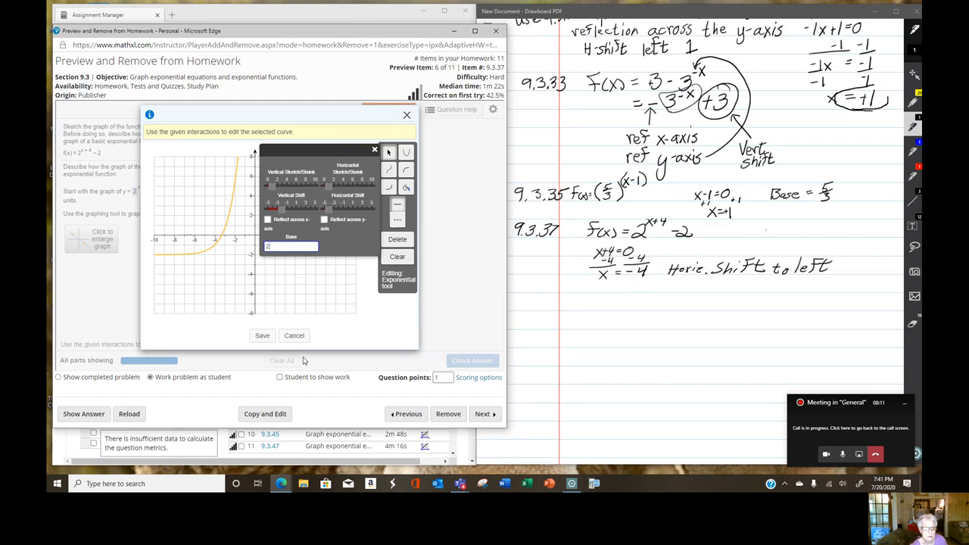
{"action": "left_click", "coordinate": [262, 336]}
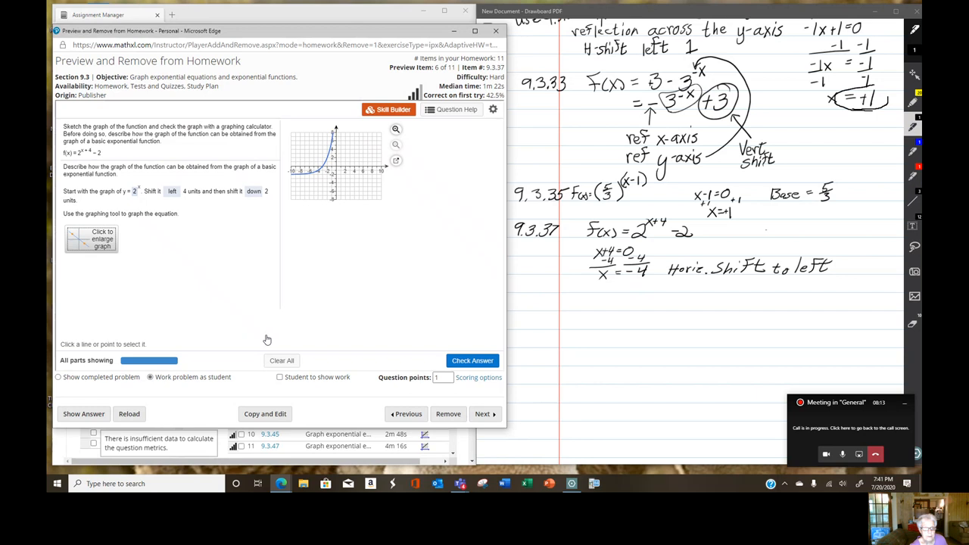
{"action": "left_click", "coordinate": [473, 361]}
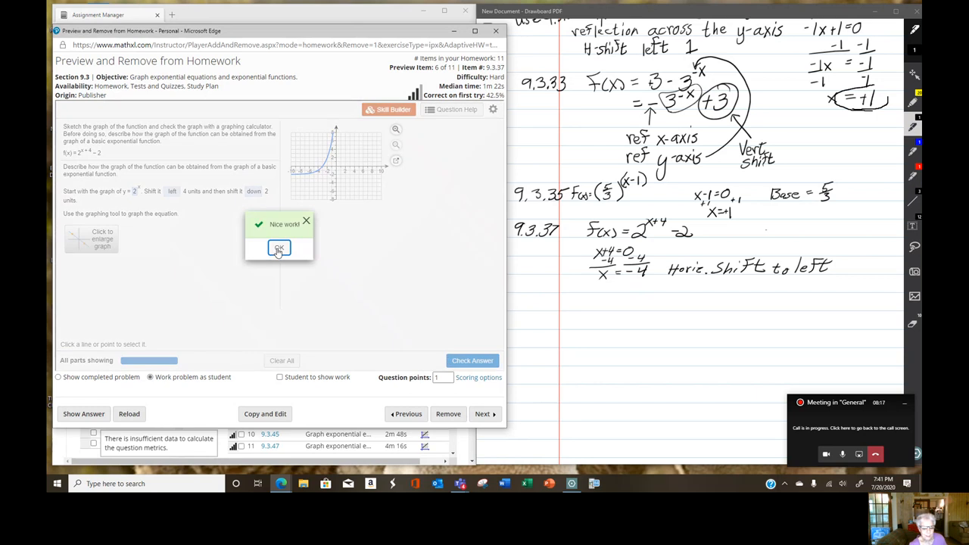
{"action": "left_click", "coordinate": [279, 249]}
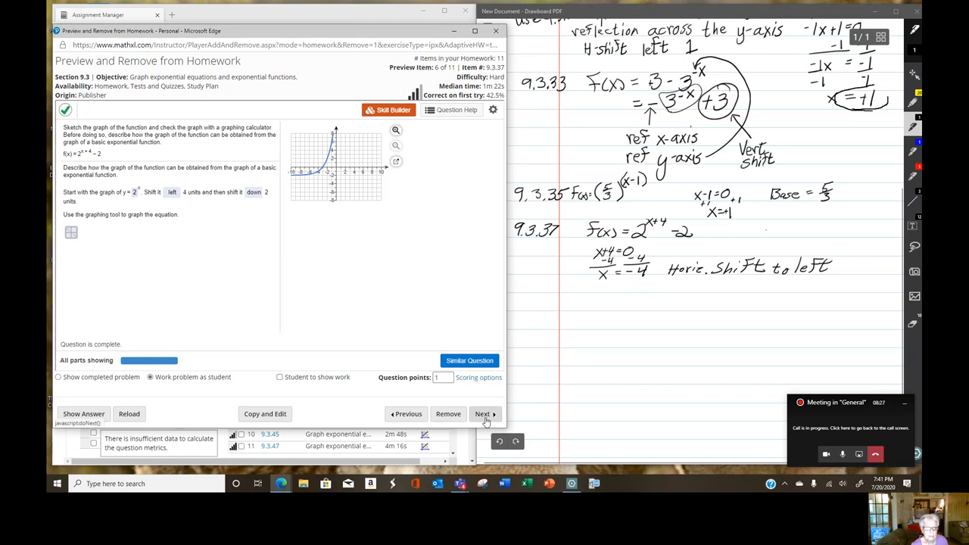
- Load the next homework exercise, 9.3.39
{"action": "left_click", "coordinate": [485, 413]}
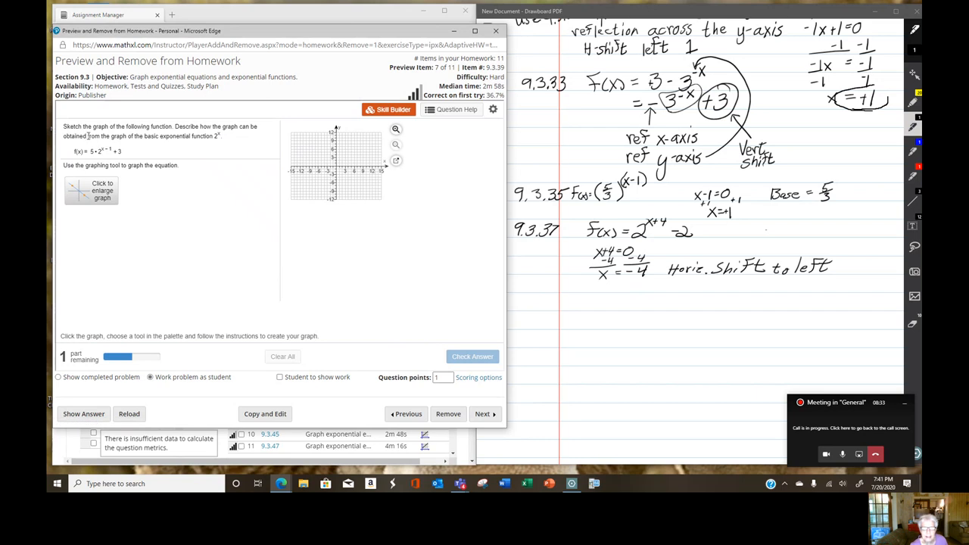
{"action": "mouse_move", "coordinate": [149, 148]}
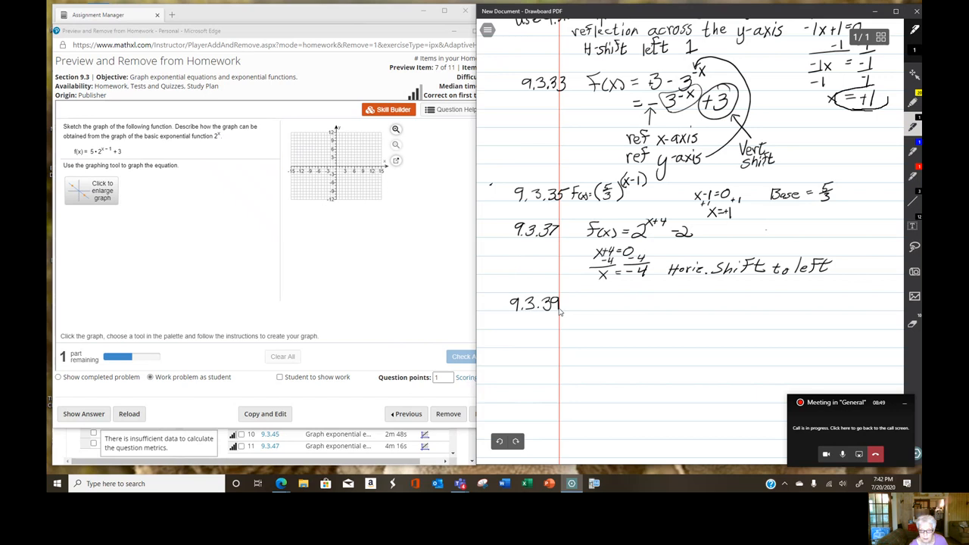
{"action": "mouse_move", "coordinate": [593, 303]}
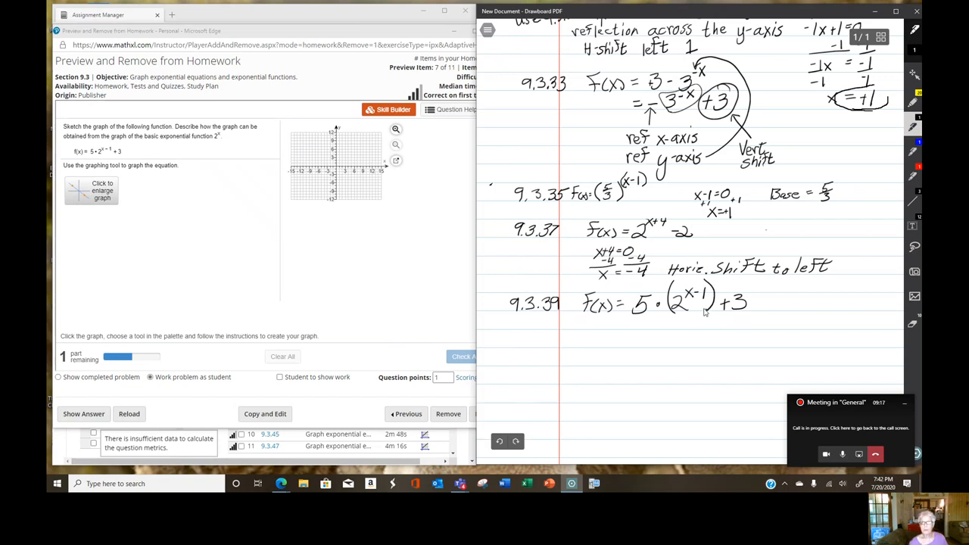
{"action": "mouse_move", "coordinate": [645, 324]}
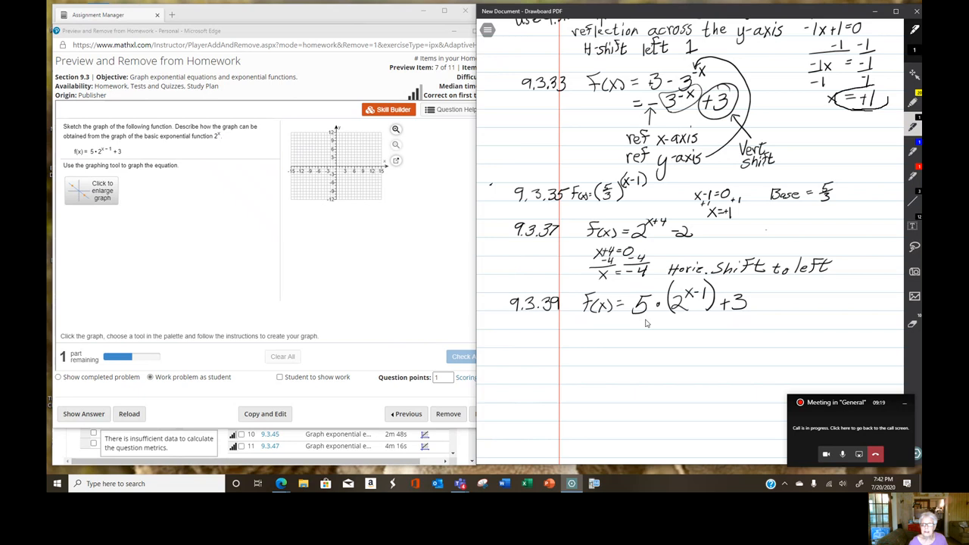
{"action": "mouse_move", "coordinate": [685, 318]}
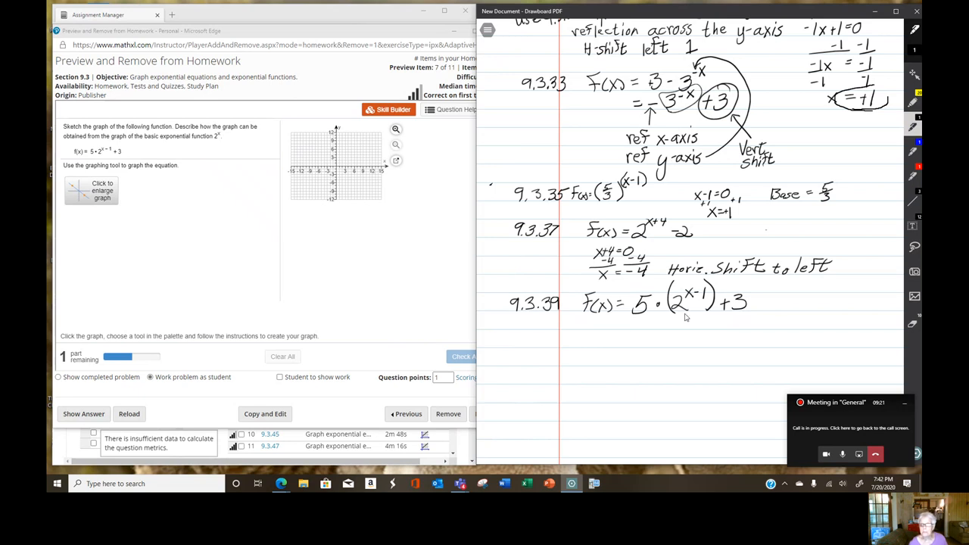
{"action": "mouse_move", "coordinate": [688, 312]}
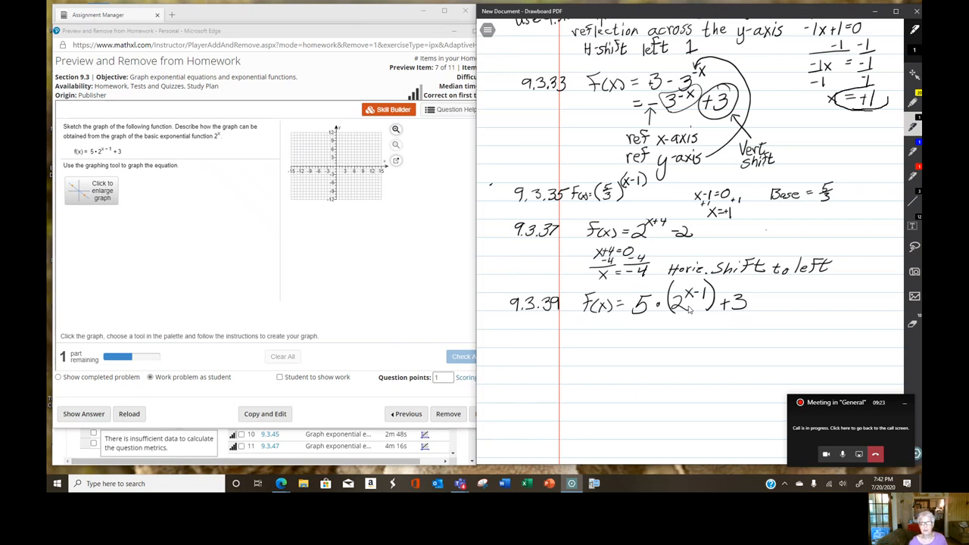
{"action": "mouse_move", "coordinate": [643, 321]}
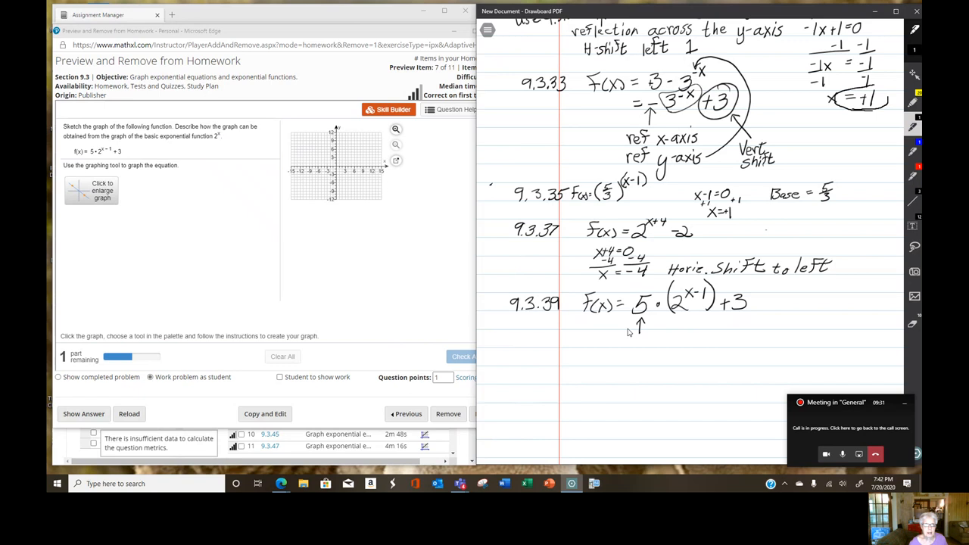
- Write 'vert stretch 5', solve x−1=0 for x=1, and circle the +3 with an arrow to its note
{"action": "left_click_drag", "start_coordinate": [614, 337], "coordinate": [621, 348]}
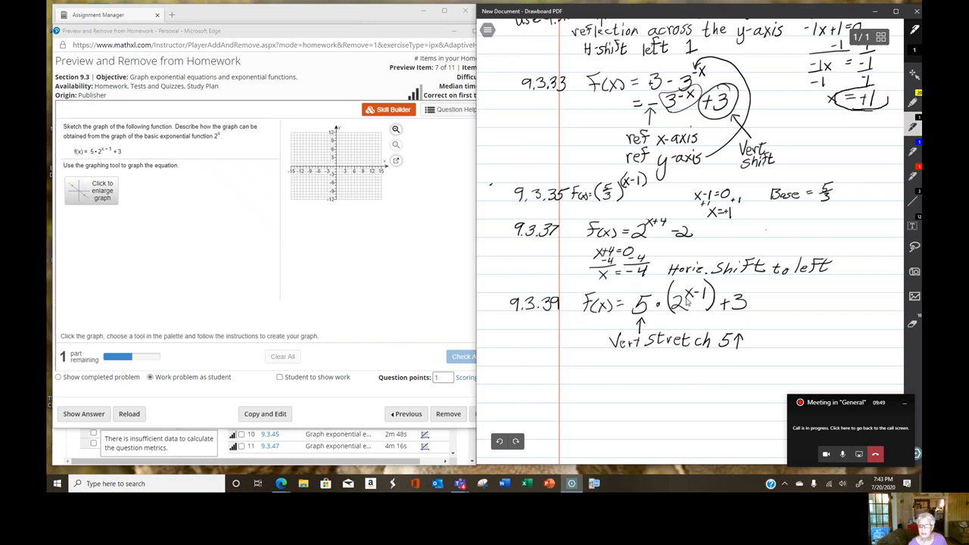
{"action": "left_click_drag", "start_coordinate": [684, 302], "coordinate": [709, 291]}
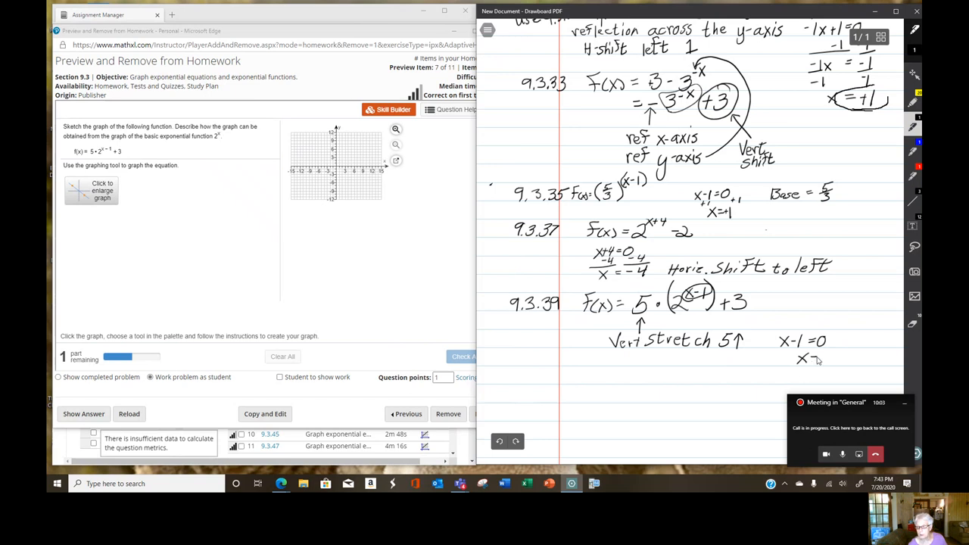
{"action": "type", "text": "1"}
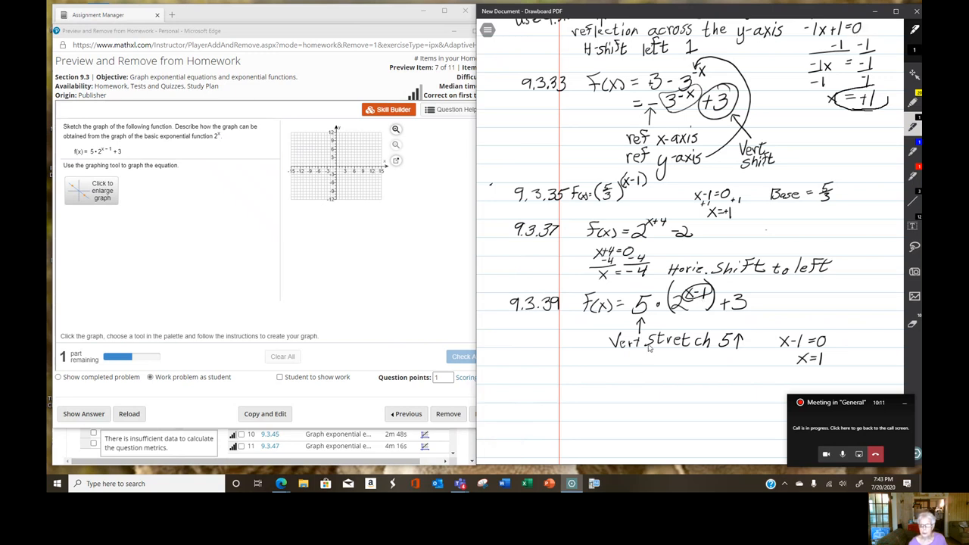
{"action": "mouse_move", "coordinate": [662, 345]}
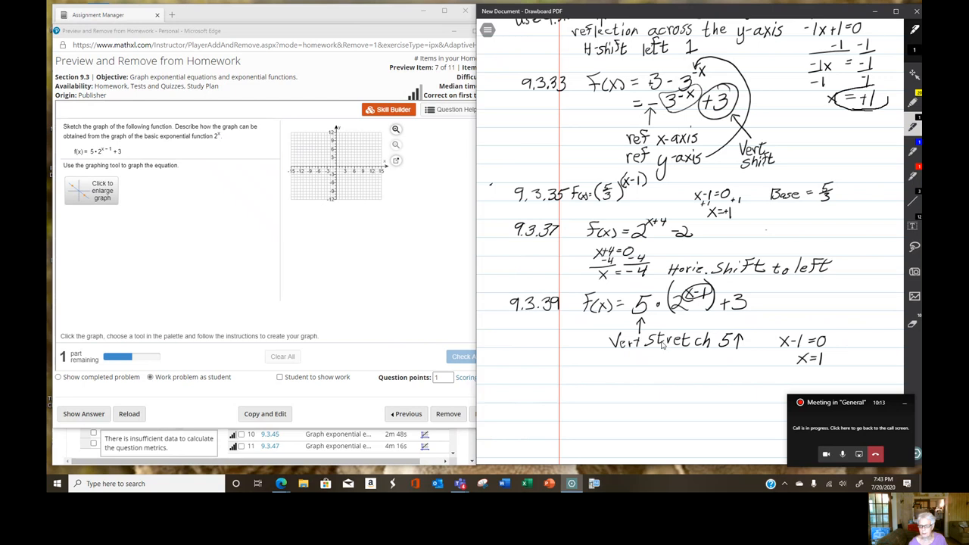
{"action": "mouse_move", "coordinate": [645, 312]}
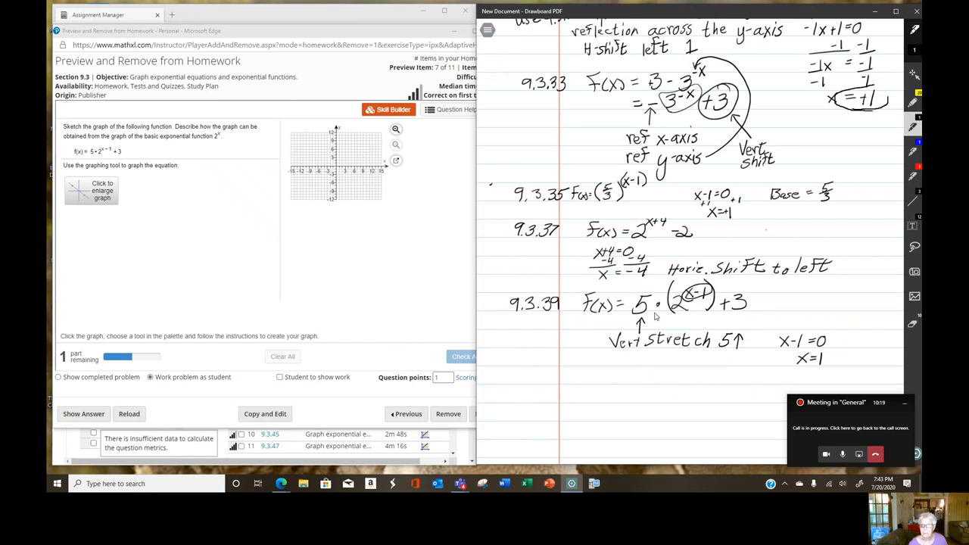
{"action": "mouse_move", "coordinate": [656, 330]}
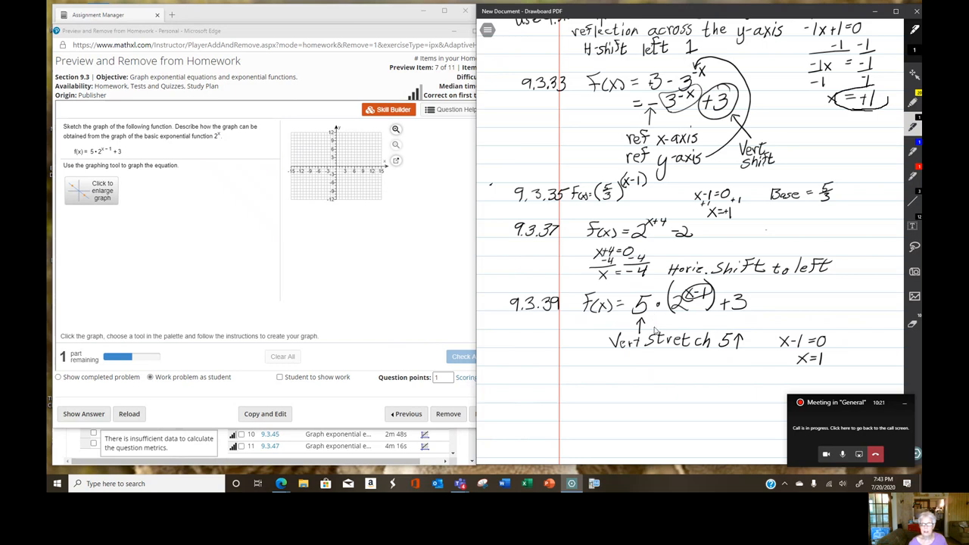
{"action": "left_click_drag", "start_coordinate": [719, 306], "coordinate": [754, 296]}
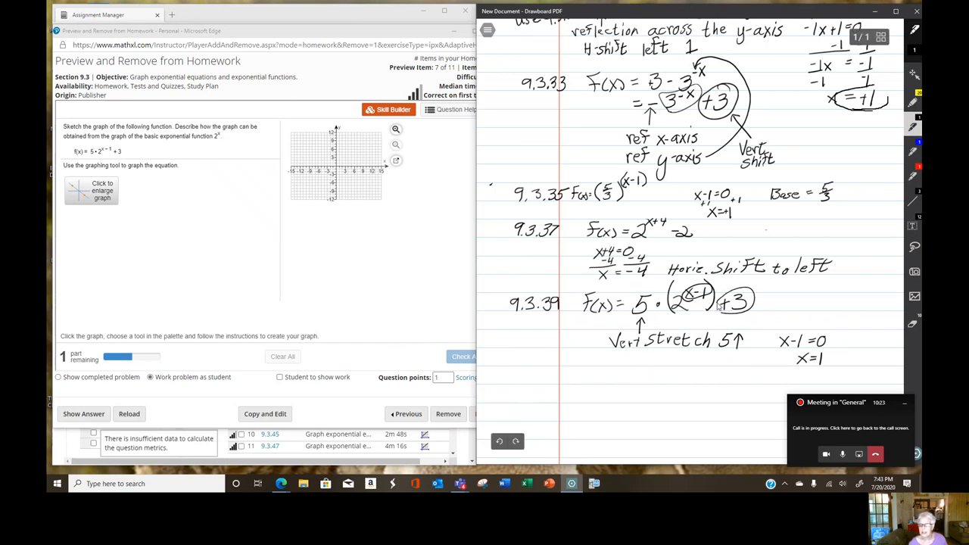
{"action": "left_click_drag", "start_coordinate": [734, 300], "coordinate": [788, 296]}
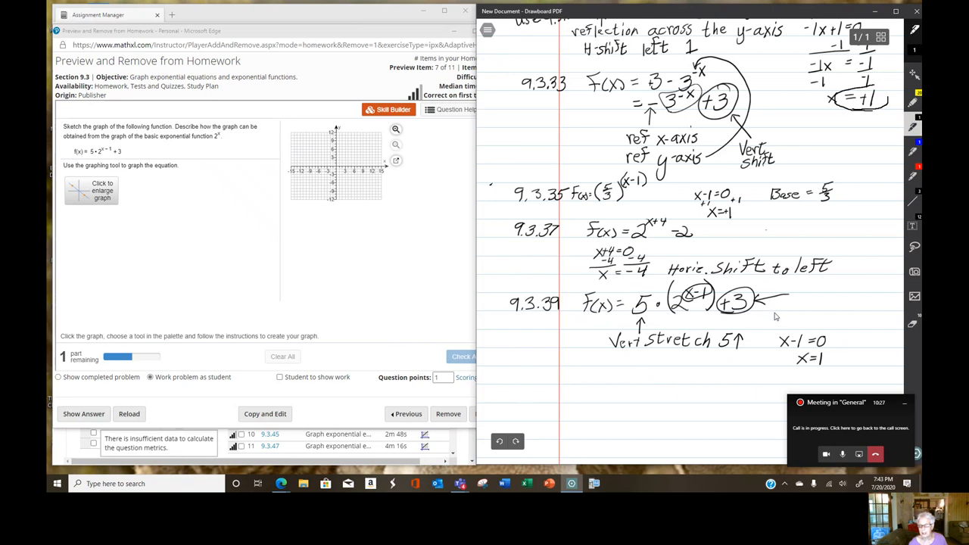
{"action": "mouse_move", "coordinate": [760, 311]}
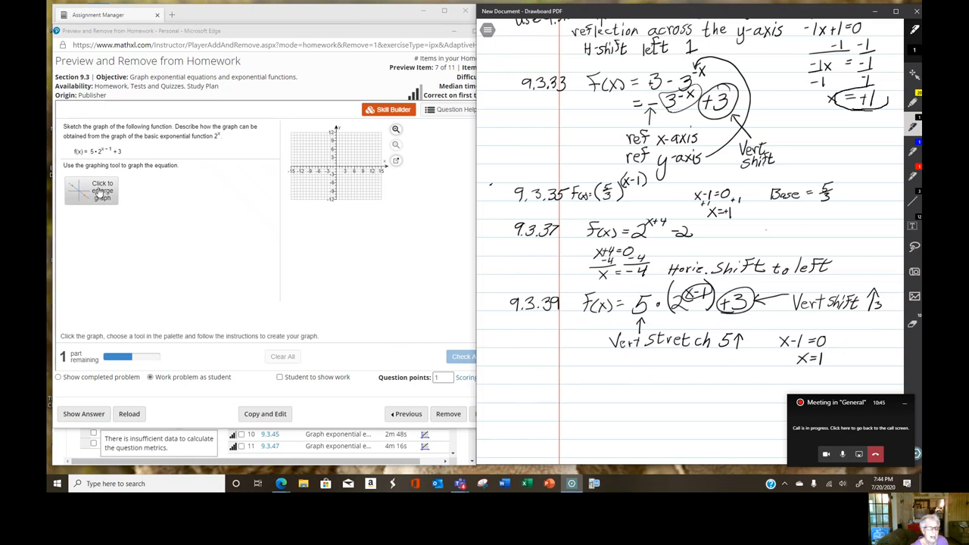
- Plot the exponential curve for f(x)=5·2^(x−1)+3 on the enlarged grid and save it
{"action": "left_click", "coordinate": [103, 191]}
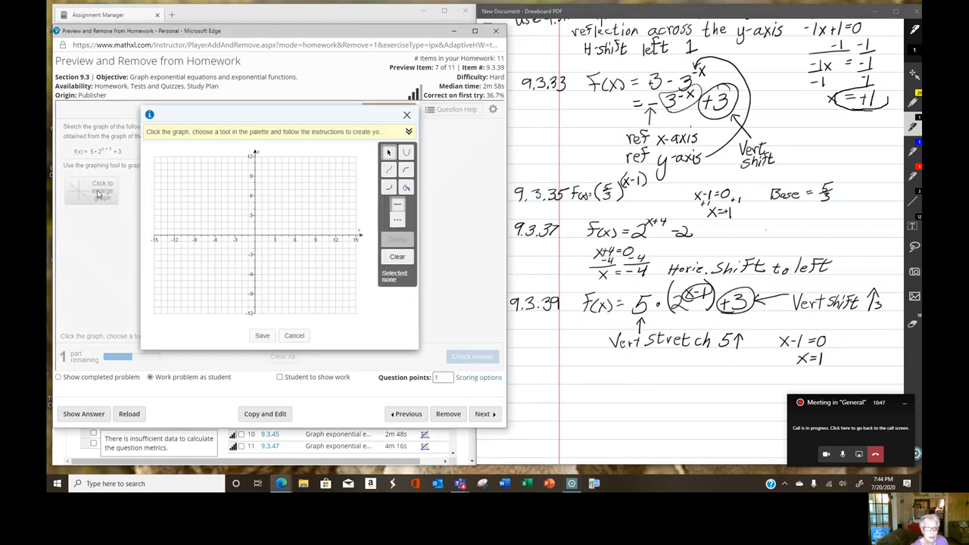
{"action": "left_click", "coordinate": [387, 188]}
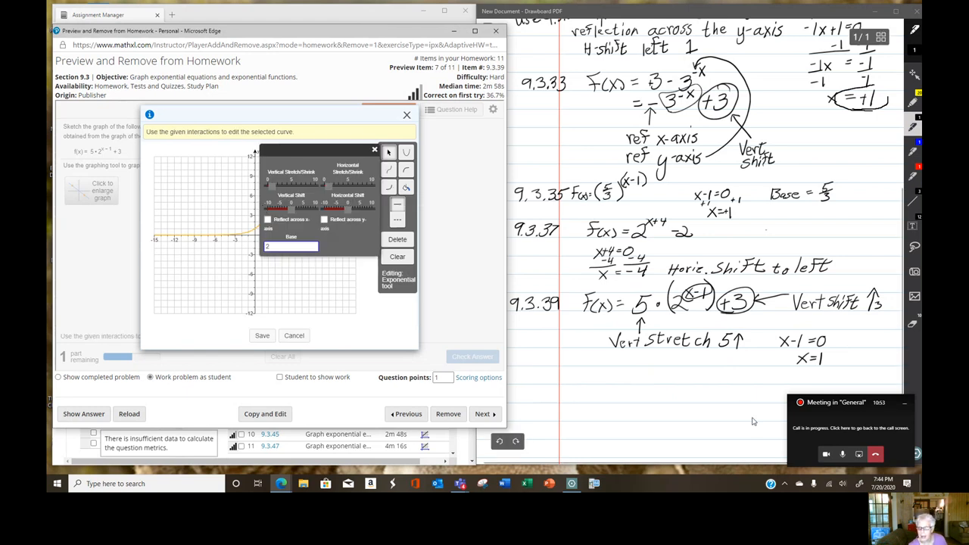
{"action": "mouse_move", "coordinate": [709, 351]}
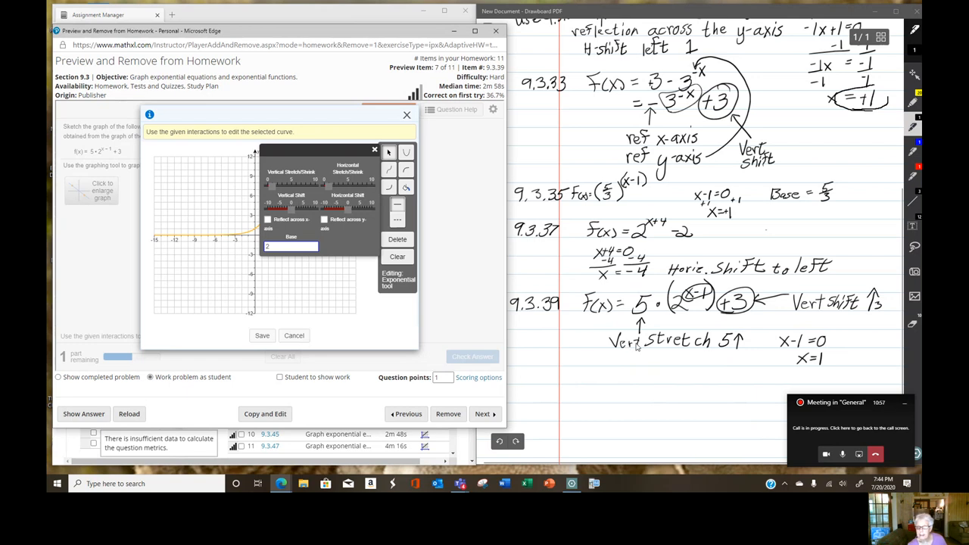
{"action": "mouse_move", "coordinate": [291, 181]}
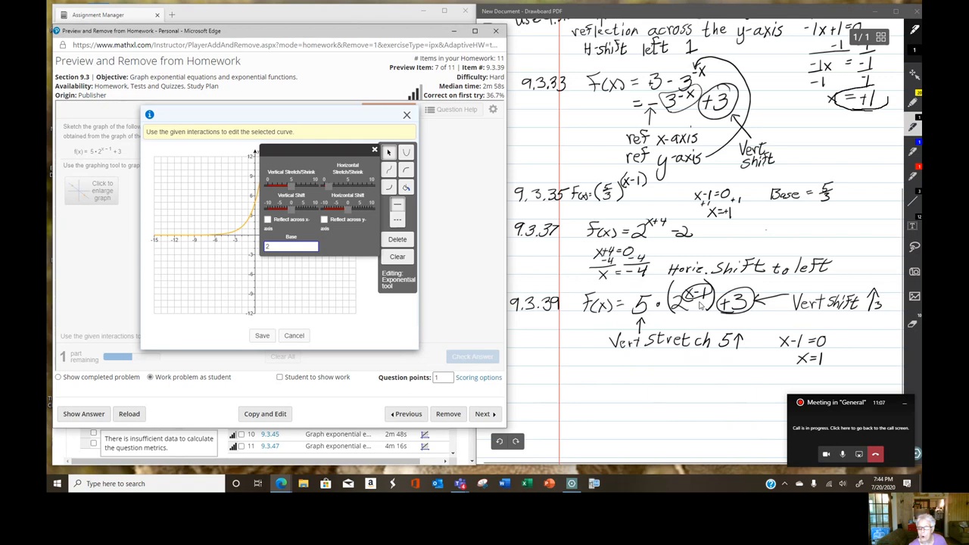
{"action": "mouse_move", "coordinate": [799, 374]}
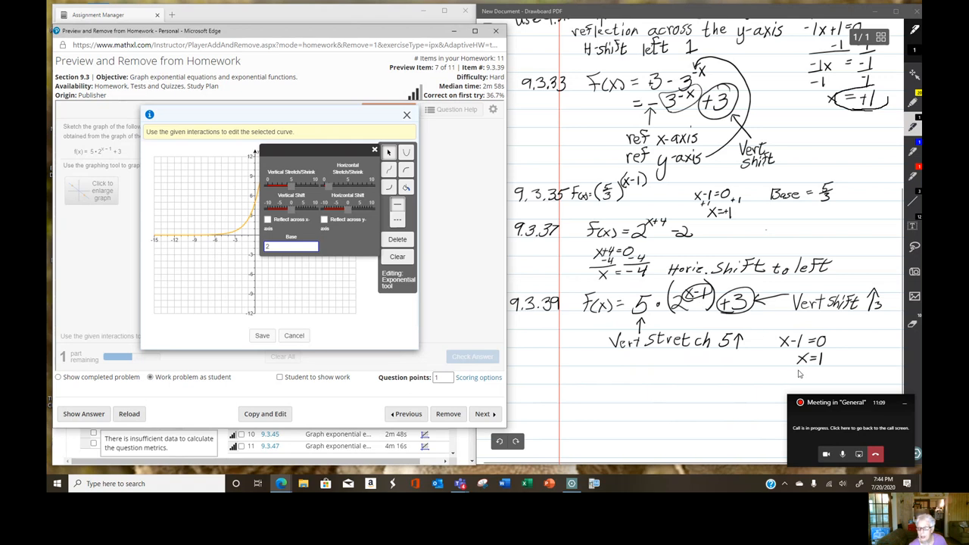
{"action": "mouse_move", "coordinate": [816, 370]}
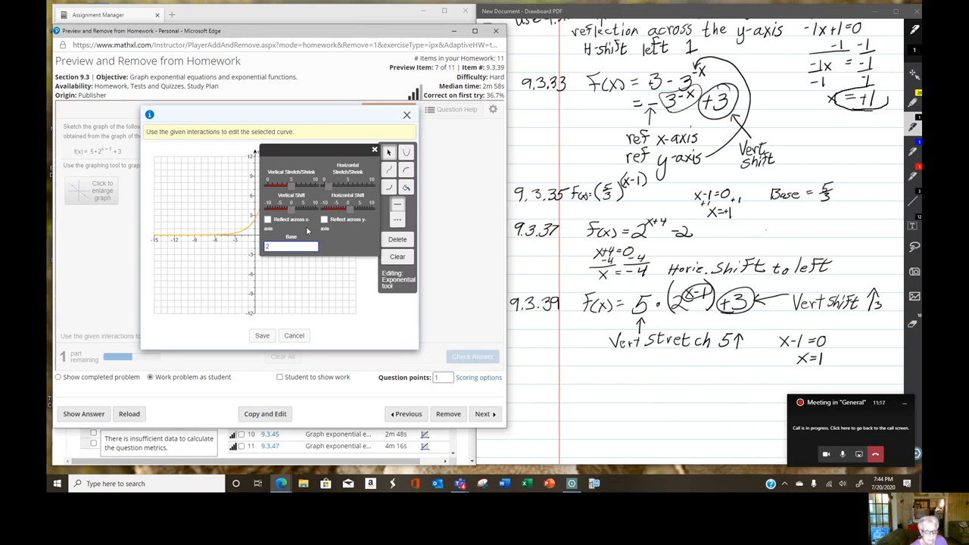
{"action": "mouse_move", "coordinate": [297, 236]}
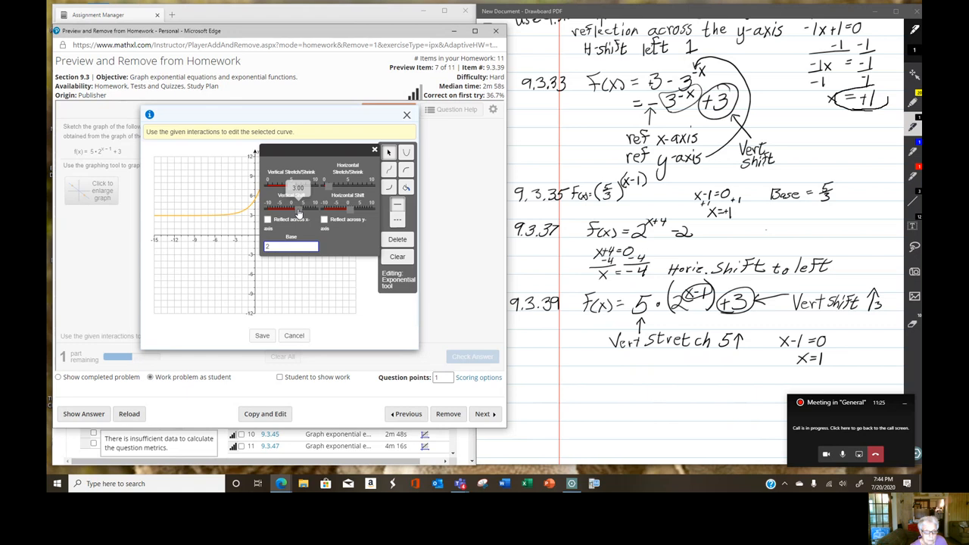
{"action": "mouse_move", "coordinate": [475, 345]}
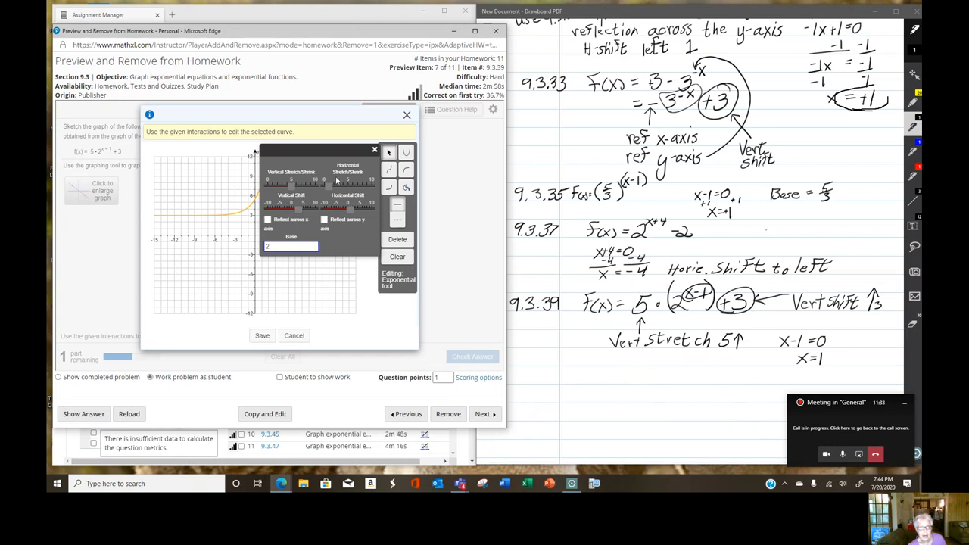
{"action": "mouse_move", "coordinate": [354, 188]}
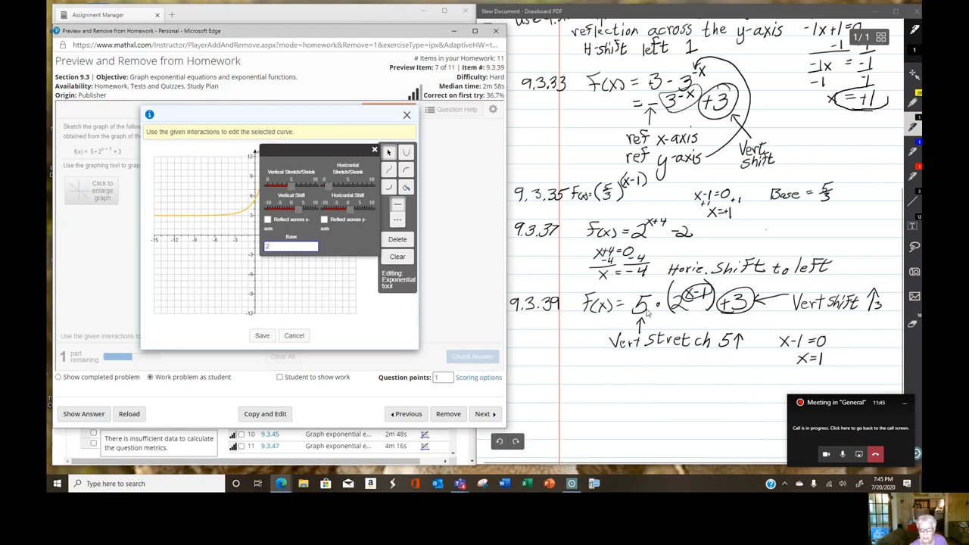
{"action": "mouse_move", "coordinate": [641, 309]}
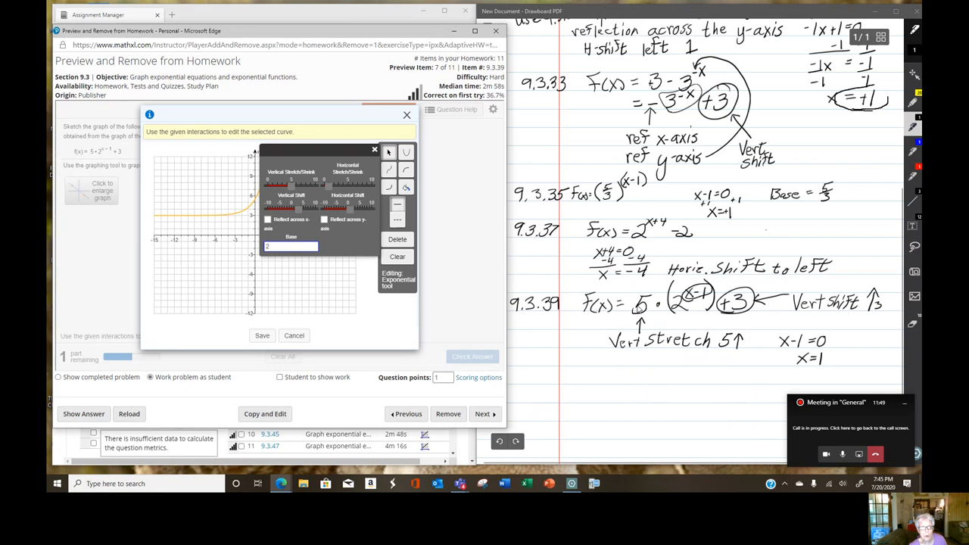
{"action": "mouse_move", "coordinate": [566, 336]}
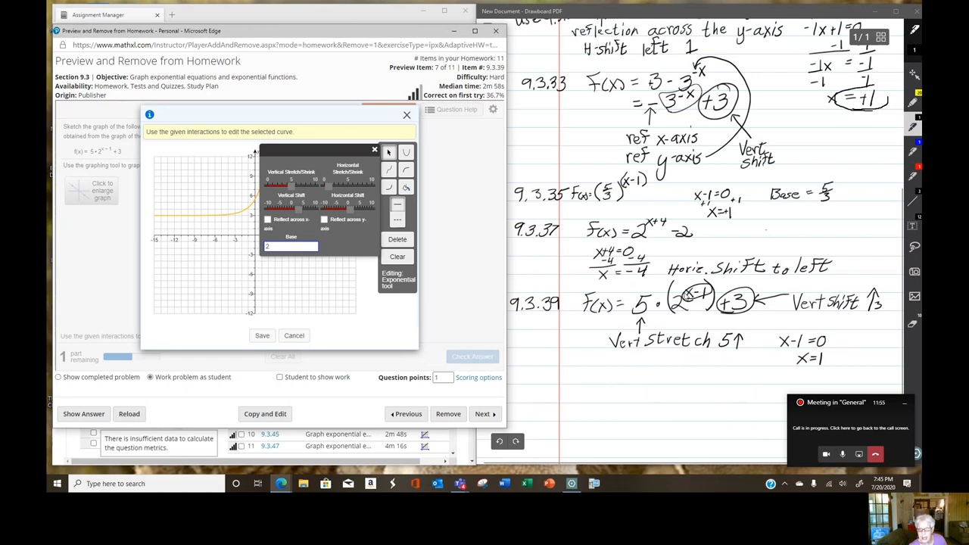
{"action": "mouse_move", "coordinate": [351, 233]}
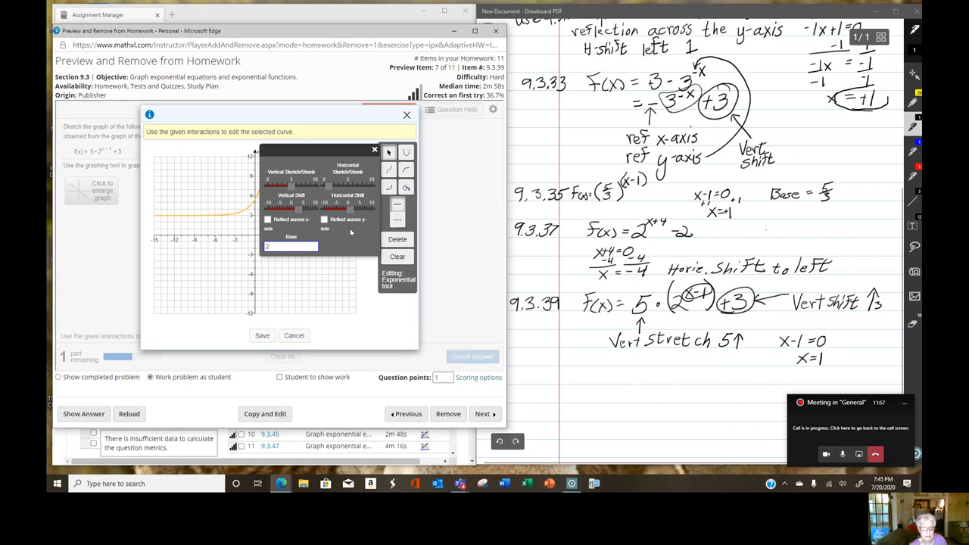
{"action": "mouse_move", "coordinate": [357, 233]}
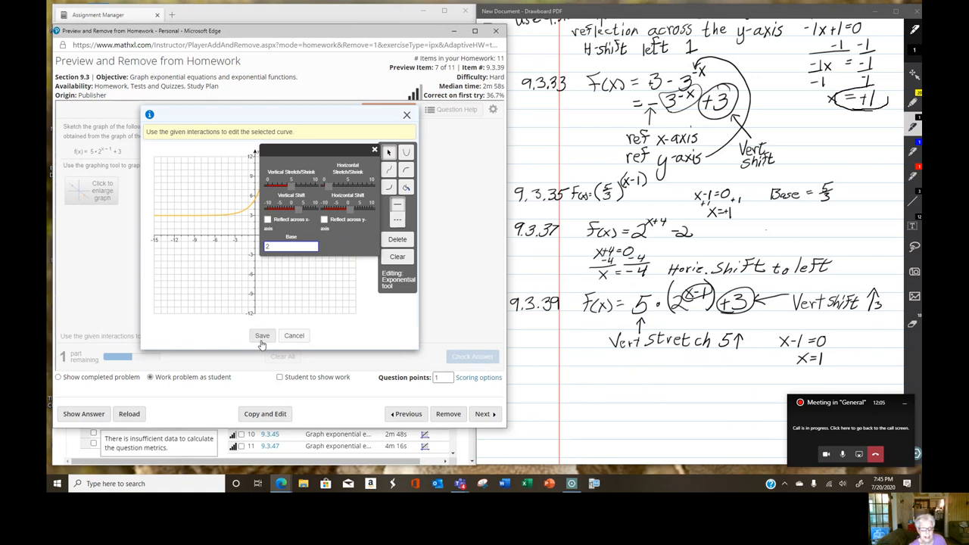
{"action": "left_click", "coordinate": [262, 336]}
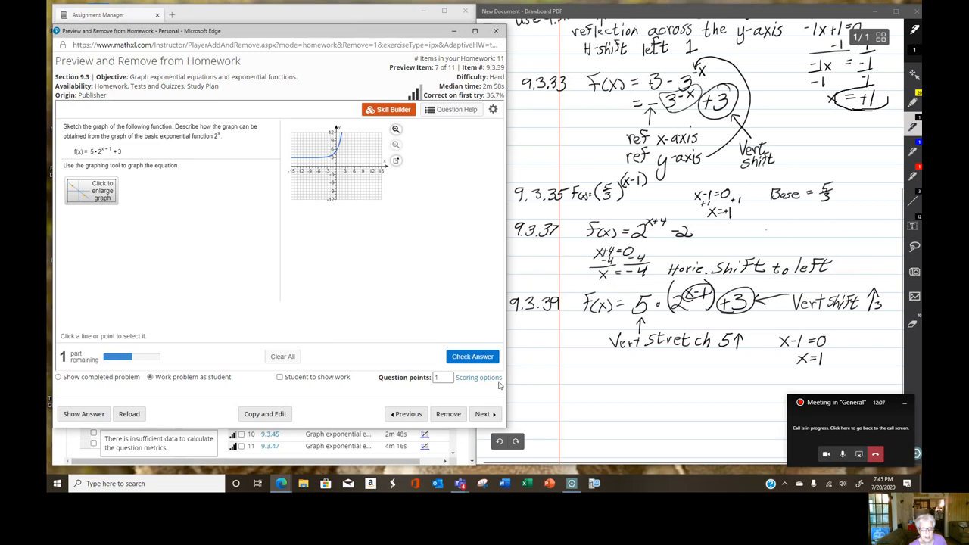
- Check the 9.3.39 graph and dismiss the 'Nice work!' message to reveal the next part
{"action": "left_click", "coordinate": [473, 358]}
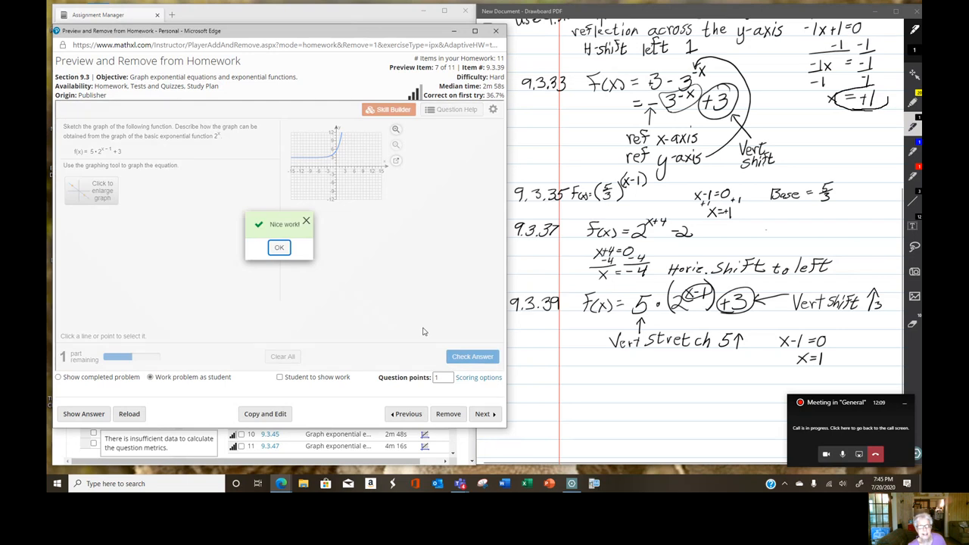
{"action": "left_click", "coordinate": [279, 249]}
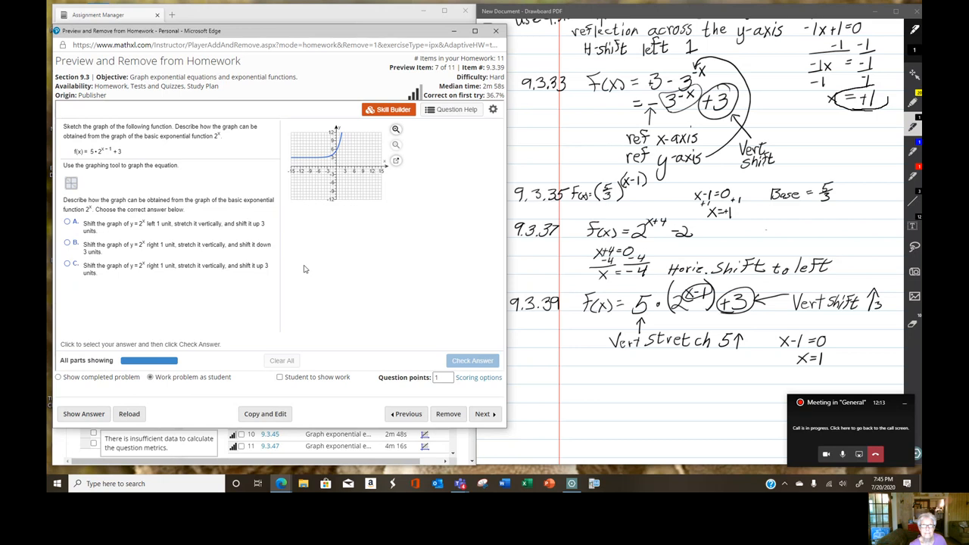
{"action": "mouse_move", "coordinate": [492, 251]}
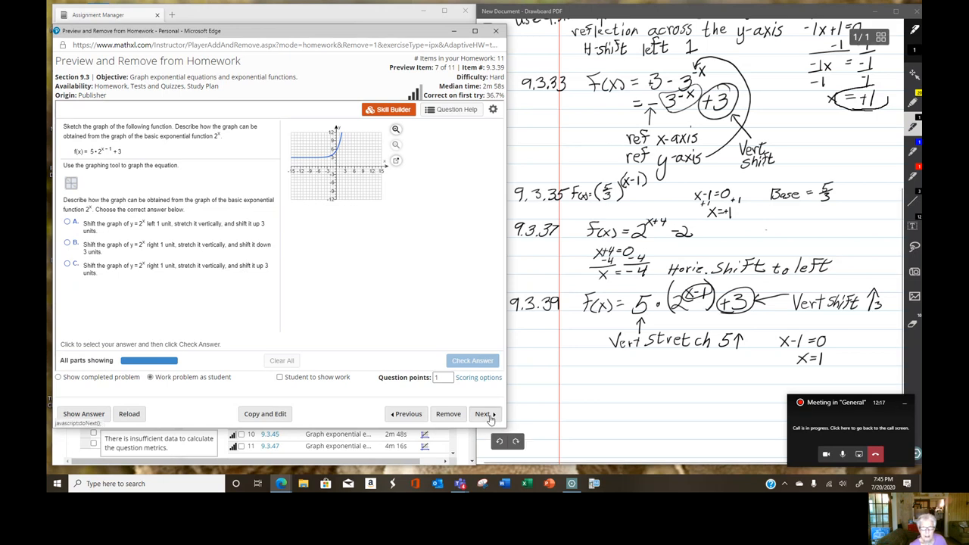
- Move to exercise 9.3.41 and handwrite its label with 'F(x) =' in the notes
{"action": "left_click", "coordinate": [483, 413]}
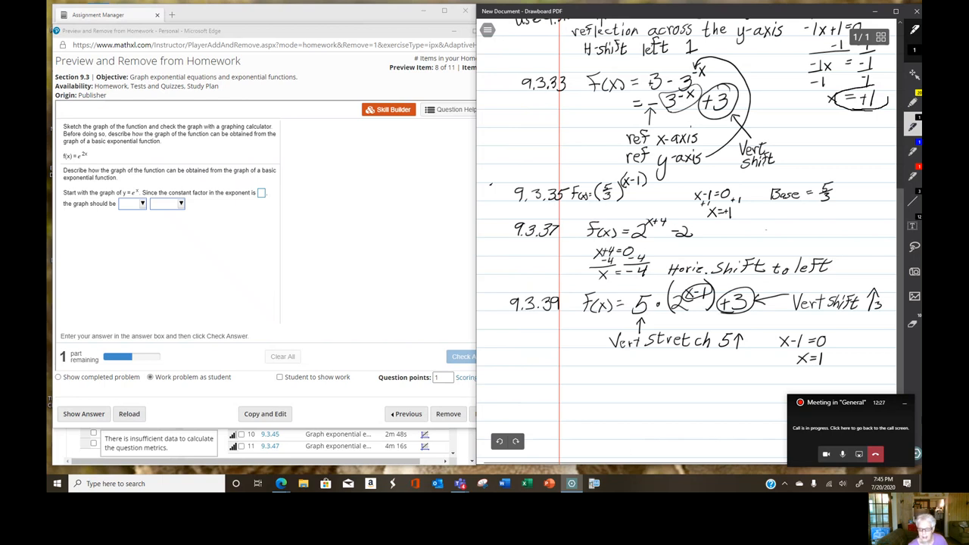
{"action": "mouse_move", "coordinate": [520, 391]}
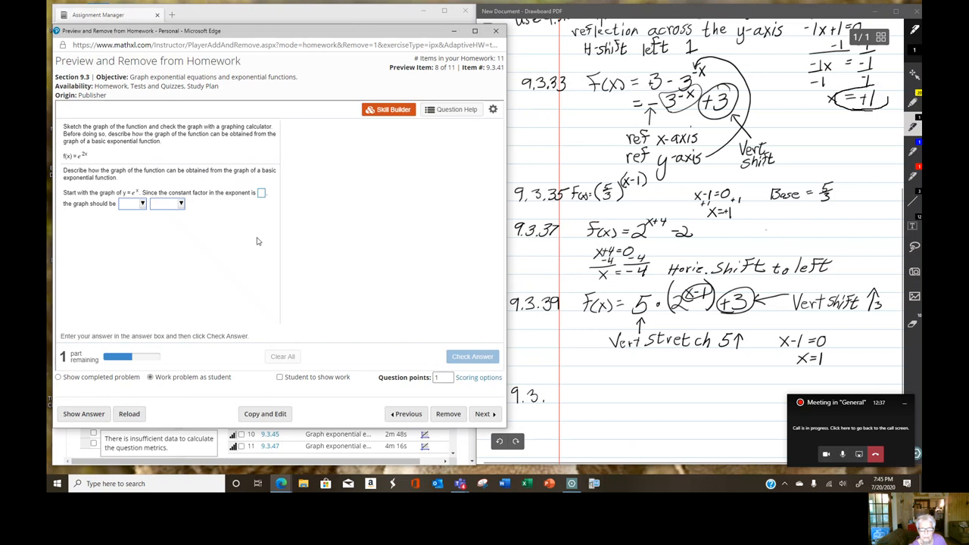
{"action": "mouse_move", "coordinate": [628, 362]}
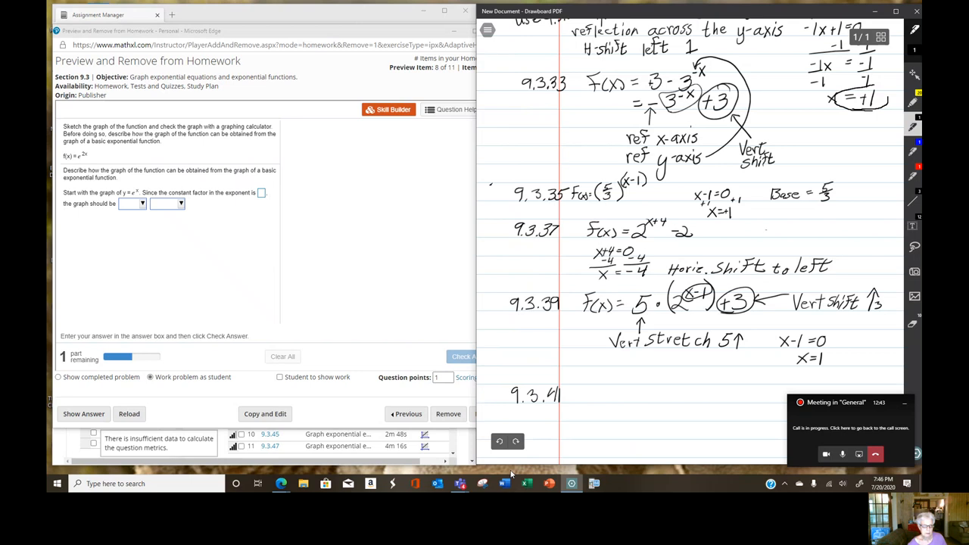
{"action": "mouse_move", "coordinate": [594, 394]}
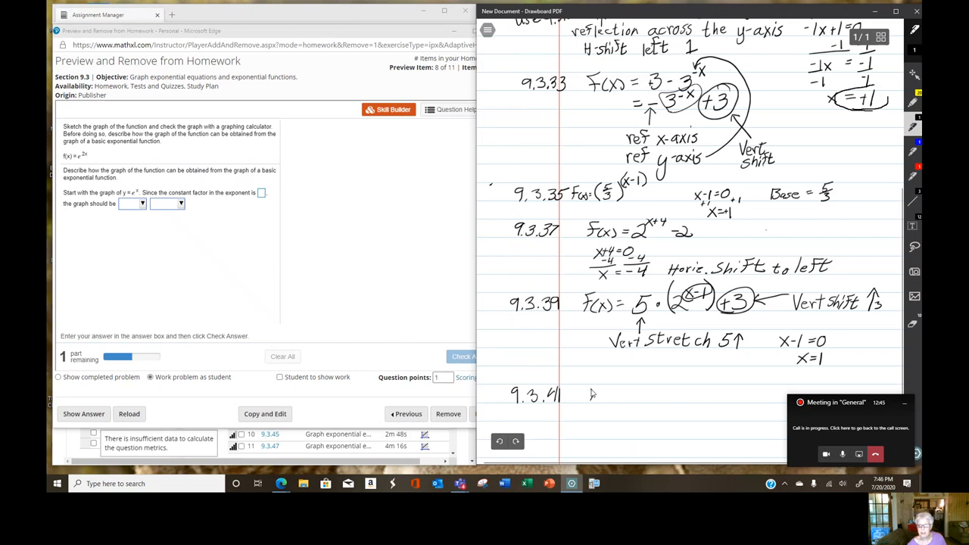
{"action": "left_click_drag", "start_coordinate": [589, 397], "coordinate": [597, 388]}
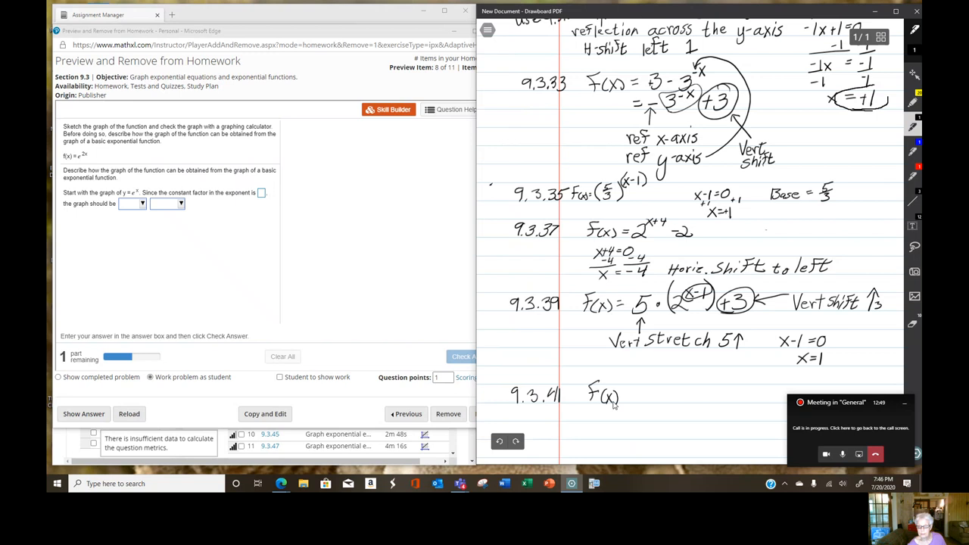
{"action": "left_click_drag", "start_coordinate": [619, 396], "coordinate": [650, 394]}
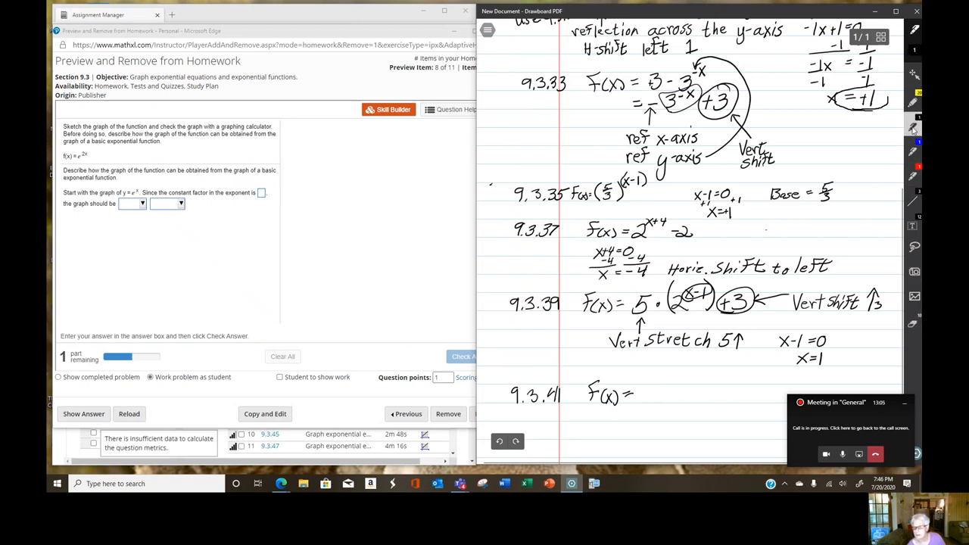
{"action": "mouse_move", "coordinate": [636, 421]}
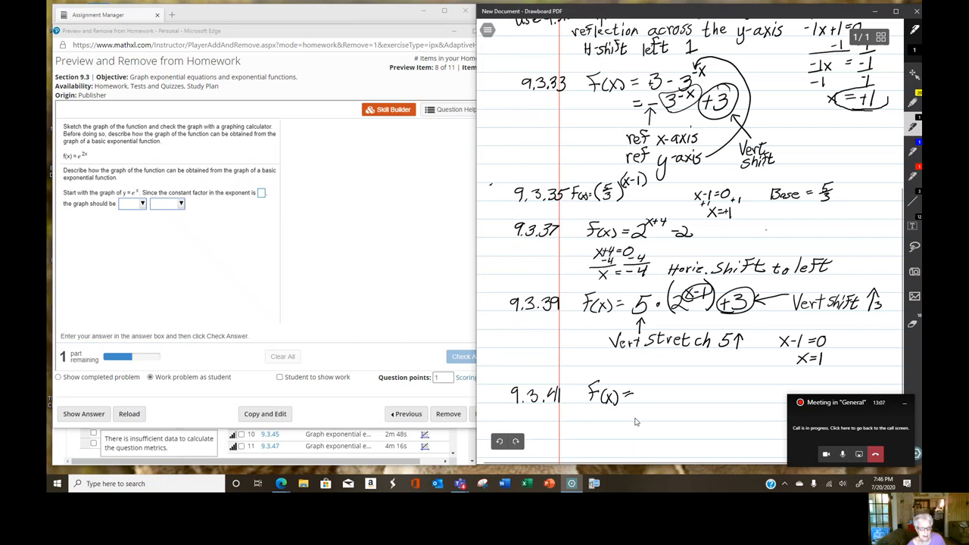
{"action": "mouse_move", "coordinate": [646, 396]}
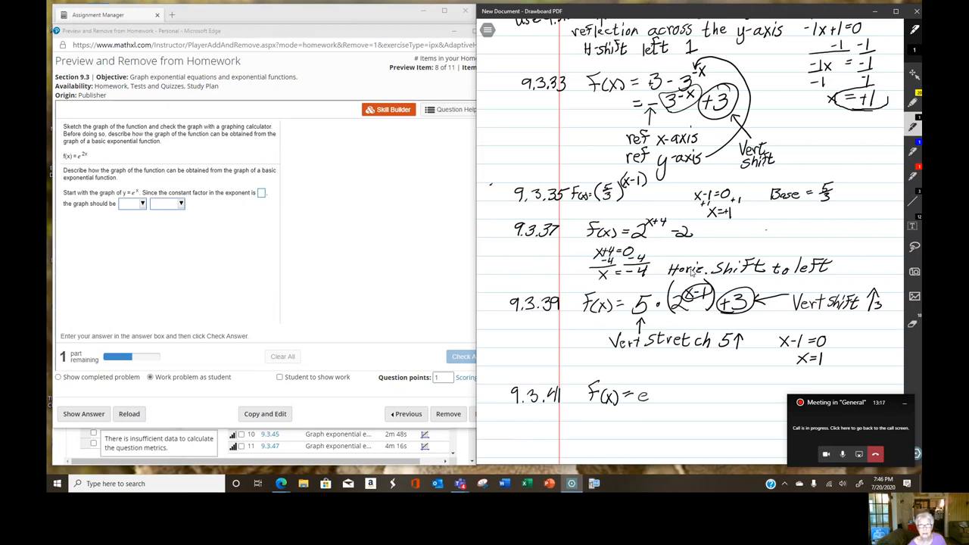
{"action": "mouse_move", "coordinate": [643, 340]}
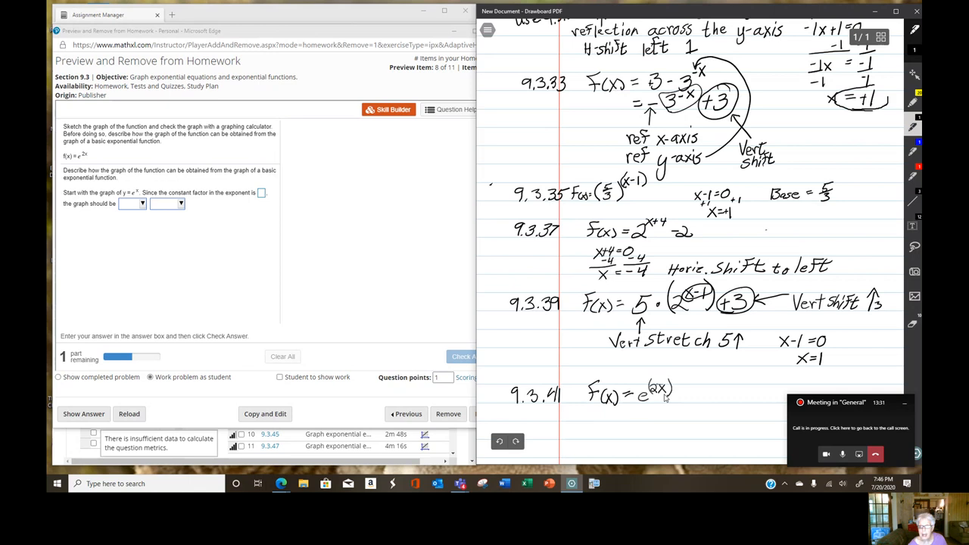
{"action": "mouse_move", "coordinate": [653, 399]}
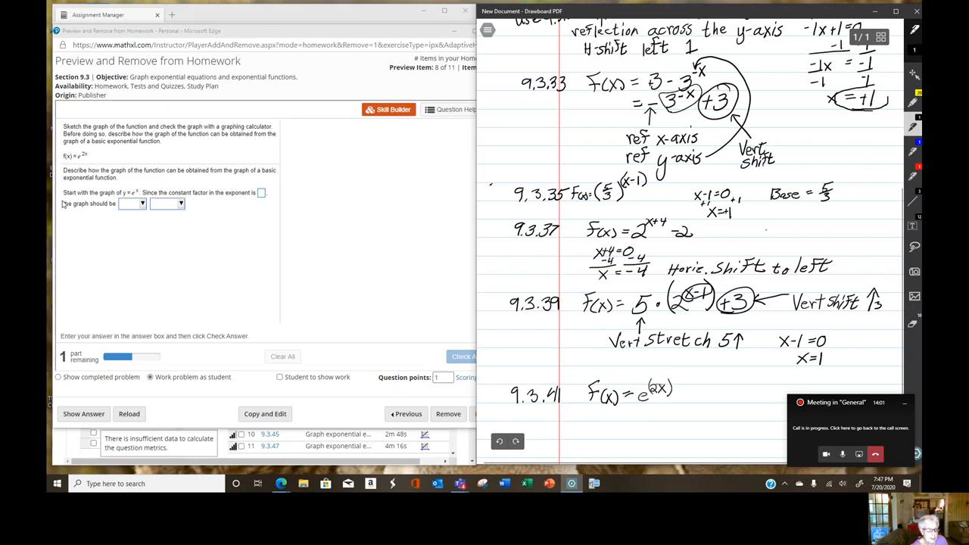
{"action": "mouse_move", "coordinate": [129, 199]}
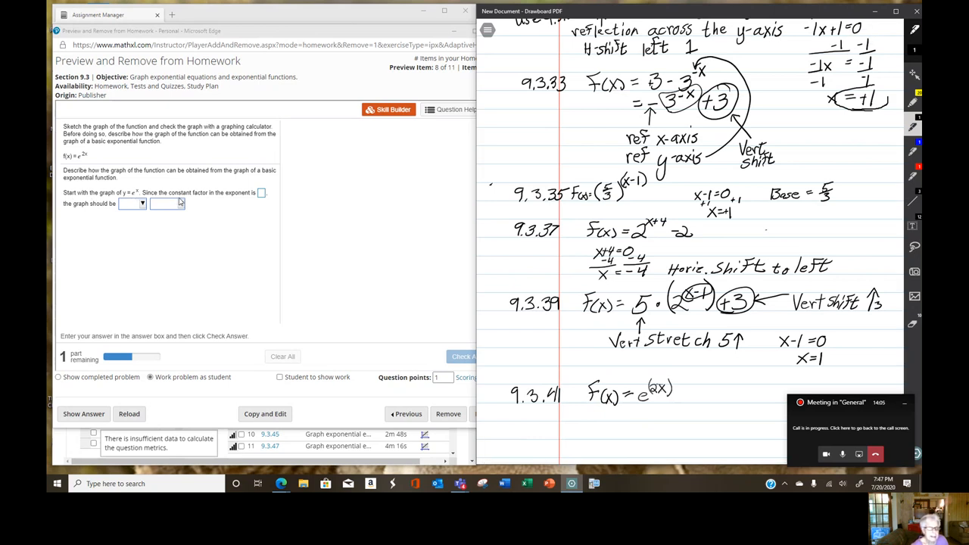
{"action": "mouse_move", "coordinate": [242, 201]}
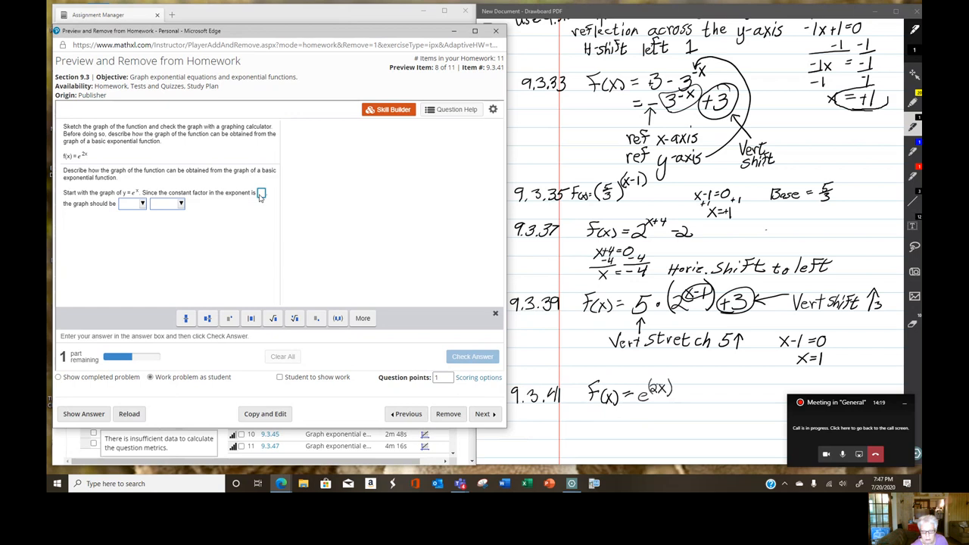
- Answer constant factor 2, graph shrunk horizontally, and check the 9.3.41 description
{"action": "type", "text": "2"}
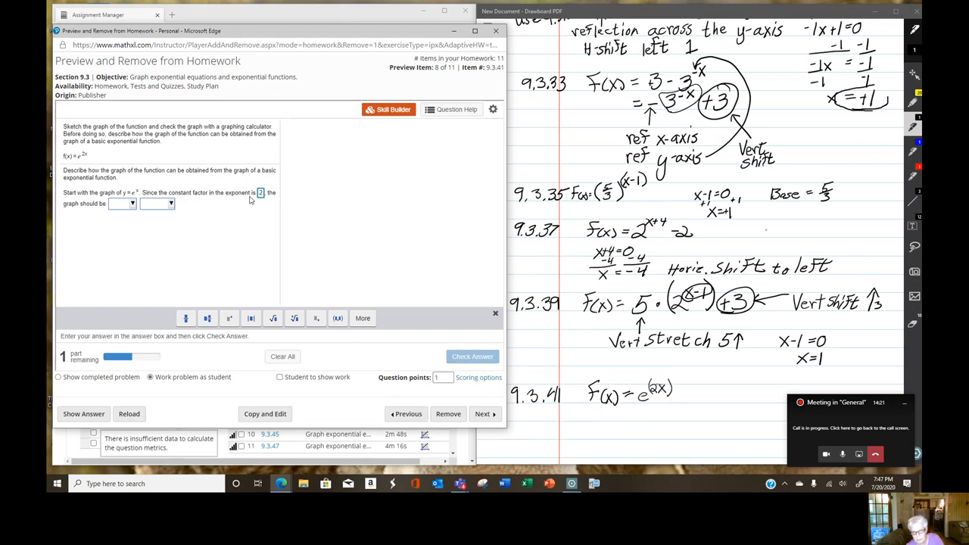
{"action": "mouse_move", "coordinate": [100, 220]}
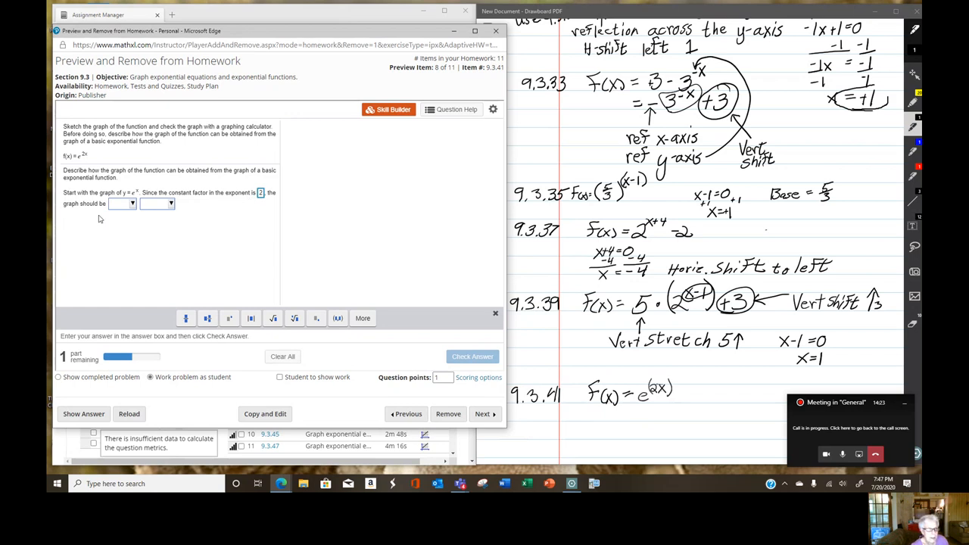
{"action": "left_click", "coordinate": [158, 203]}
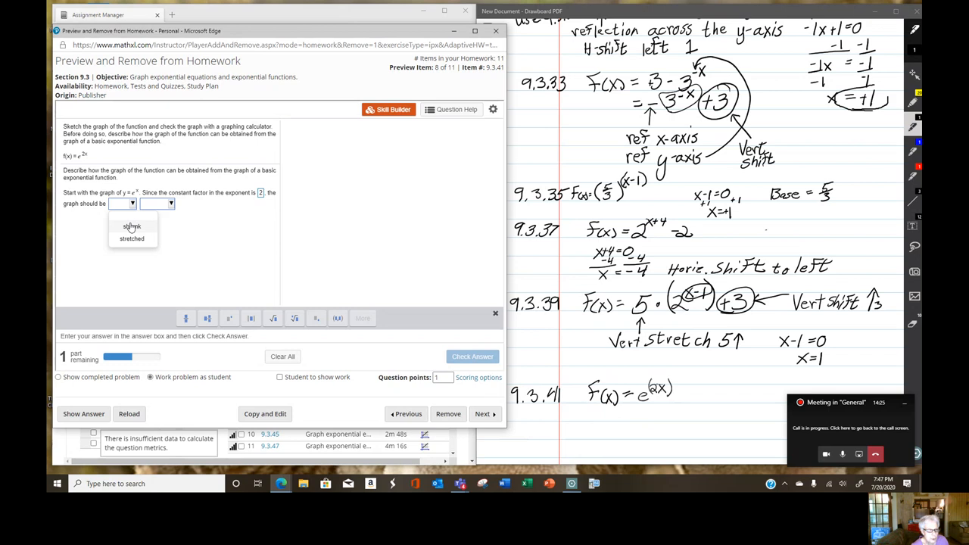
{"action": "left_click", "coordinate": [132, 225]}
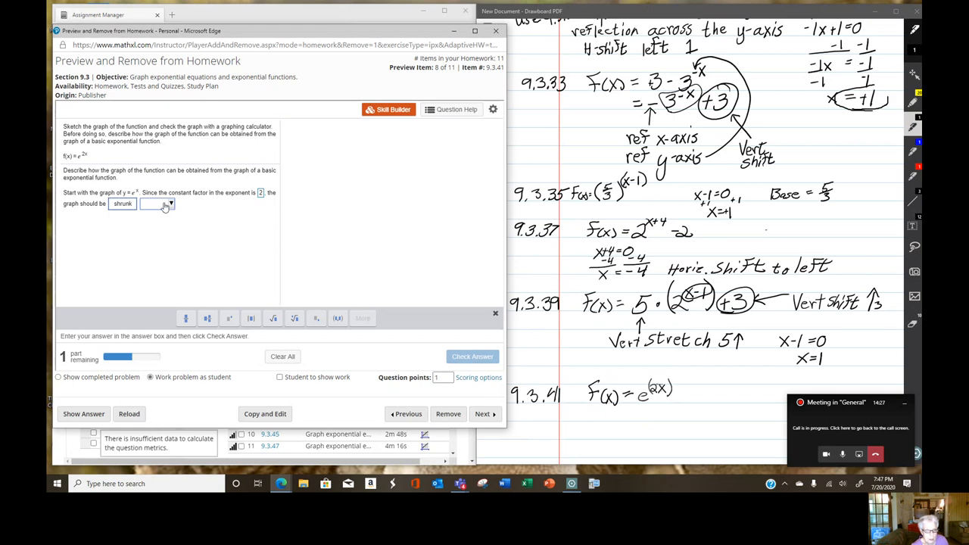
{"action": "left_click", "coordinate": [166, 205]}
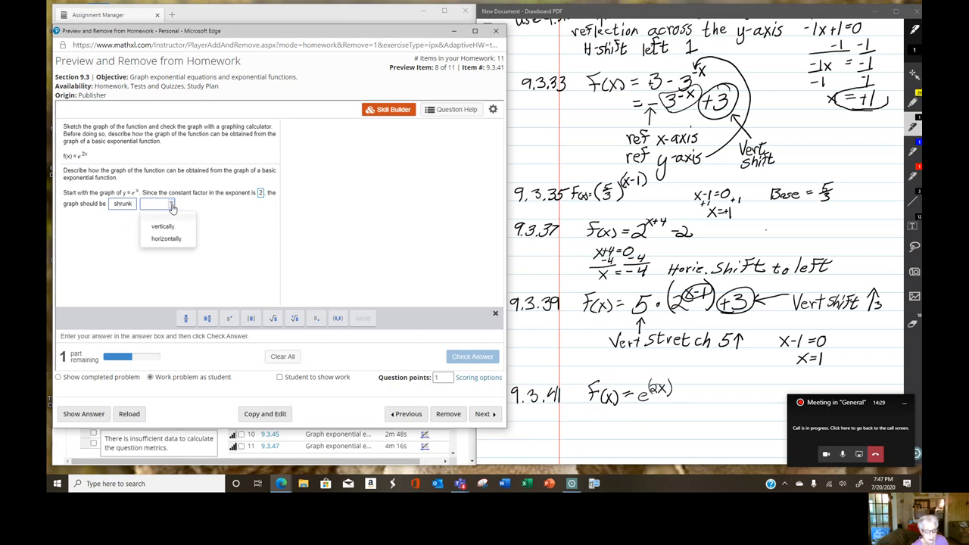
{"action": "left_click", "coordinate": [167, 239]}
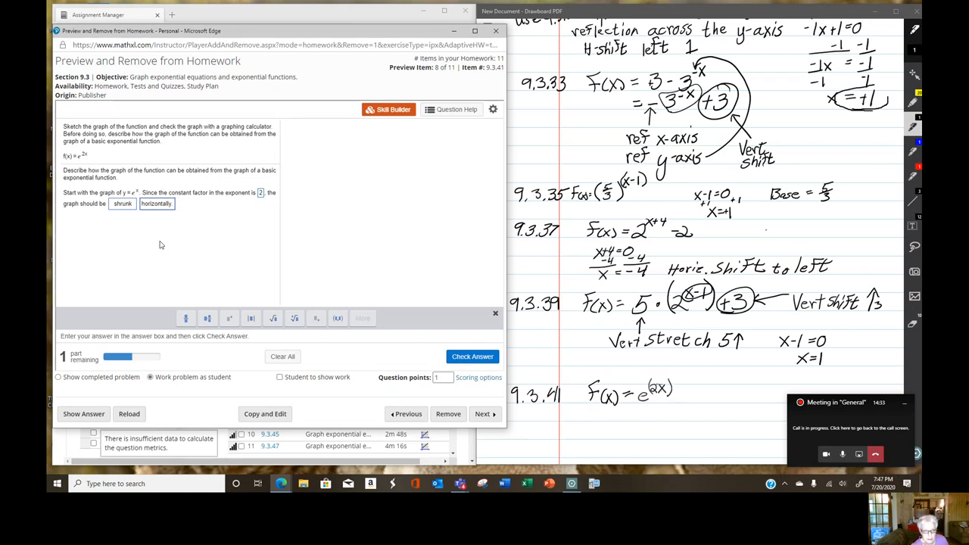
{"action": "left_click", "coordinate": [472, 357]}
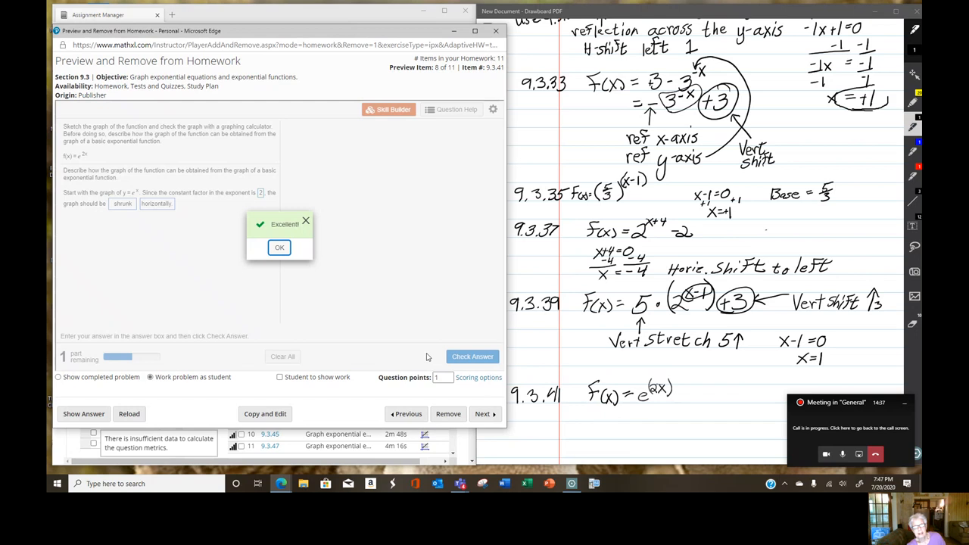
{"action": "mouse_move", "coordinate": [245, 283]}
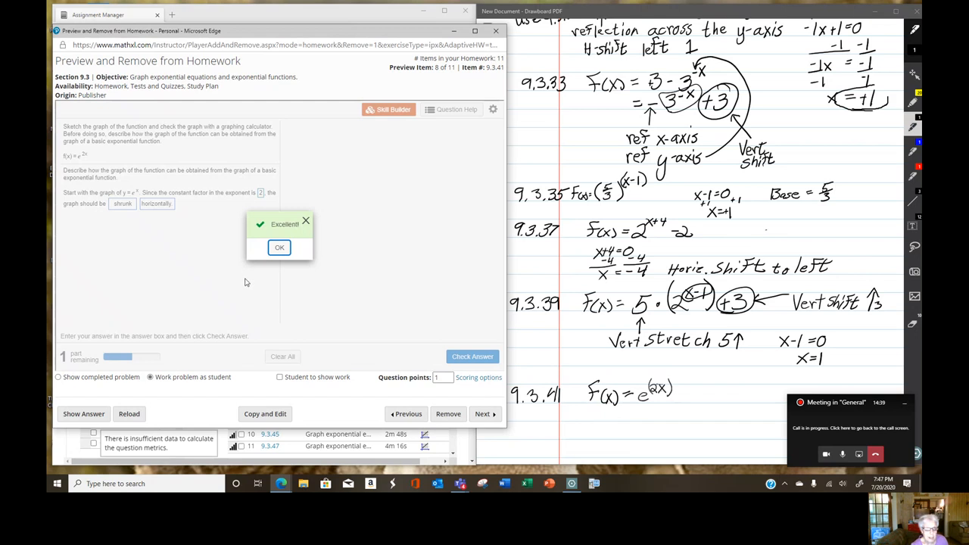
{"action": "mouse_move", "coordinate": [240, 191]}
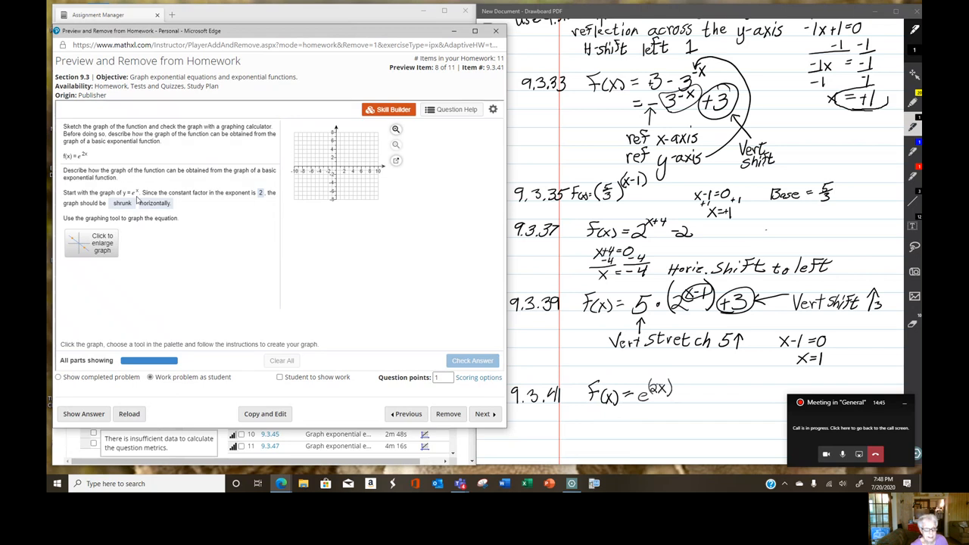
{"action": "mouse_move", "coordinate": [266, 293]}
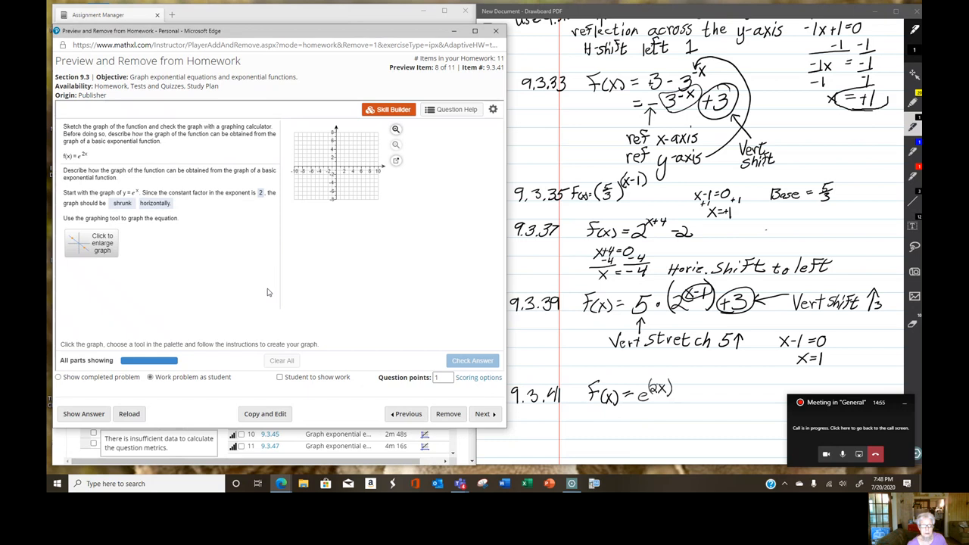
{"action": "mouse_move", "coordinate": [333, 314]}
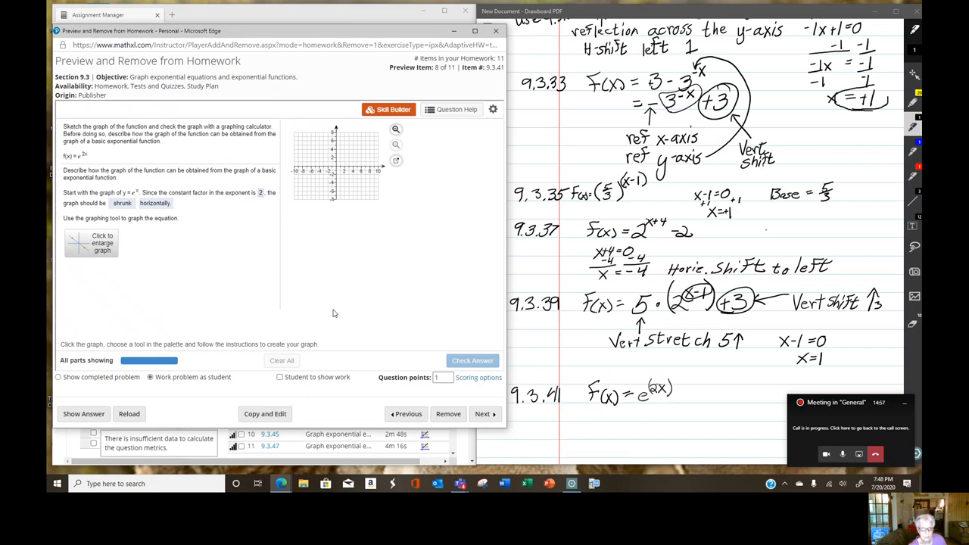
{"action": "mouse_move", "coordinate": [345, 313]}
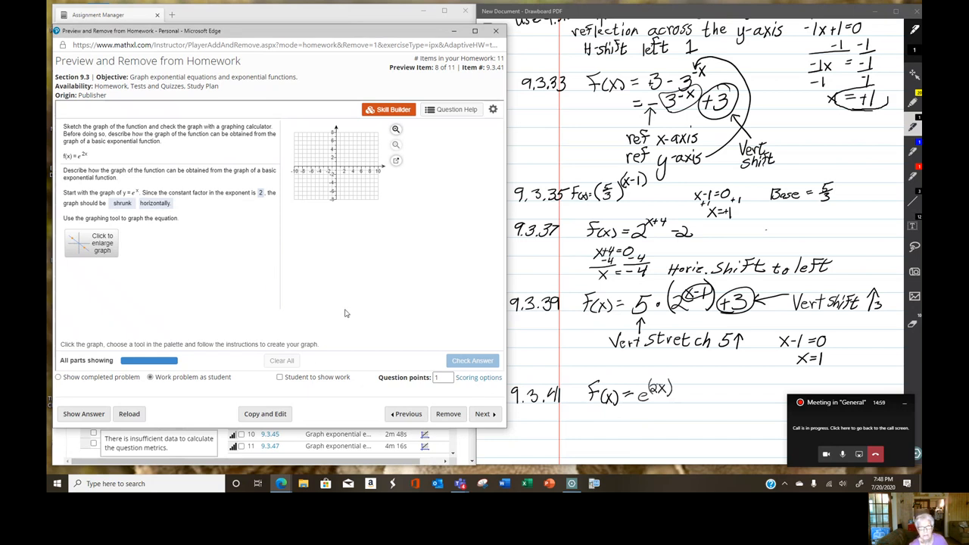
{"action": "mouse_move", "coordinate": [158, 227]}
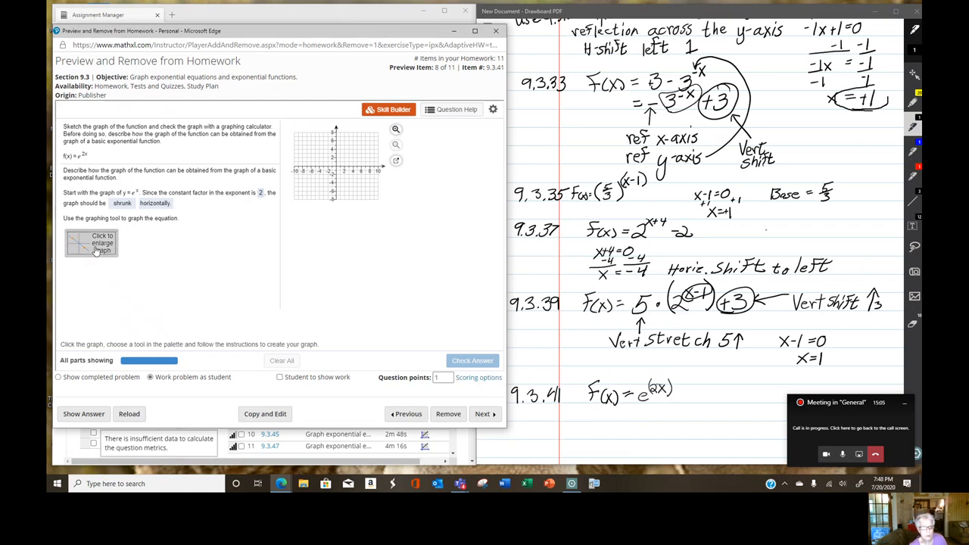
- Draw and save the shrunk exponential curve for 9.3.41, then check it correct
{"action": "left_click", "coordinate": [90, 242]}
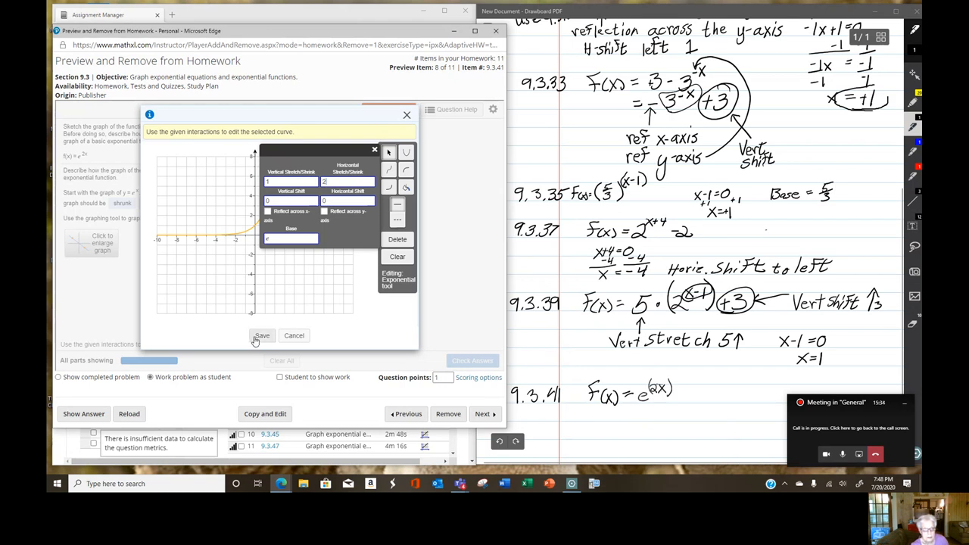
{"action": "left_click", "coordinate": [262, 336]}
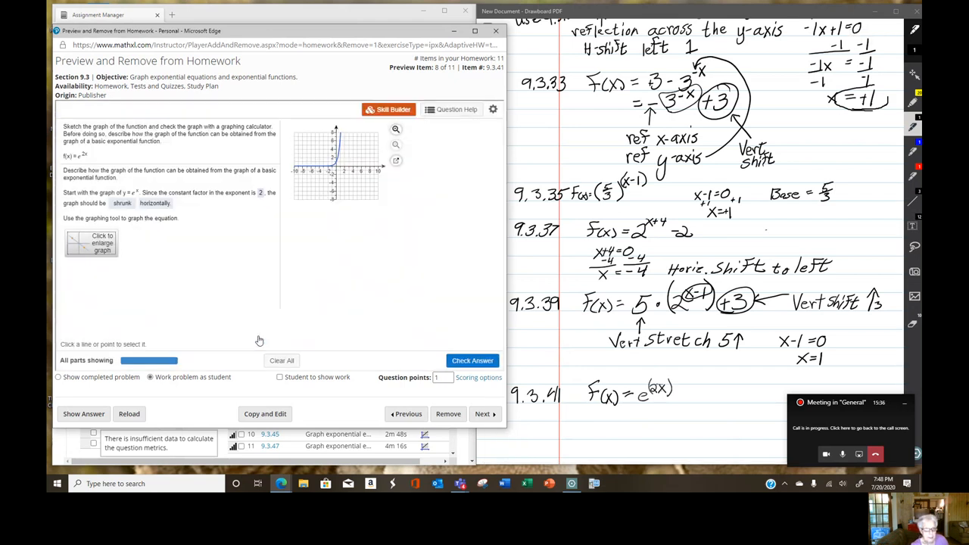
{"action": "left_click", "coordinate": [473, 360]}
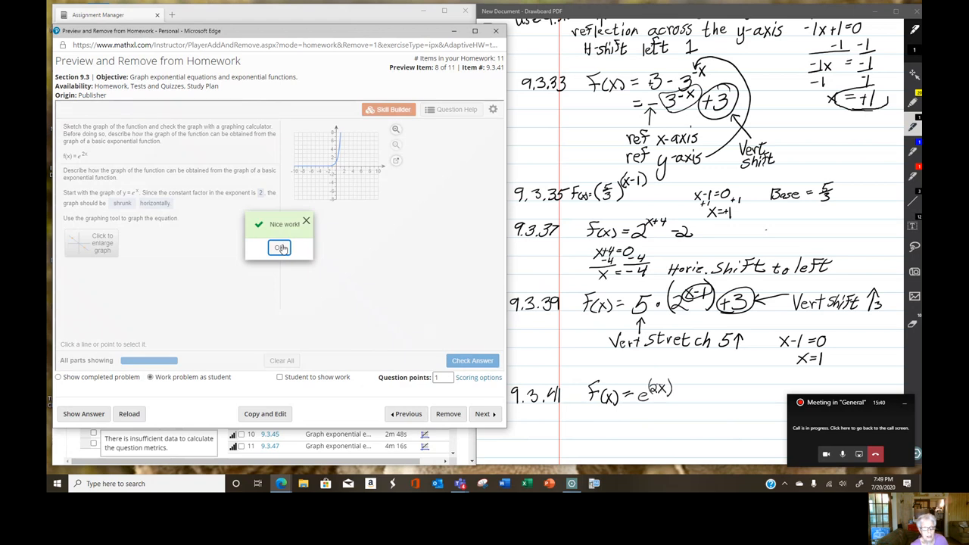
{"action": "left_click", "coordinate": [280, 248]}
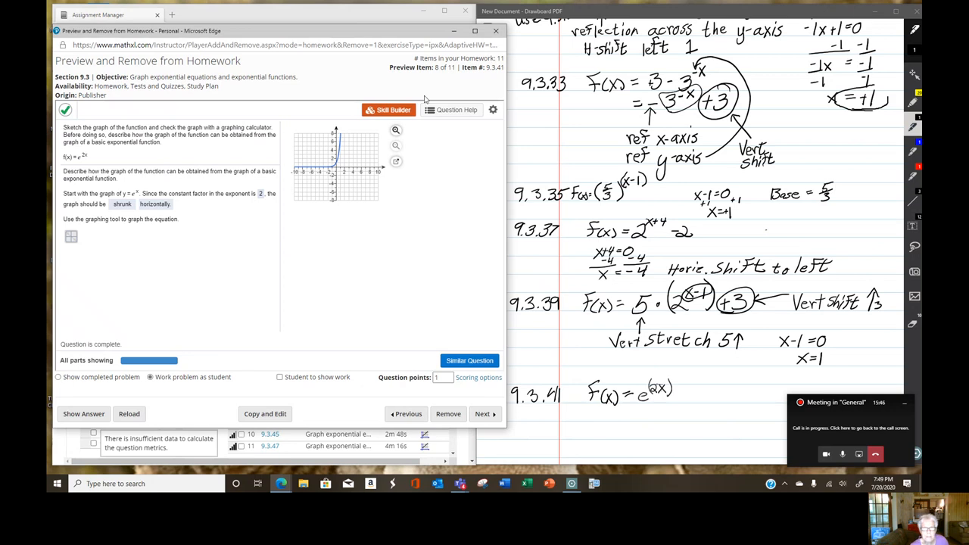
{"action": "mouse_move", "coordinate": [418, 85]}
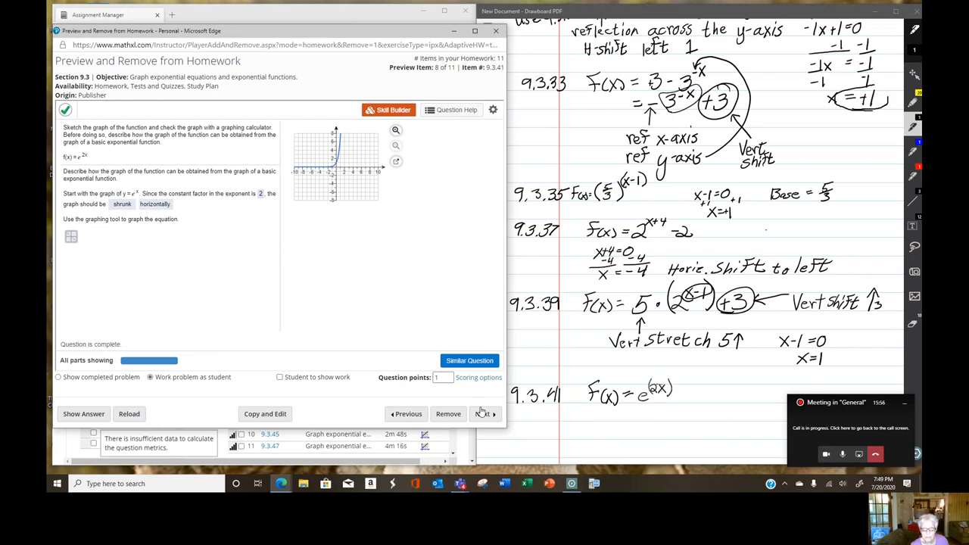
- Move to the next exercise, then insert a new page with Notebook Paper background in the notes
{"action": "left_click", "coordinate": [483, 413]}
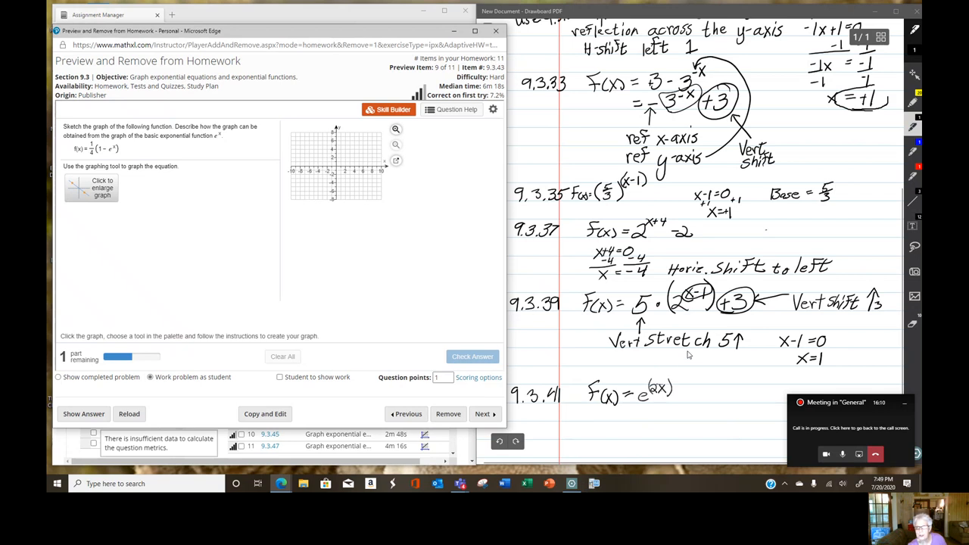
{"action": "mouse_move", "coordinate": [700, 386]}
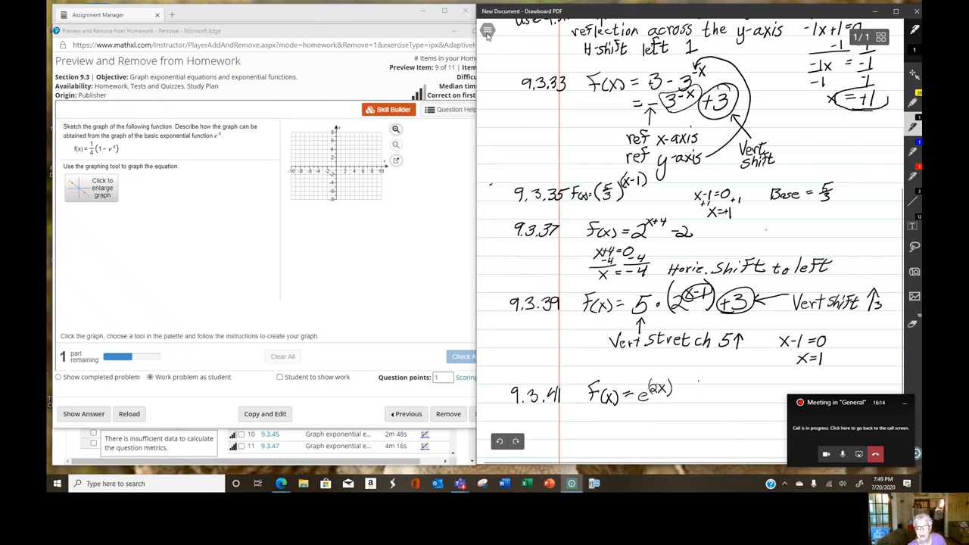
{"action": "left_click", "coordinate": [487, 30]}
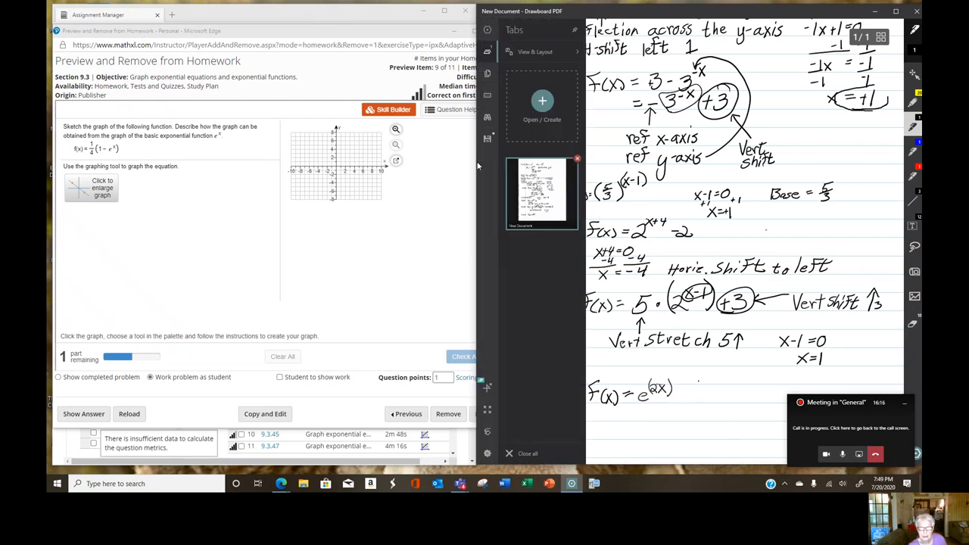
{"action": "mouse_move", "coordinate": [487, 141]}
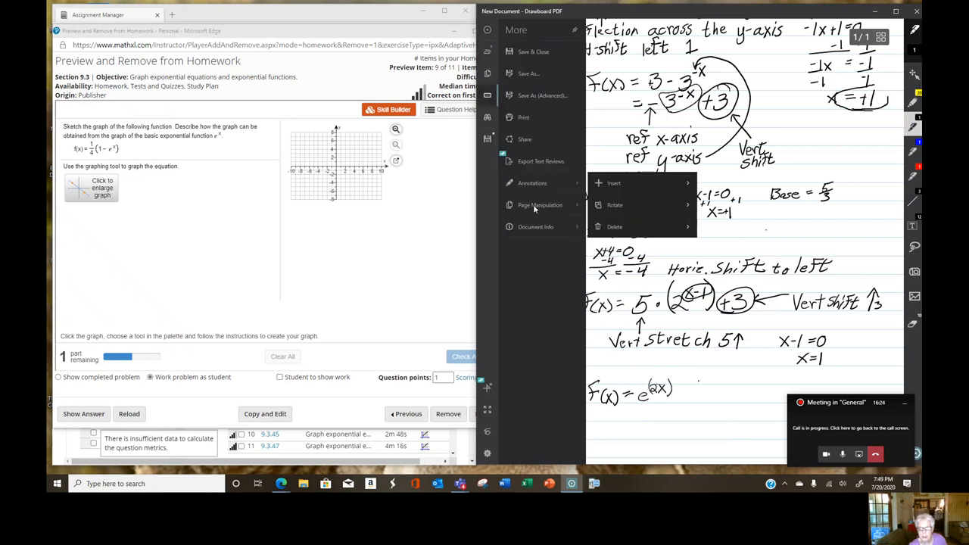
{"action": "left_click", "coordinate": [613, 182]}
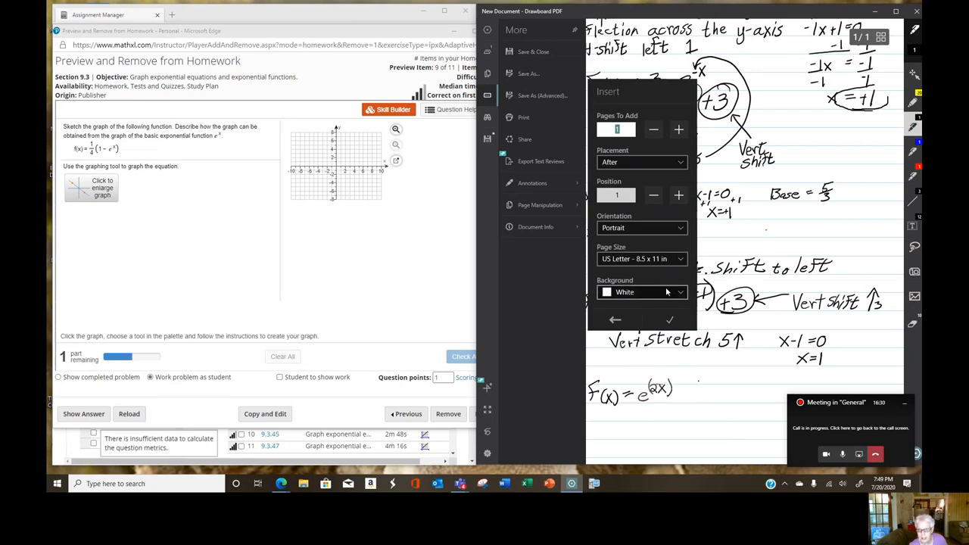
{"action": "left_click", "coordinate": [642, 291]}
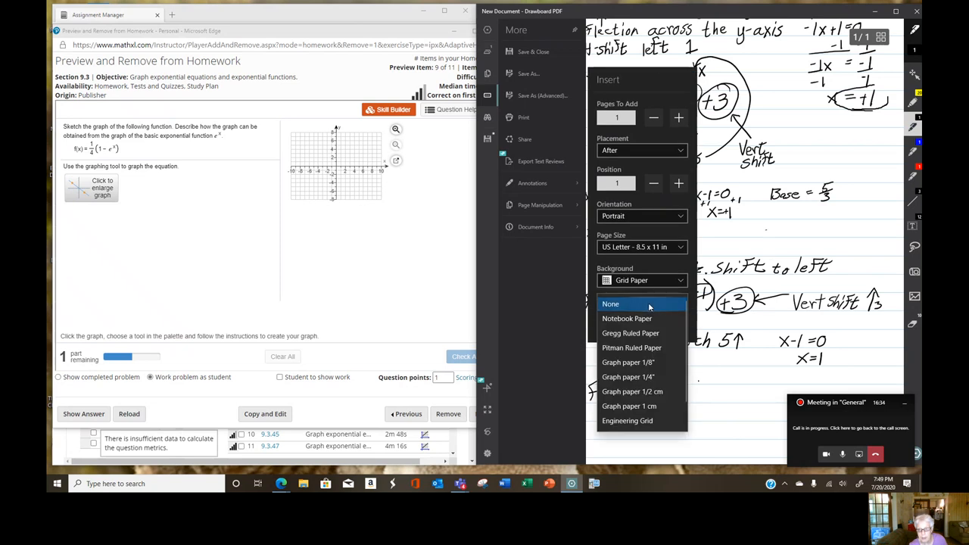
{"action": "left_click", "coordinate": [627, 318]}
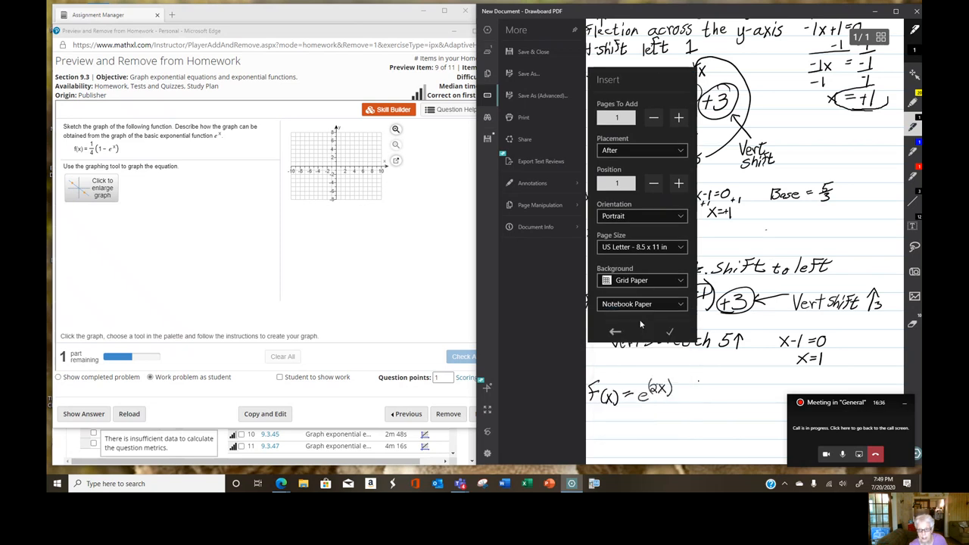
{"action": "left_click", "coordinate": [669, 331]}
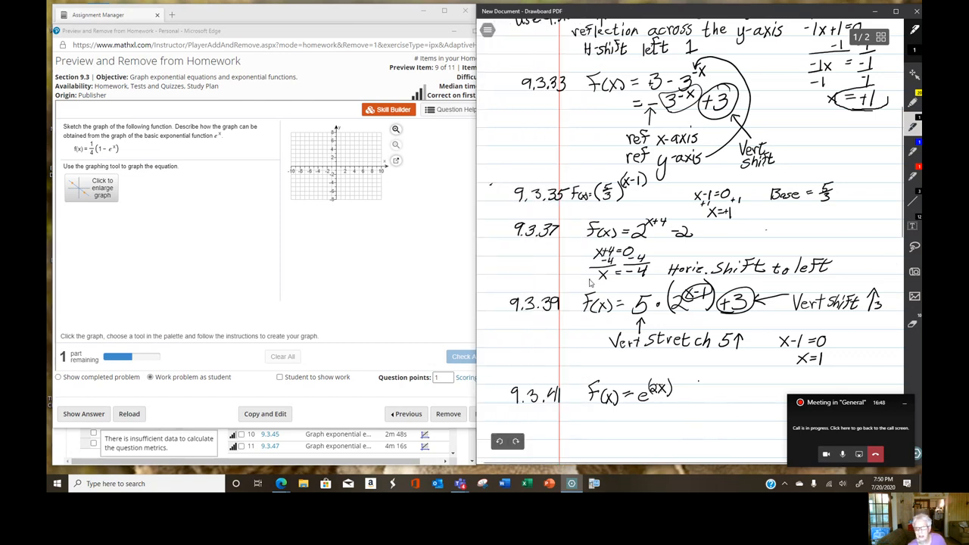
{"action": "mouse_move", "coordinate": [892, 318]}
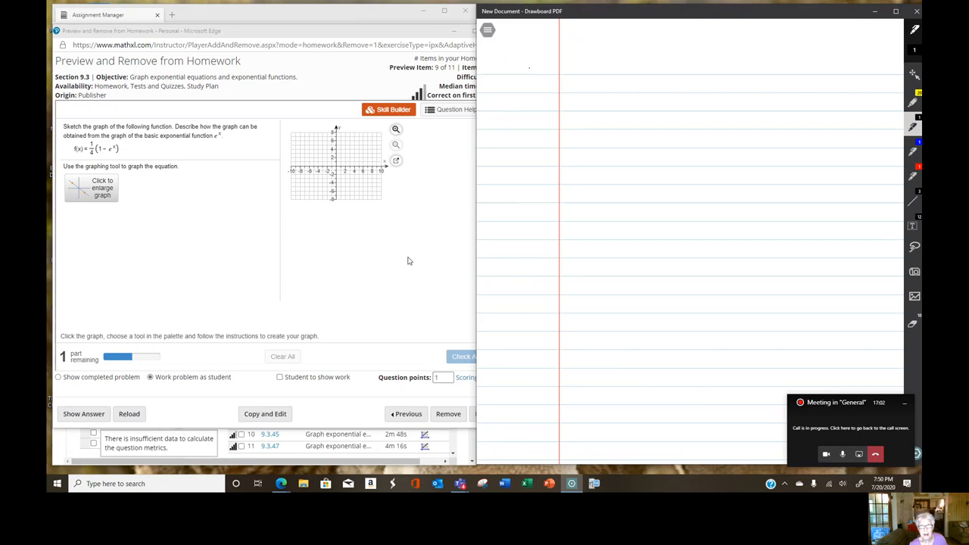
{"action": "mouse_move", "coordinate": [403, 260]}
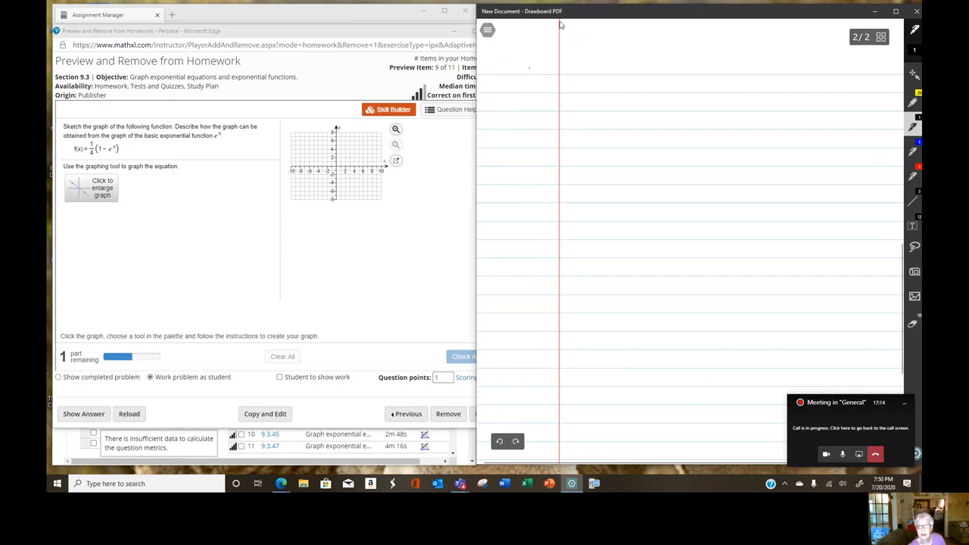
{"action": "mouse_move", "coordinate": [514, 185]}
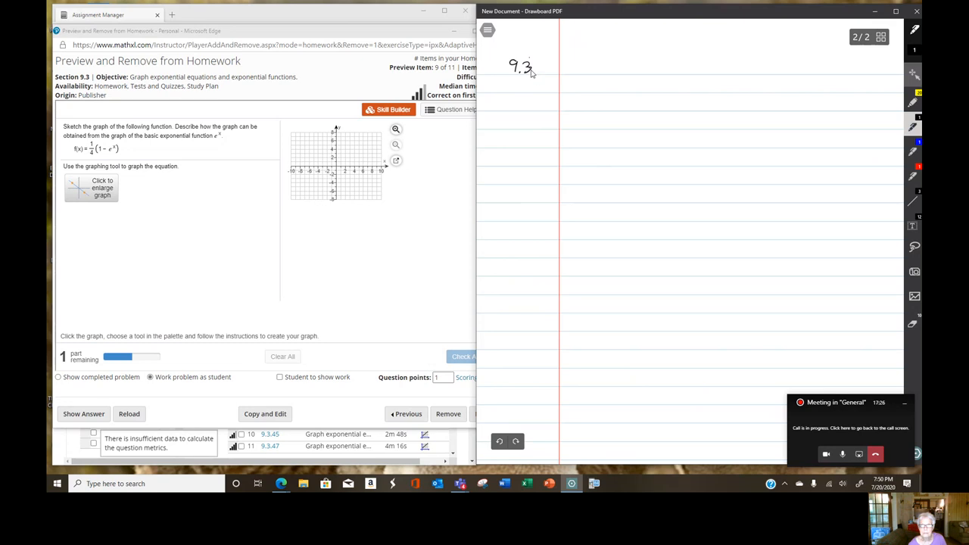
- Handwrite '9.3.43 F(x) = 1/4(1 − e^x)' at the top of page 2
{"action": "left_click_drag", "start_coordinate": [533, 73], "coordinate": [539, 69]}
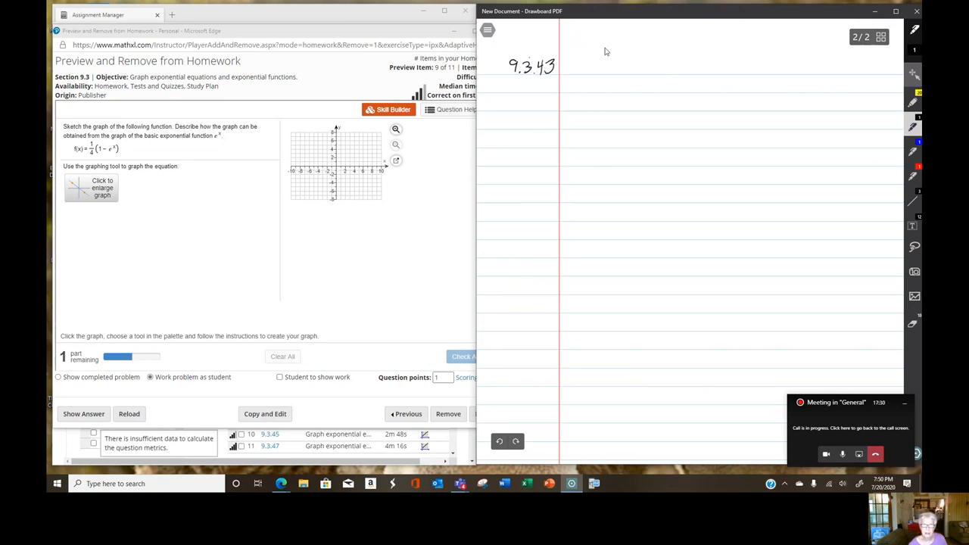
{"action": "left_click_drag", "start_coordinate": [575, 72], "coordinate": [585, 58]}
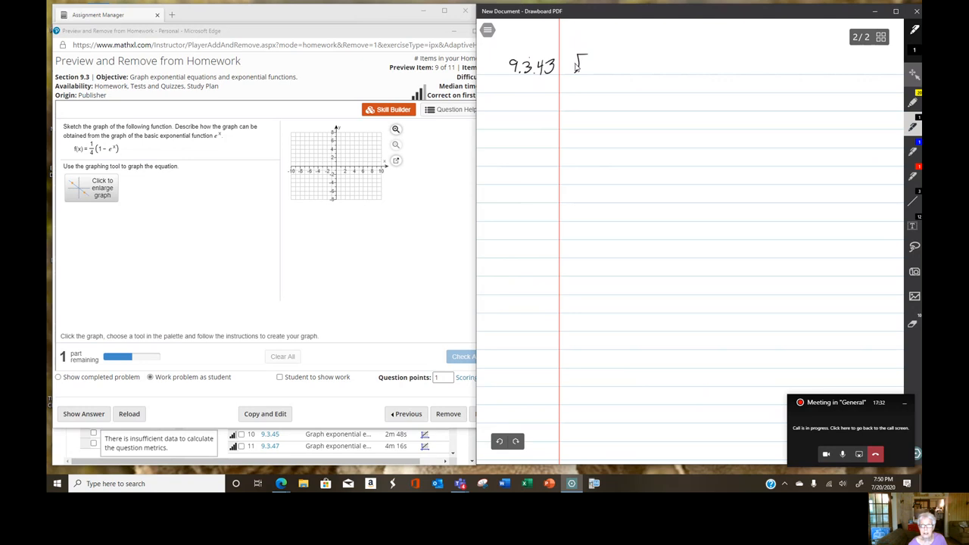
{"action": "left_click_drag", "start_coordinate": [576, 73], "coordinate": [594, 60]}
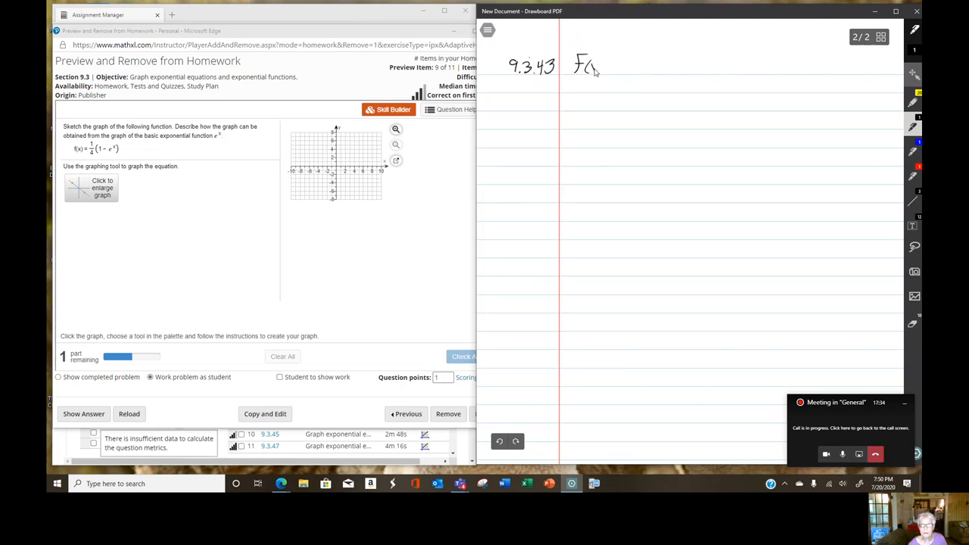
{"action": "left_click_drag", "start_coordinate": [598, 68], "coordinate": [618, 68]}
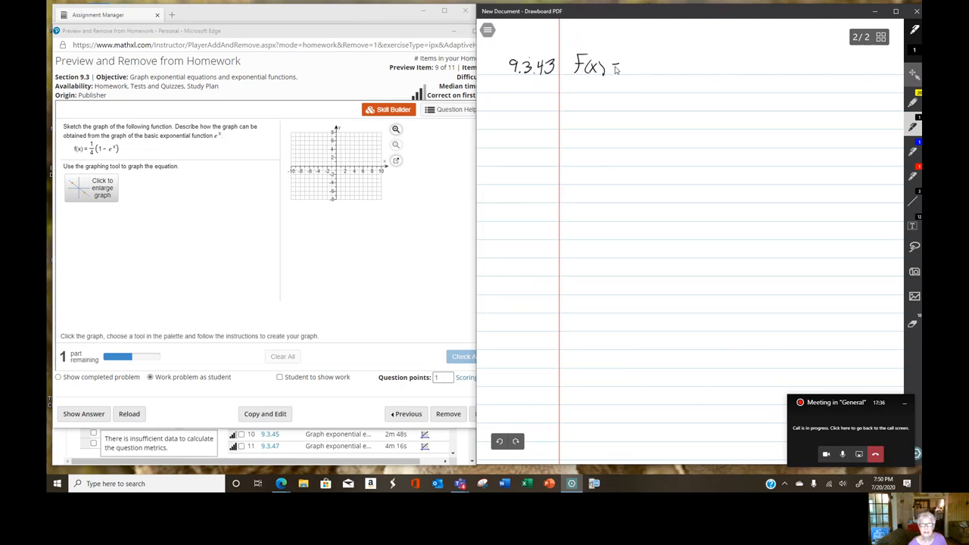
{"action": "left_click_drag", "start_coordinate": [621, 64], "coordinate": [639, 73]}
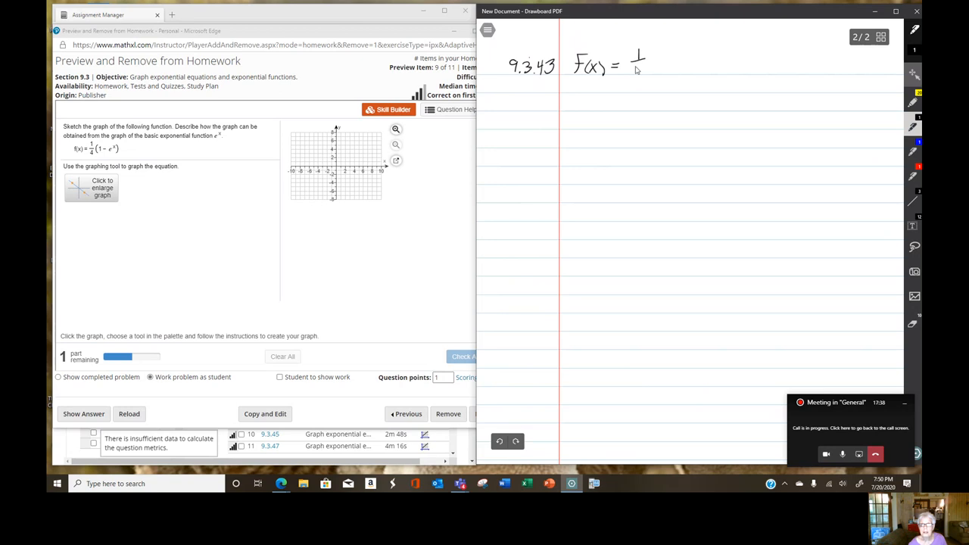
{"action": "left_click_drag", "start_coordinate": [643, 57], "coordinate": [658, 76]}
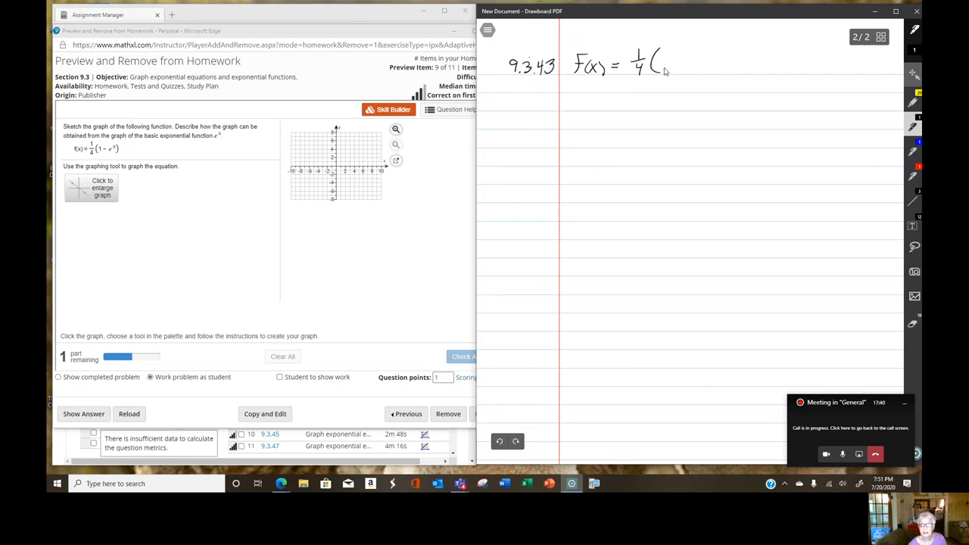
{"action": "left_click_drag", "start_coordinate": [664, 66], "coordinate": [678, 68]}
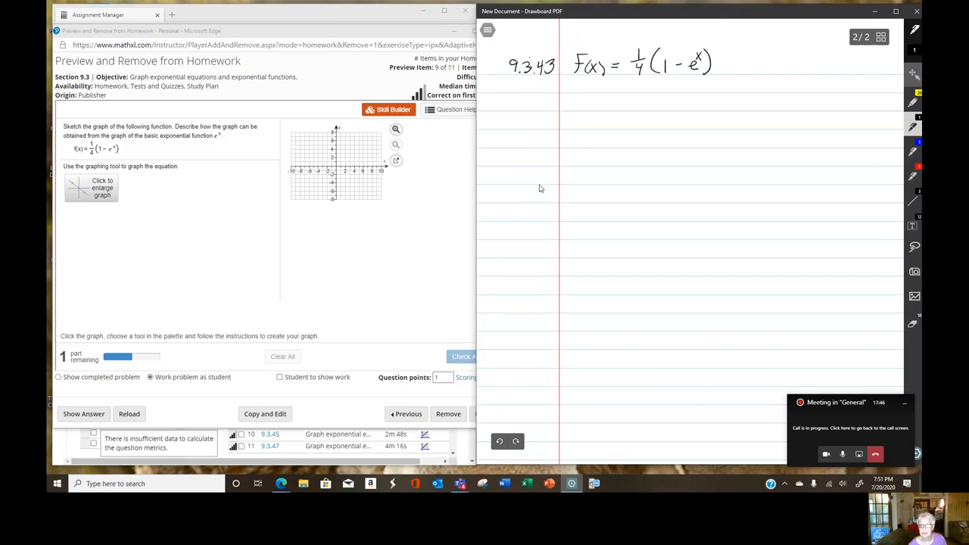
{"action": "mouse_move", "coordinate": [530, 175]}
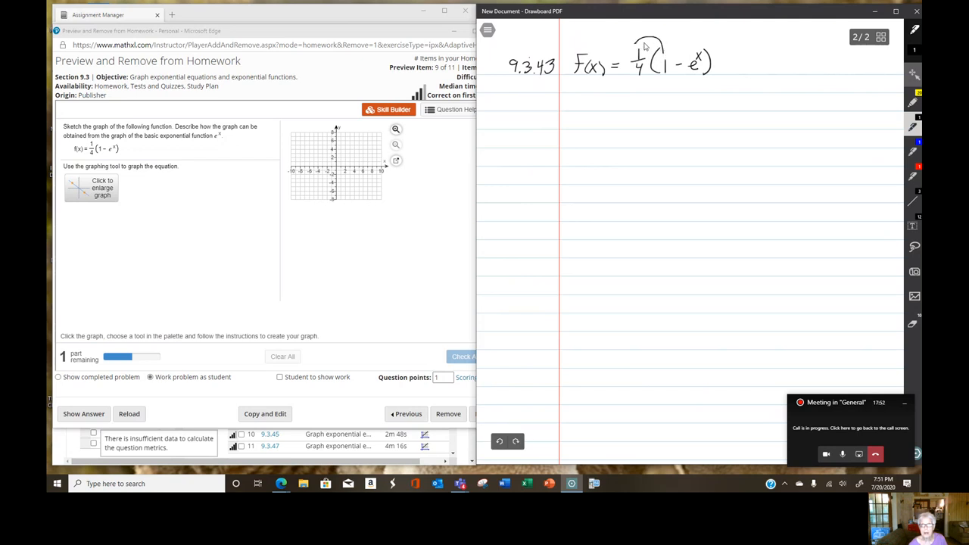
- Draw distribution arrows for 1/4 and begin the line 1/4 − 1/4e^x below
{"action": "left_click_drag", "start_coordinate": [636, 45], "coordinate": [687, 59]}
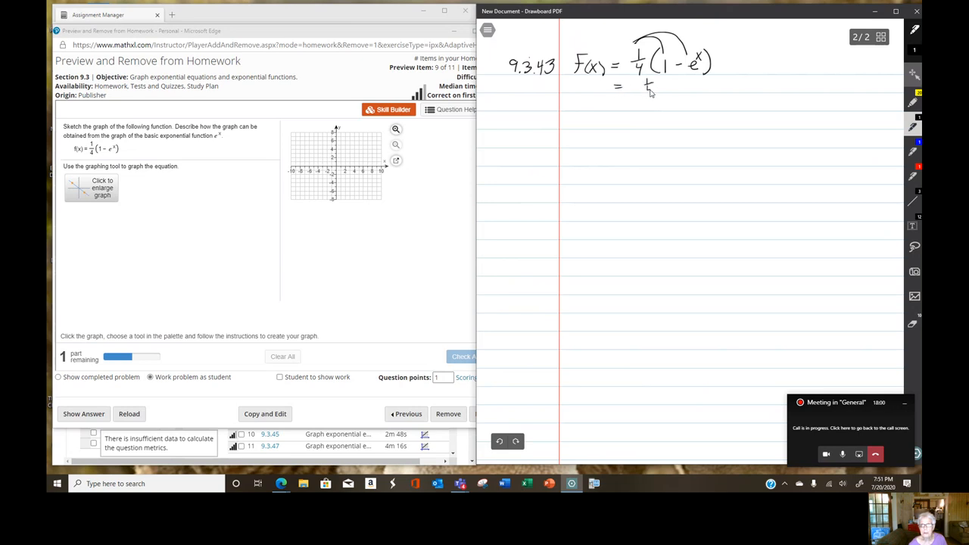
{"action": "left_click_drag", "start_coordinate": [659, 84], "coordinate": [669, 85]}
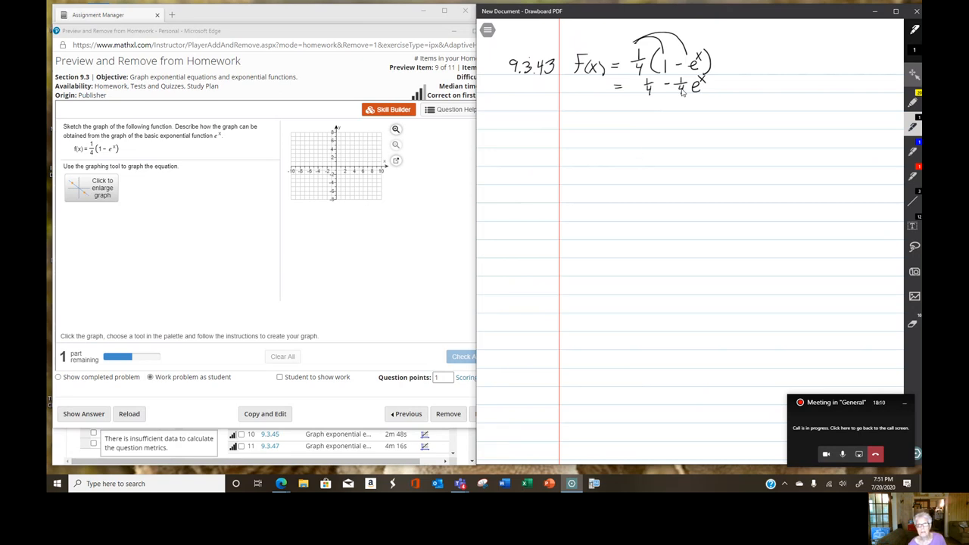
{"action": "mouse_move", "coordinate": [626, 123]}
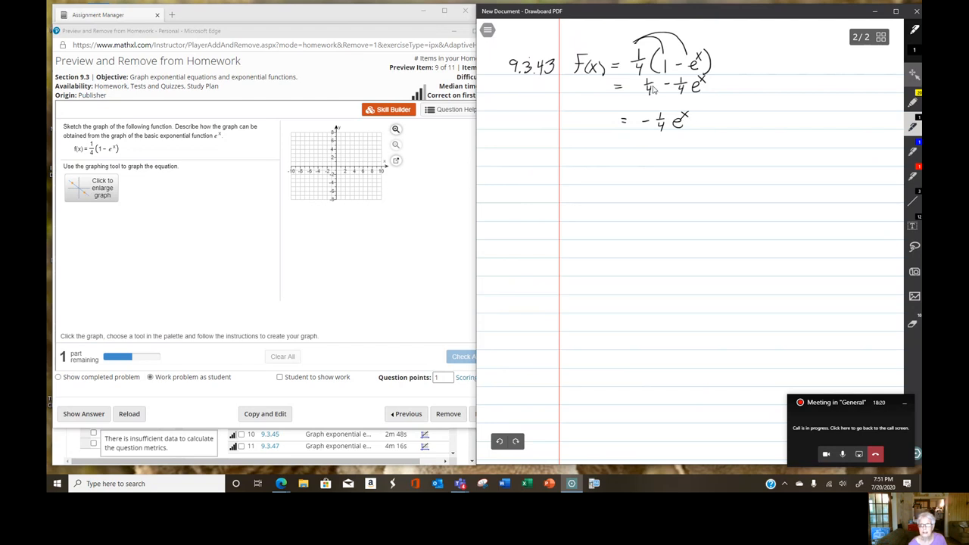
{"action": "mouse_move", "coordinate": [704, 127]}
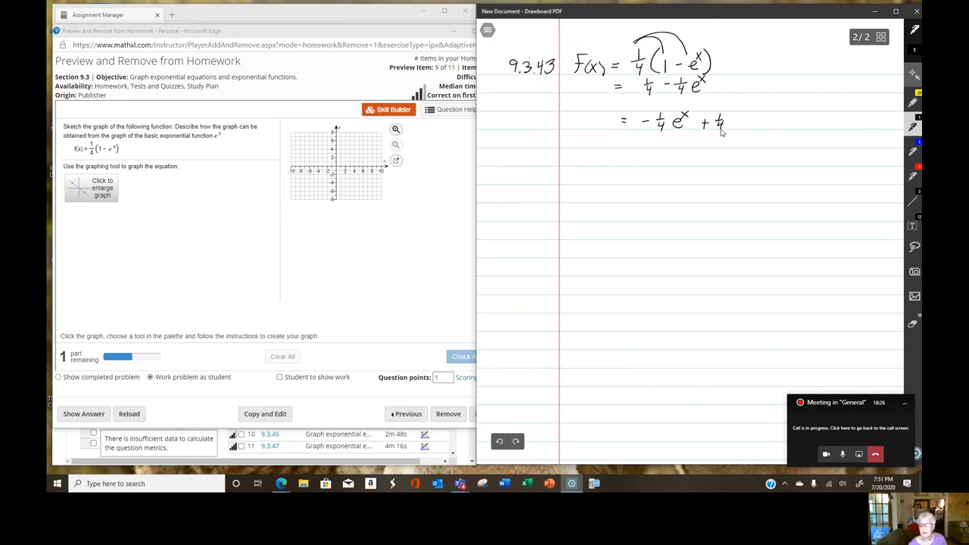
{"action": "mouse_move", "coordinate": [712, 136]}
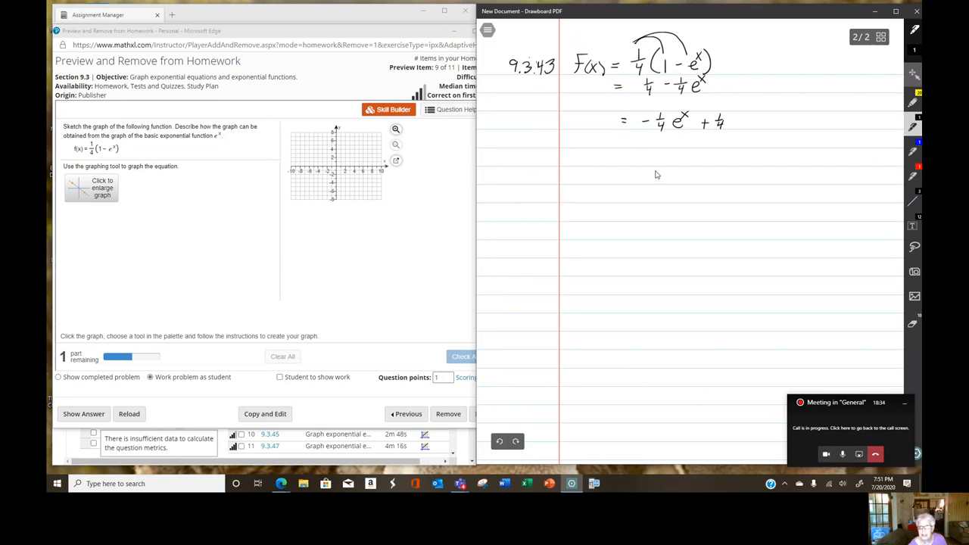
{"action": "mouse_move", "coordinate": [664, 130]}
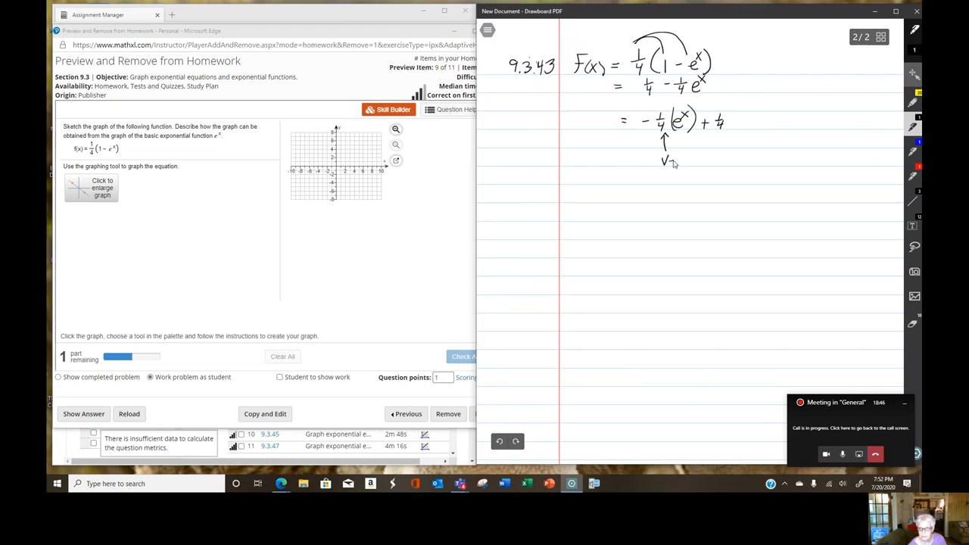
- Label the rewritten function with Vert Shrink, Ref x-axis, and Vert Shift annotations
{"action": "type", "text": "VertShr"}
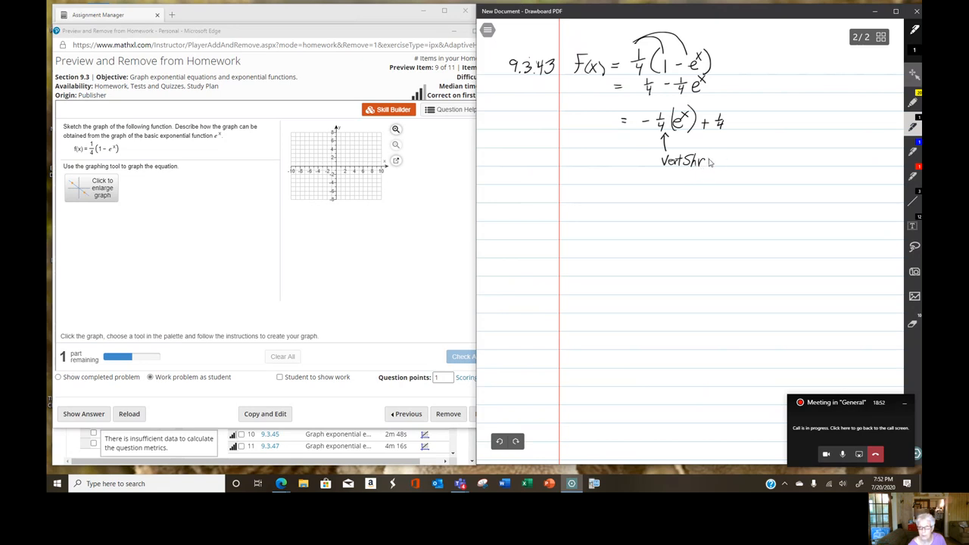
{"action": "type", "text": "ink"}
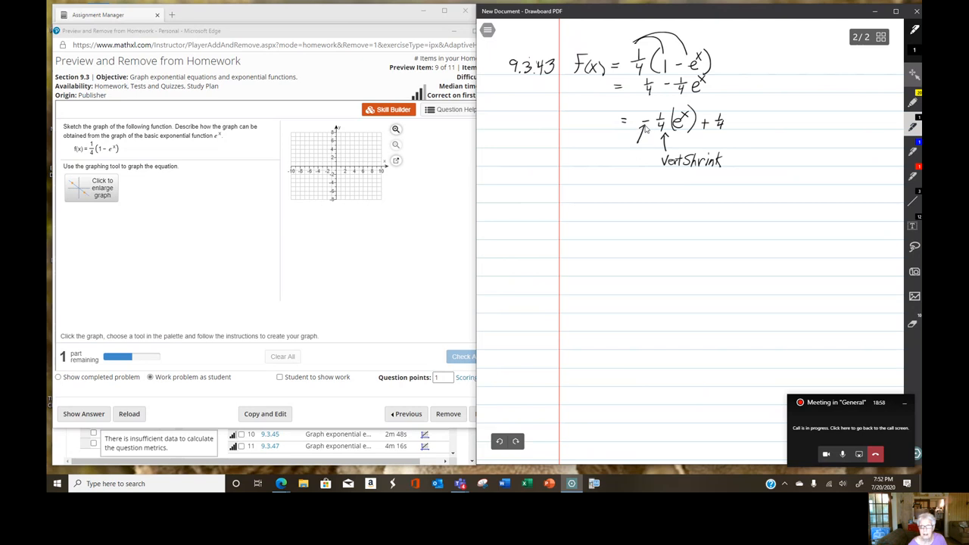
{"action": "mouse_move", "coordinate": [644, 133]}
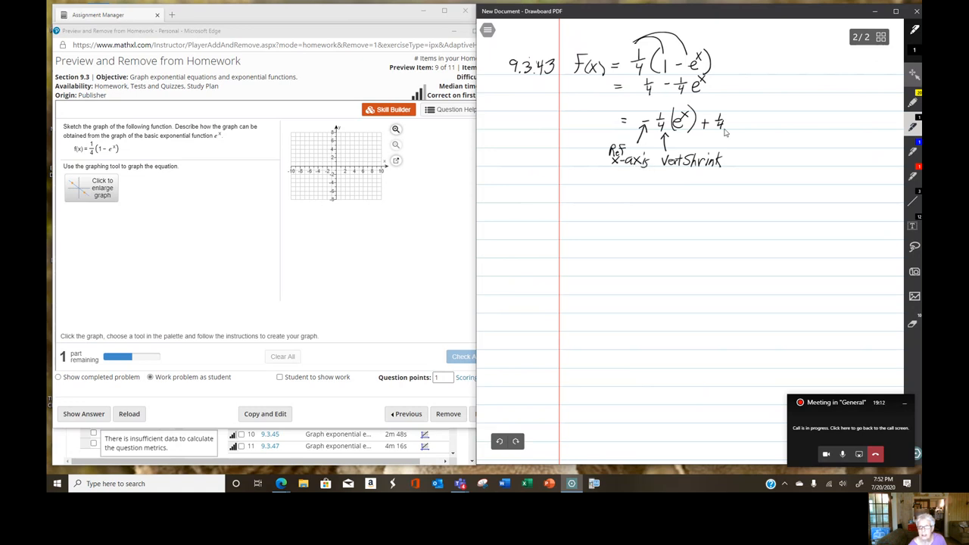
{"action": "left_click_drag", "start_coordinate": [709, 118], "coordinate": [719, 133]}
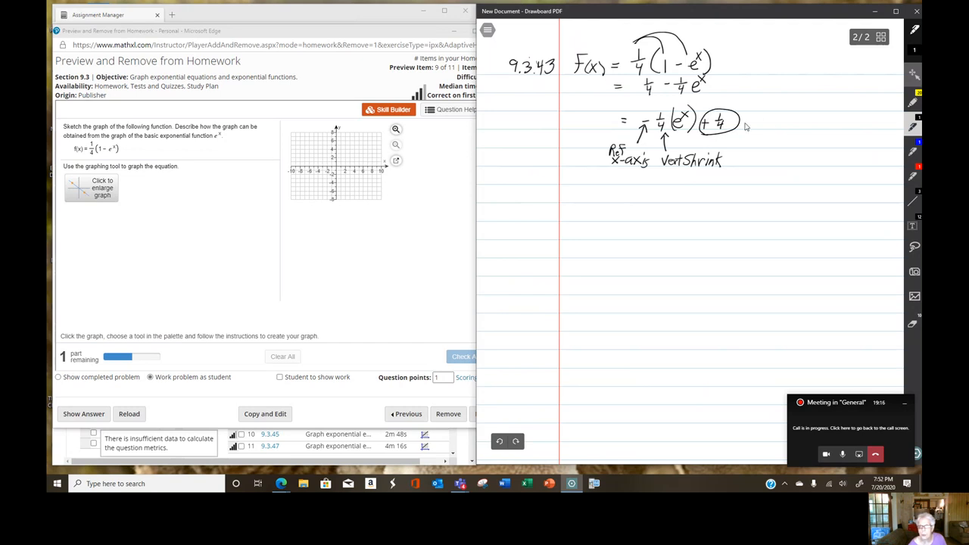
{"action": "mouse_move", "coordinate": [733, 112]}
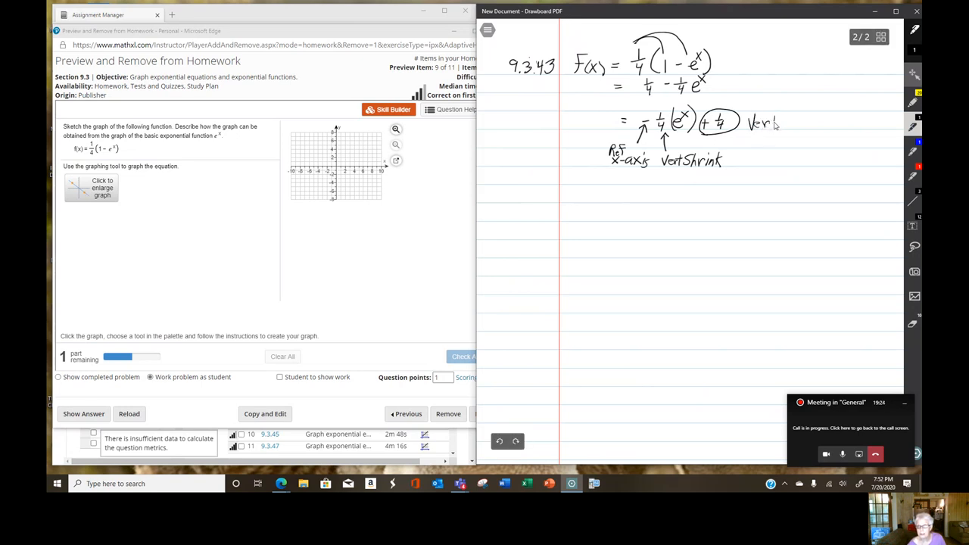
{"action": "type", "text": "Vert Shift"}
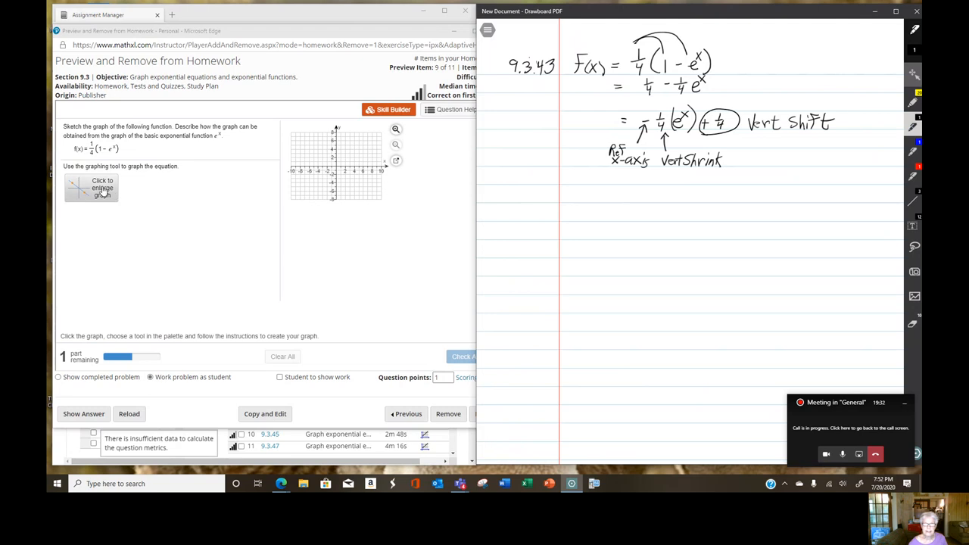
- Place an exponential curve reflected across the x-axis on the enlarged grid and save it
{"action": "left_click", "coordinate": [90, 188]}
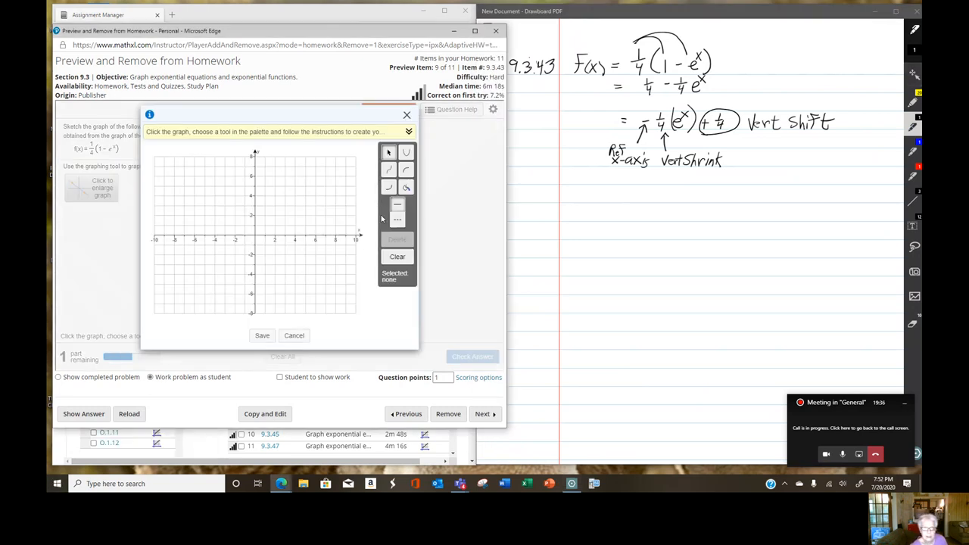
{"action": "left_click", "coordinate": [387, 188]}
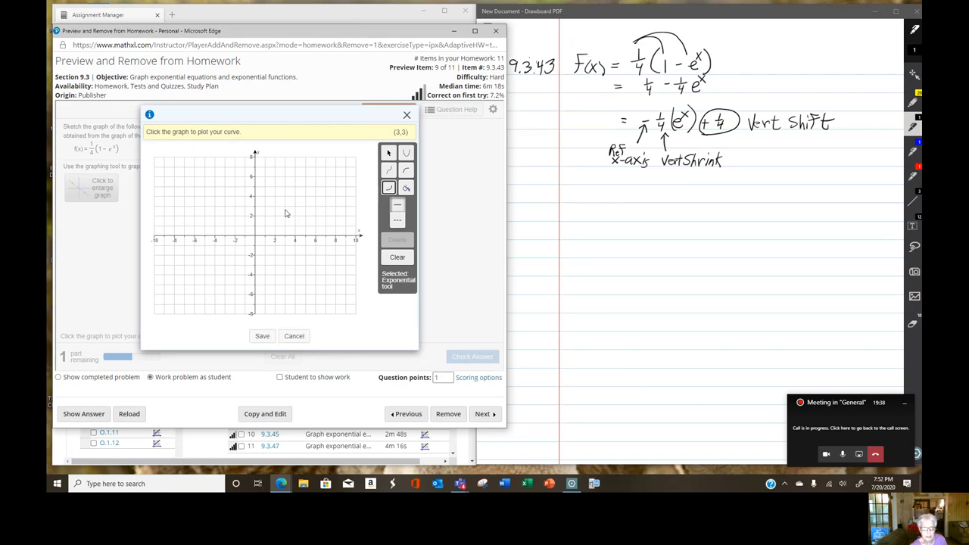
{"action": "left_click", "coordinate": [250, 230]}
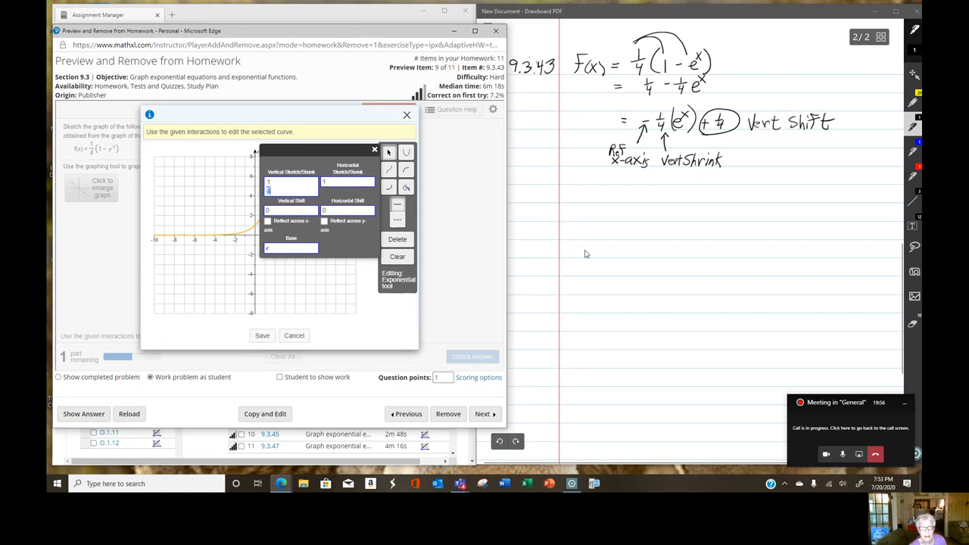
{"action": "mouse_move", "coordinate": [581, 251]}
{"action": "type", "text": "4"}
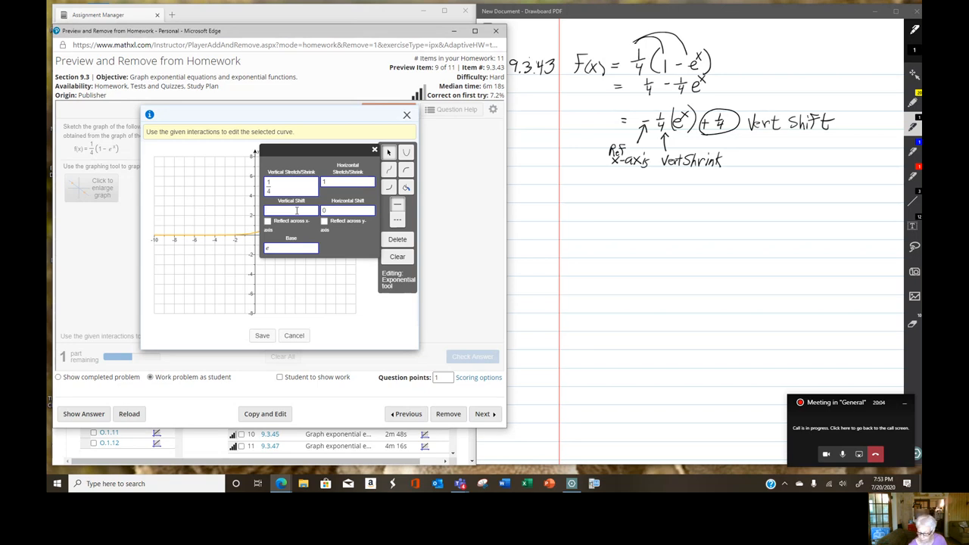
{"action": "left_click", "coordinate": [290, 211]}
{"action": "type", "text": "1/4"}
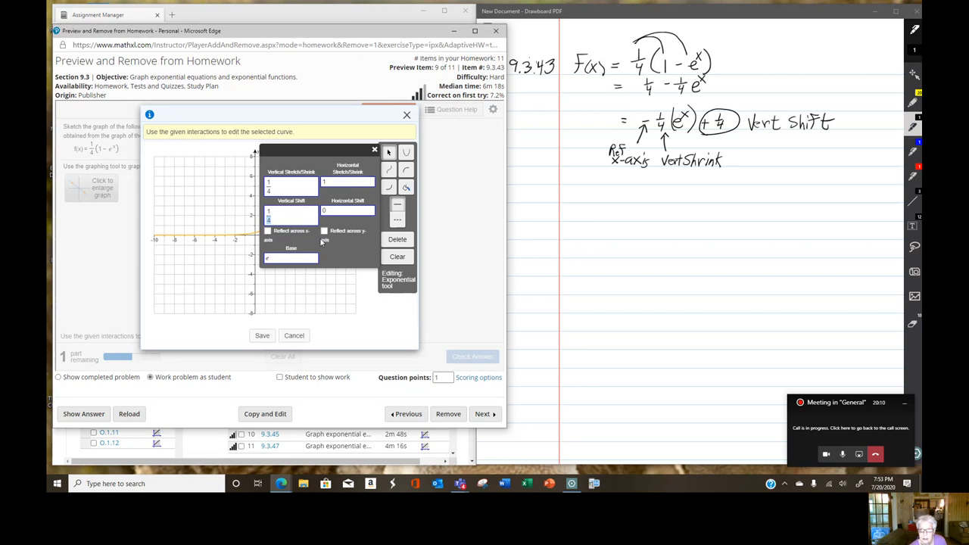
{"action": "mouse_move", "coordinate": [346, 224]}
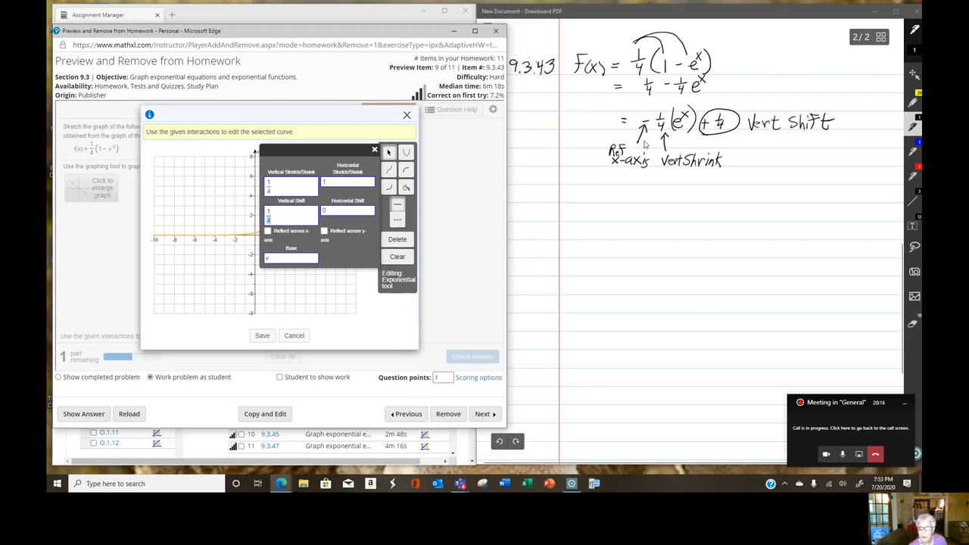
{"action": "mouse_move", "coordinate": [264, 239]}
{"action": "type", "text": "-"}
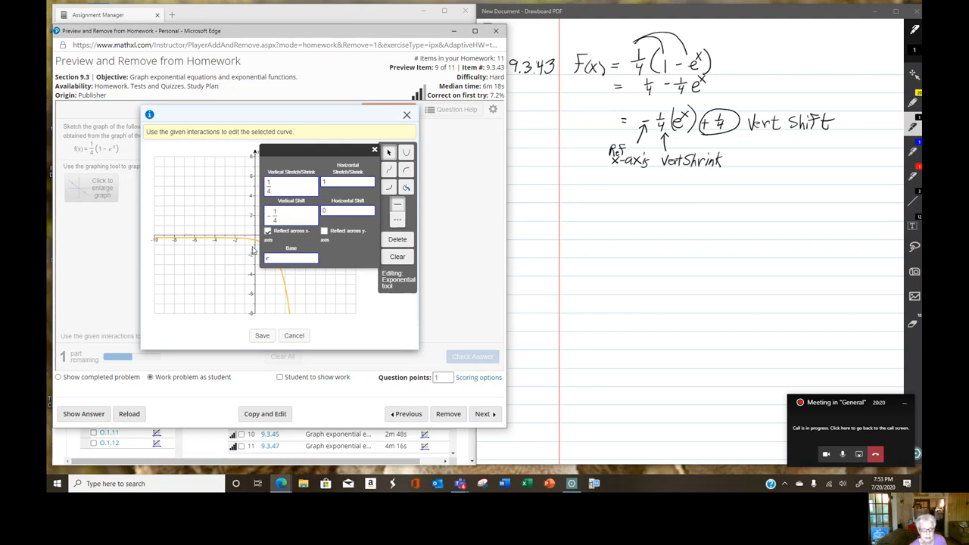
{"action": "mouse_move", "coordinate": [261, 273]}
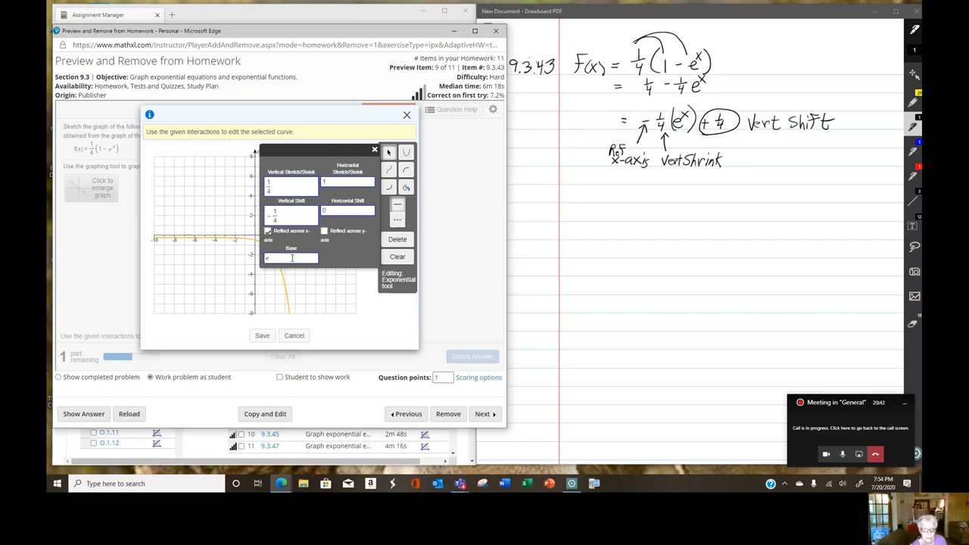
{"action": "left_click", "coordinate": [262, 336]}
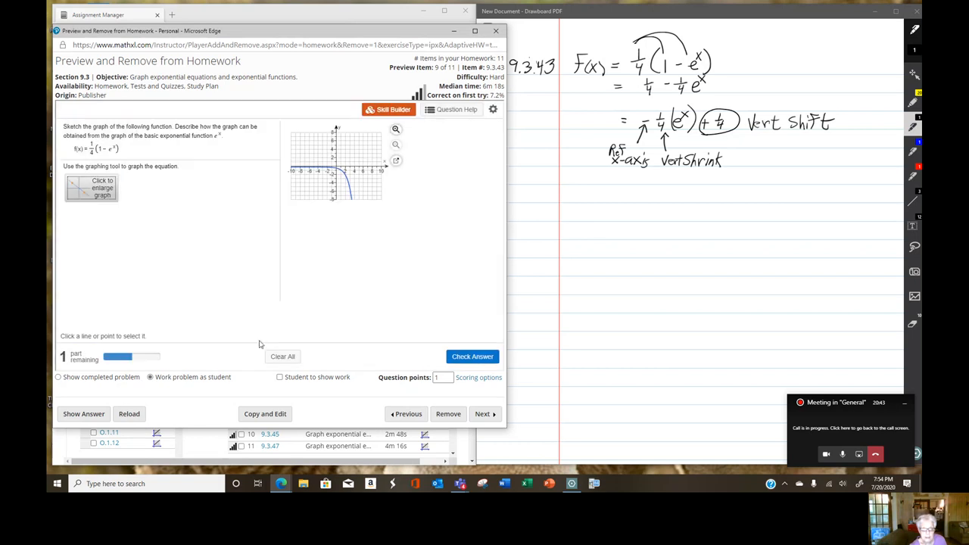
- Check the 9.3.43 graph, which MyMathLab marks incorrect with a transformation hint
{"action": "left_click", "coordinate": [472, 357]}
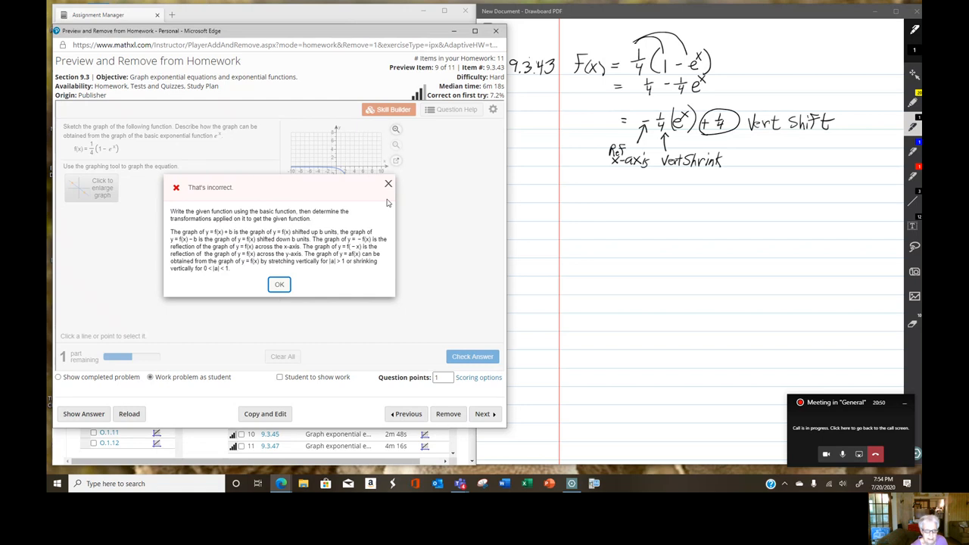
{"action": "mouse_move", "coordinate": [390, 186]}
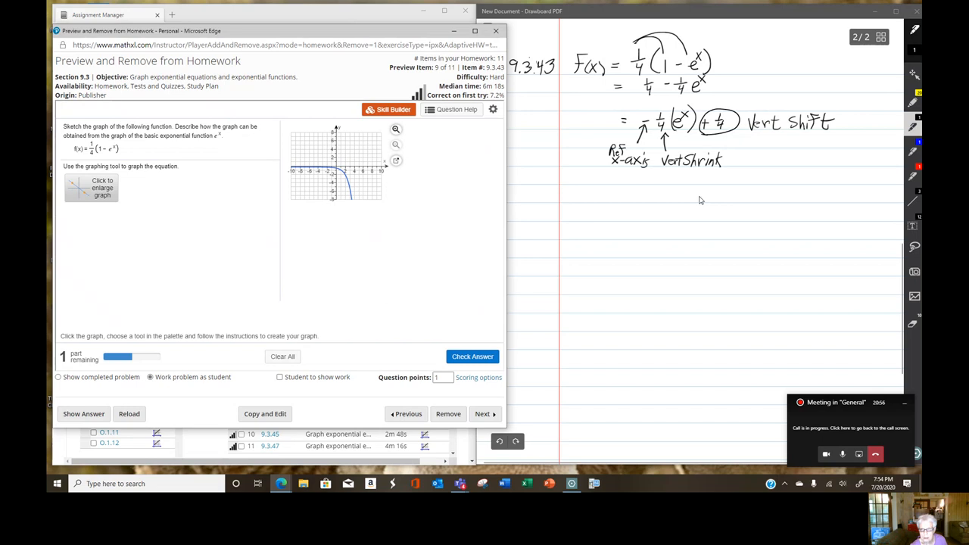
{"action": "mouse_move", "coordinate": [731, 156]}
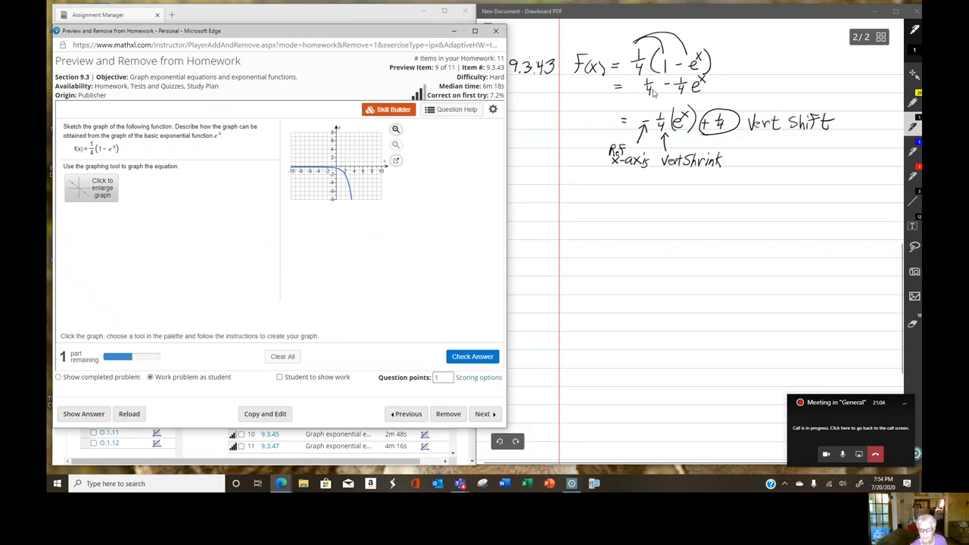
{"action": "mouse_move", "coordinate": [671, 129]}
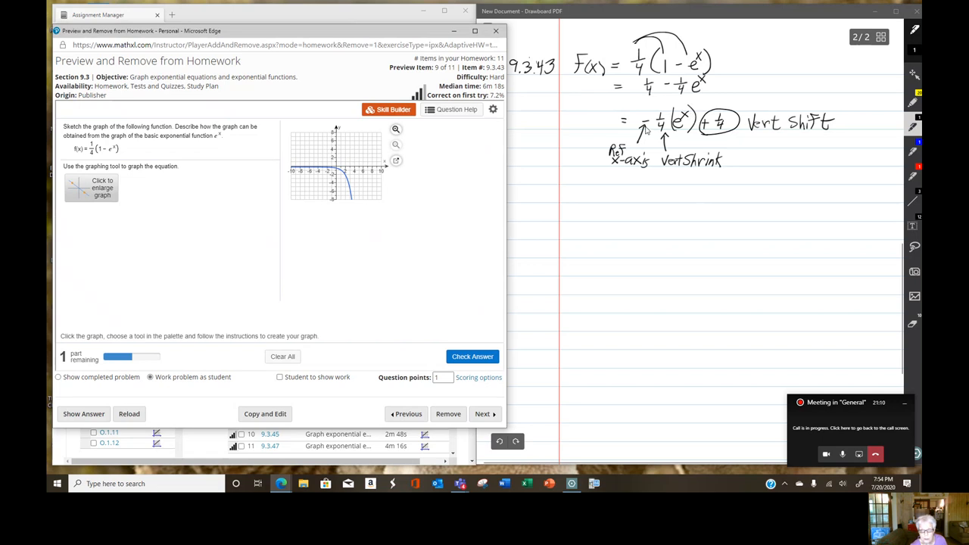
{"action": "mouse_move", "coordinate": [648, 130]}
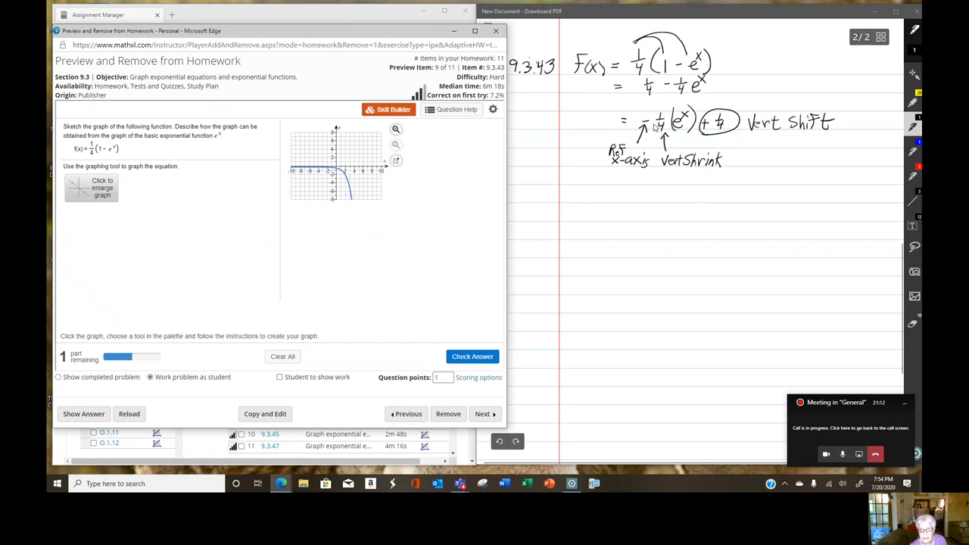
{"action": "mouse_move", "coordinate": [665, 131]}
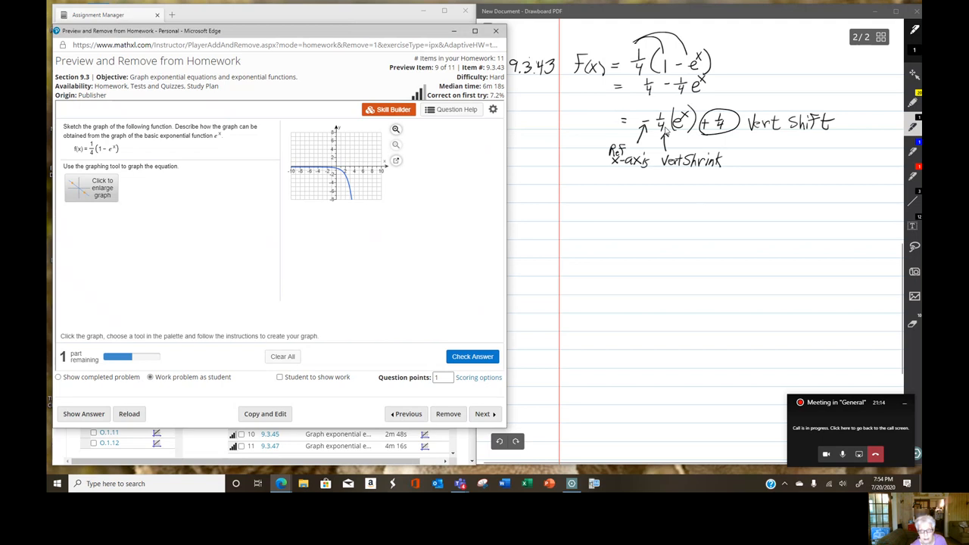
{"action": "mouse_move", "coordinate": [724, 138]}
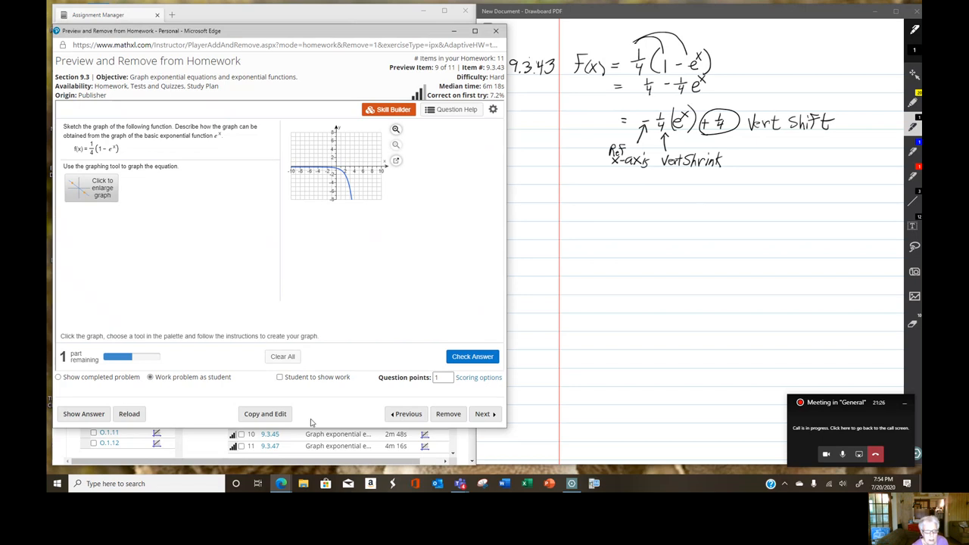
{"action": "mouse_move", "coordinate": [317, 228]}
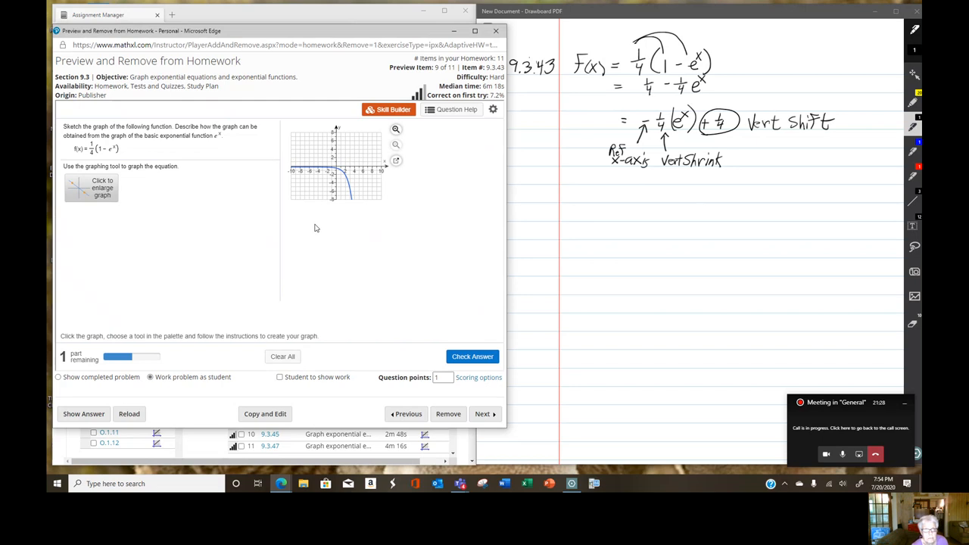
{"action": "mouse_move", "coordinate": [81, 215]}
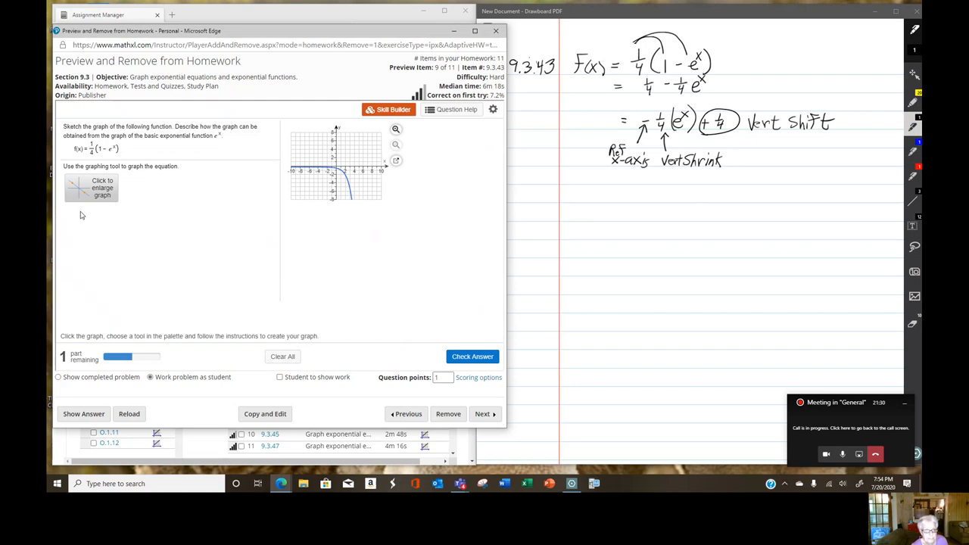
- Re-edit the reflected curve's shift/stretch values in the enlarged graph and save it
{"action": "left_click", "coordinate": [91, 188]}
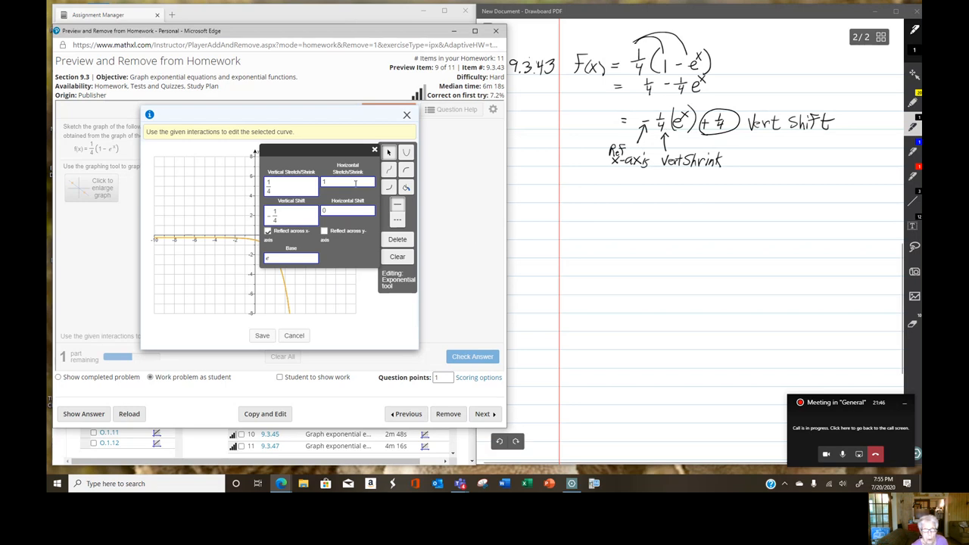
{"action": "mouse_move", "coordinate": [406, 187]}
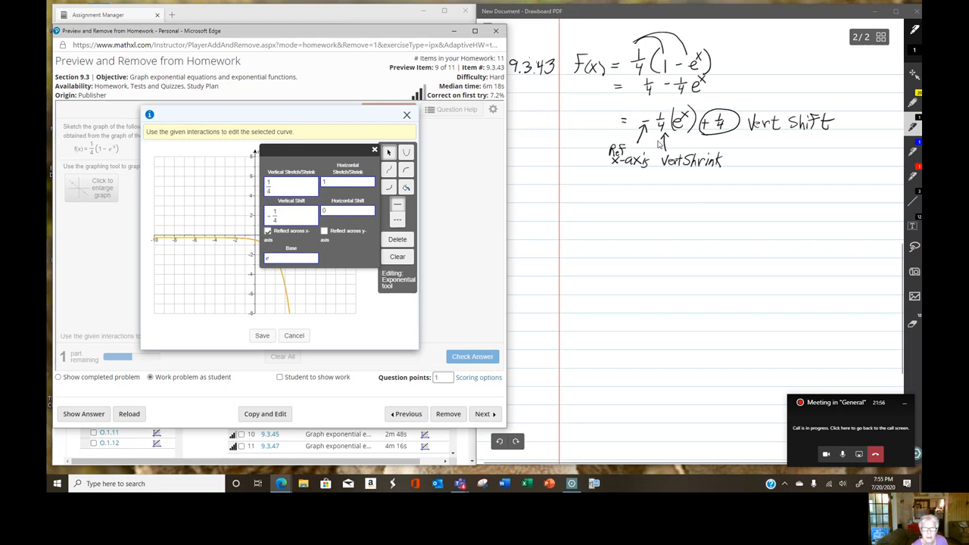
{"action": "mouse_move", "coordinate": [709, 136]}
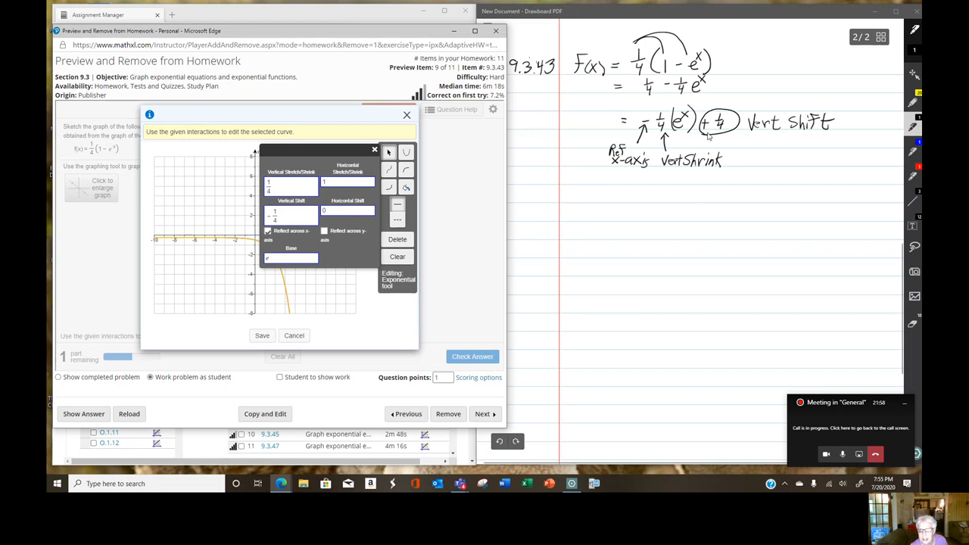
{"action": "left_click", "coordinate": [271, 215]}
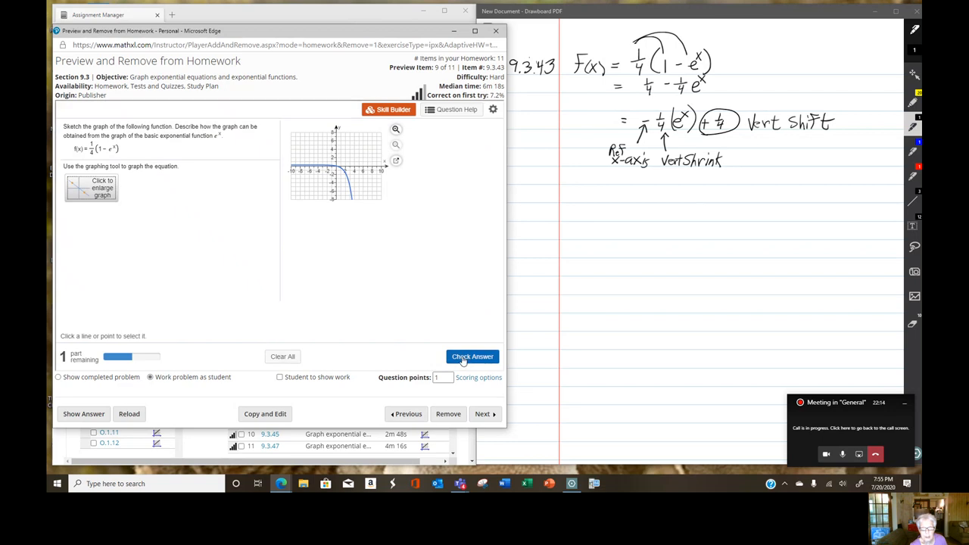
- Check the revised 9.3.43 graph as correct, advance to the next exercise, and close the preview
{"action": "left_click", "coordinate": [472, 358]}
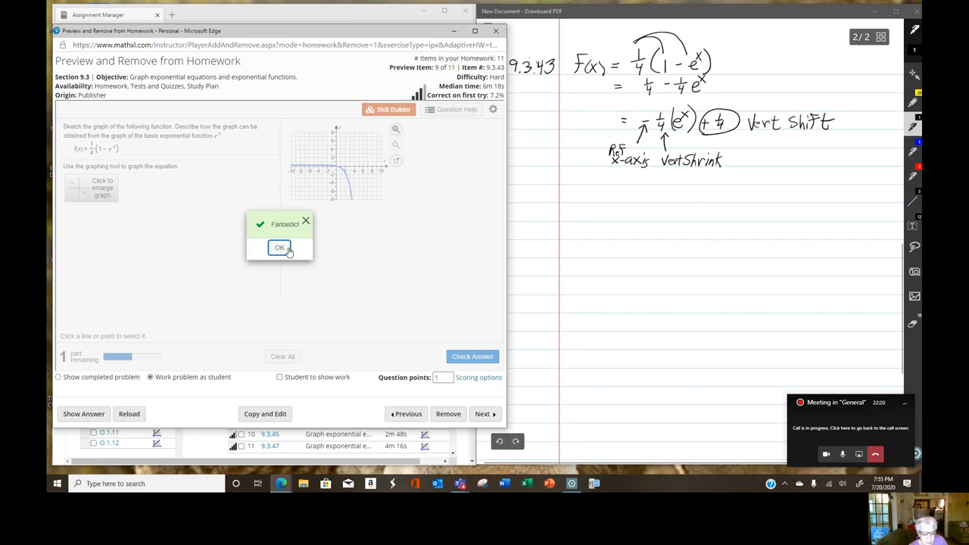
{"action": "left_click", "coordinate": [279, 248]}
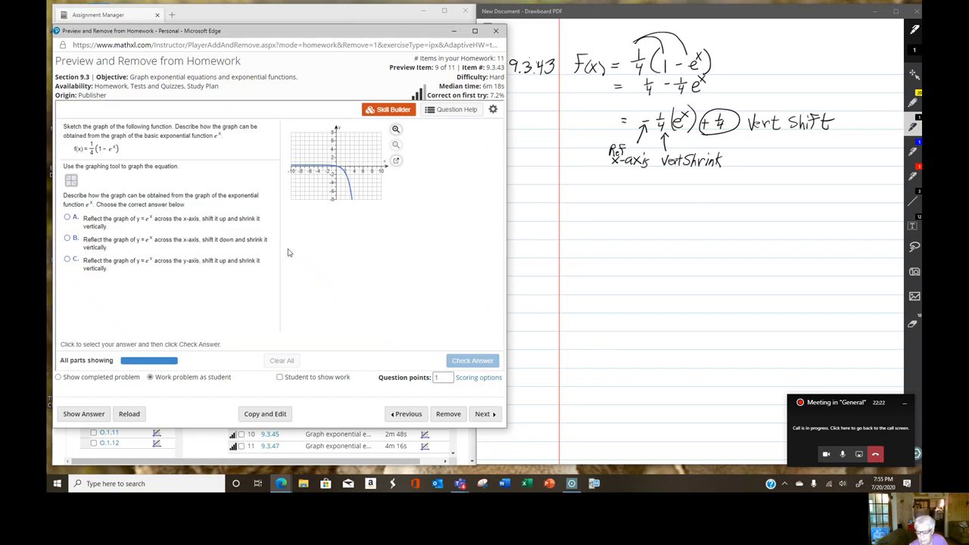
{"action": "mouse_move", "coordinate": [356, 224]}
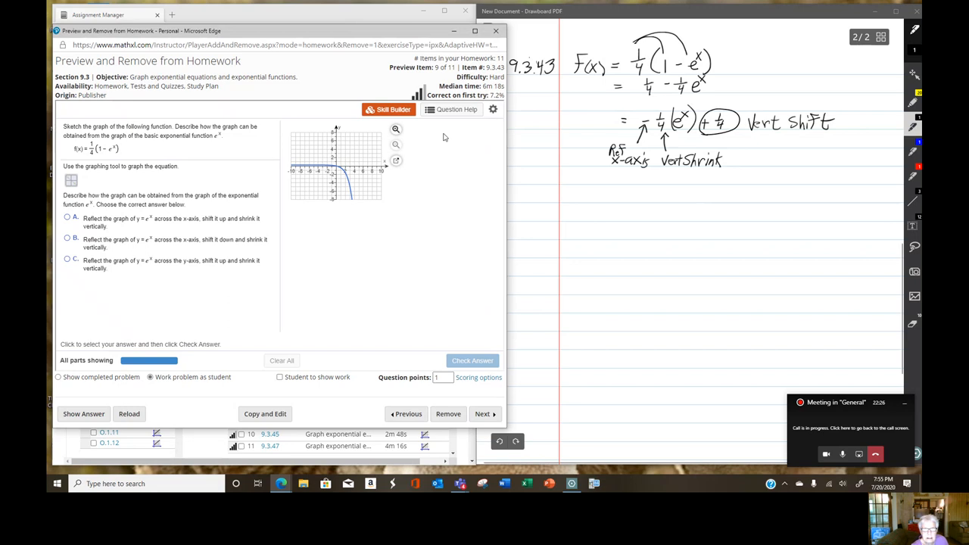
{"action": "left_click", "coordinate": [483, 413]}
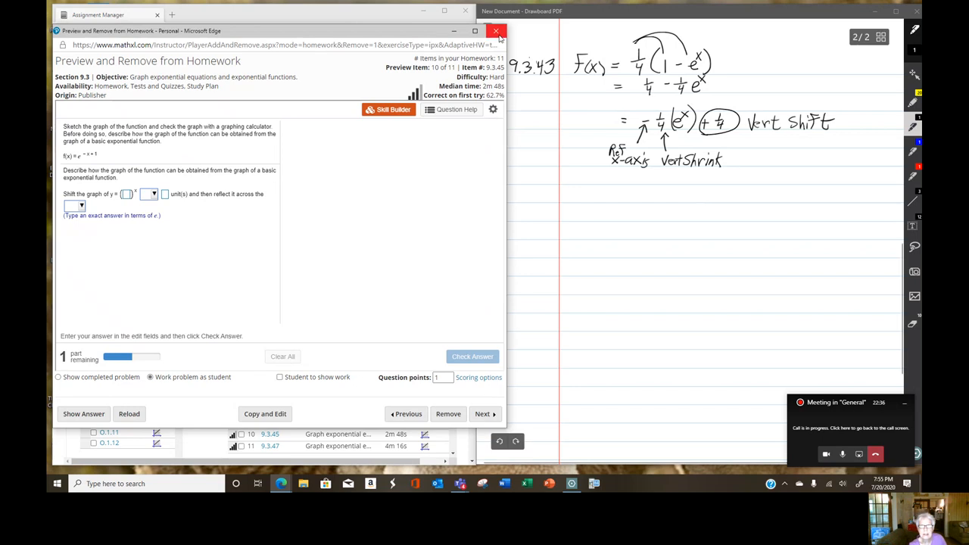
{"action": "left_click", "coordinate": [496, 30]}
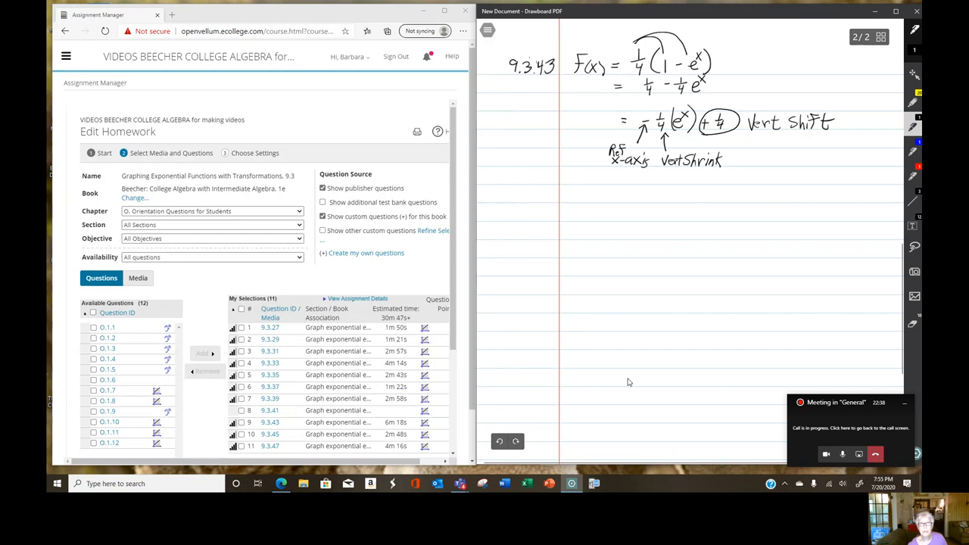